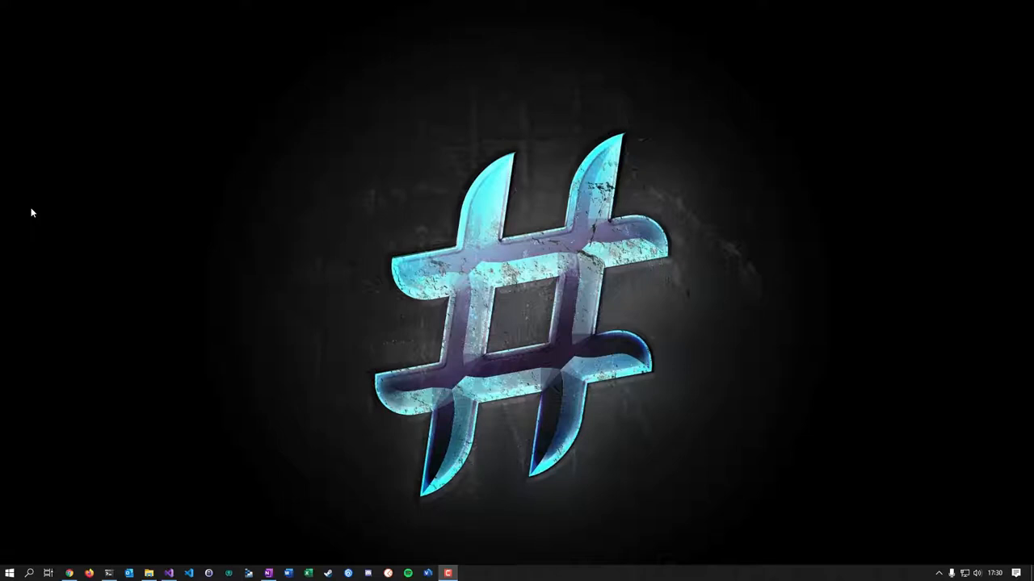
mouse_move(194, 436)
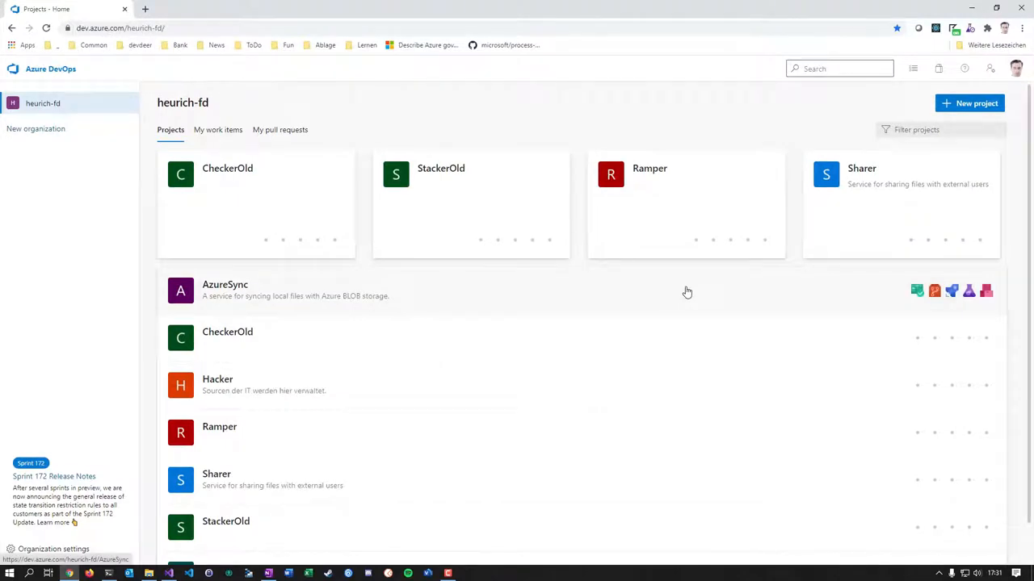
mouse_move(242, 203)
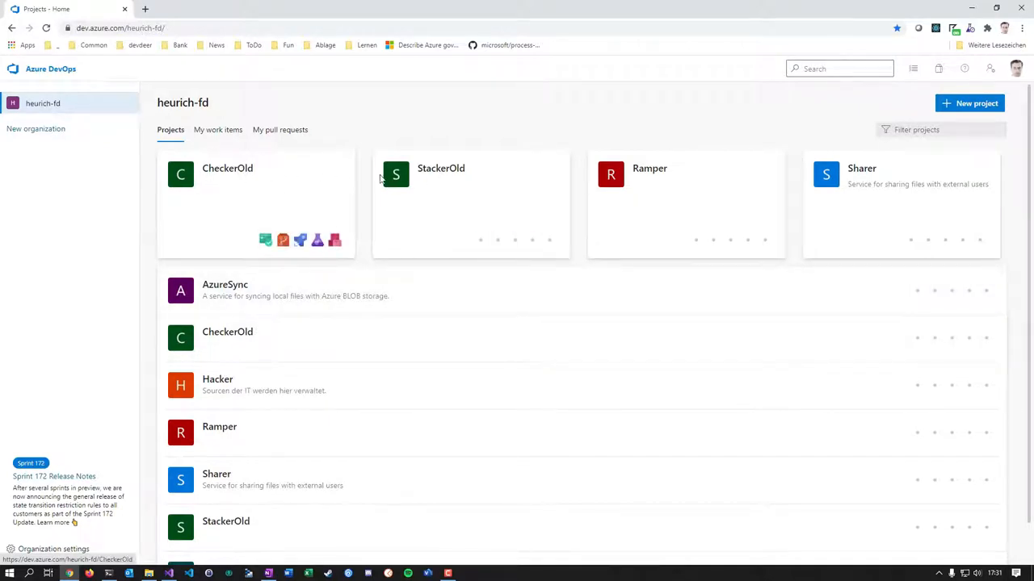
mouse_move(481, 179)
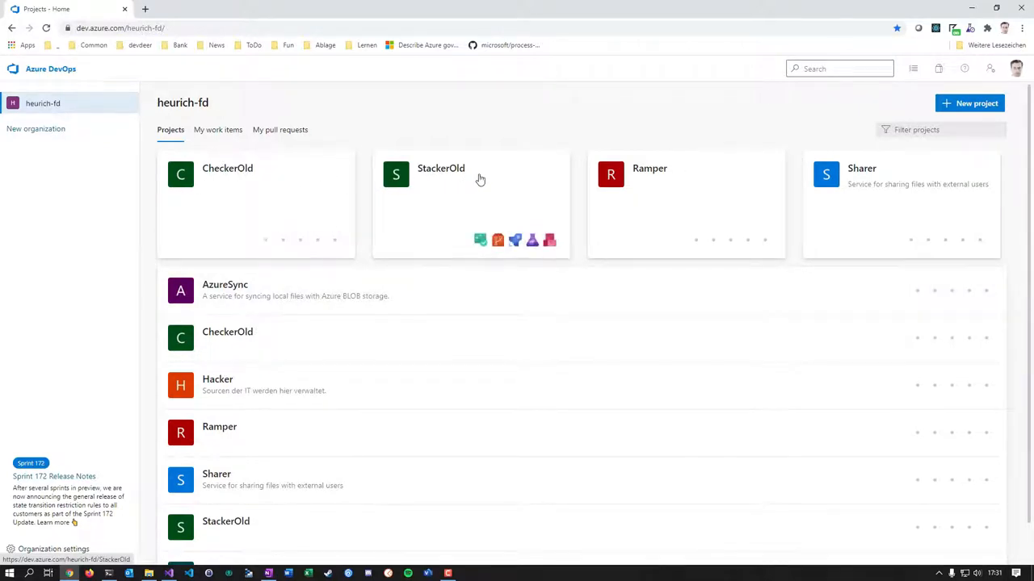
mouse_move(262, 186)
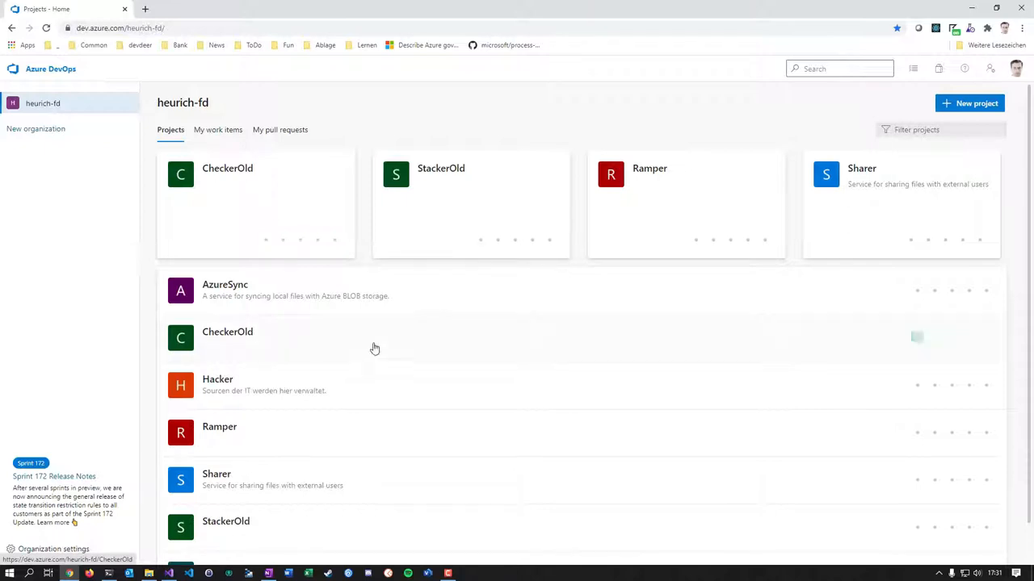
mouse_move(272, 323)
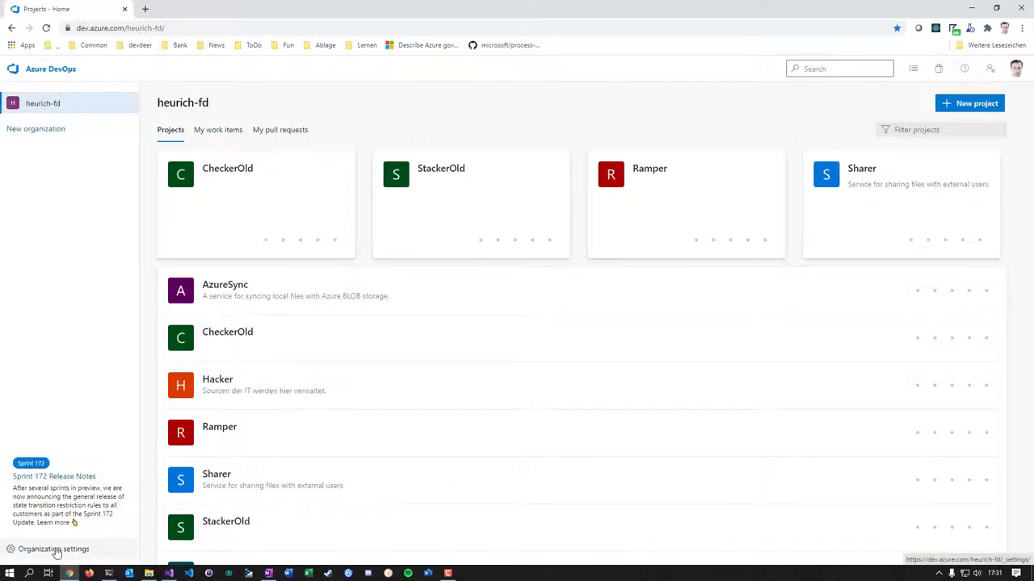
Show the organization settings' Projects list and peek at the CheckerOld row's actions menu.
left_click(54, 549)
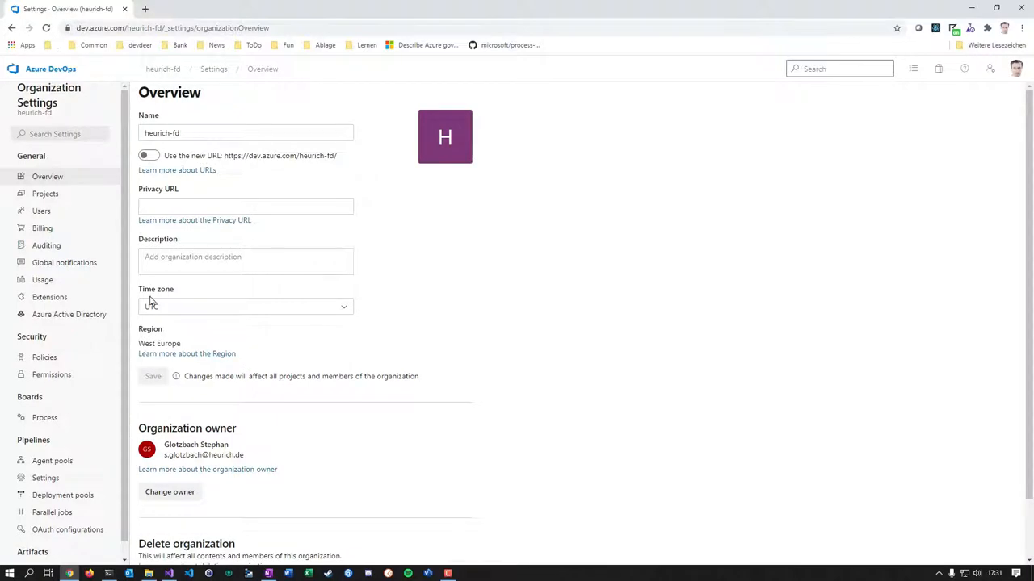
left_click(45, 194)
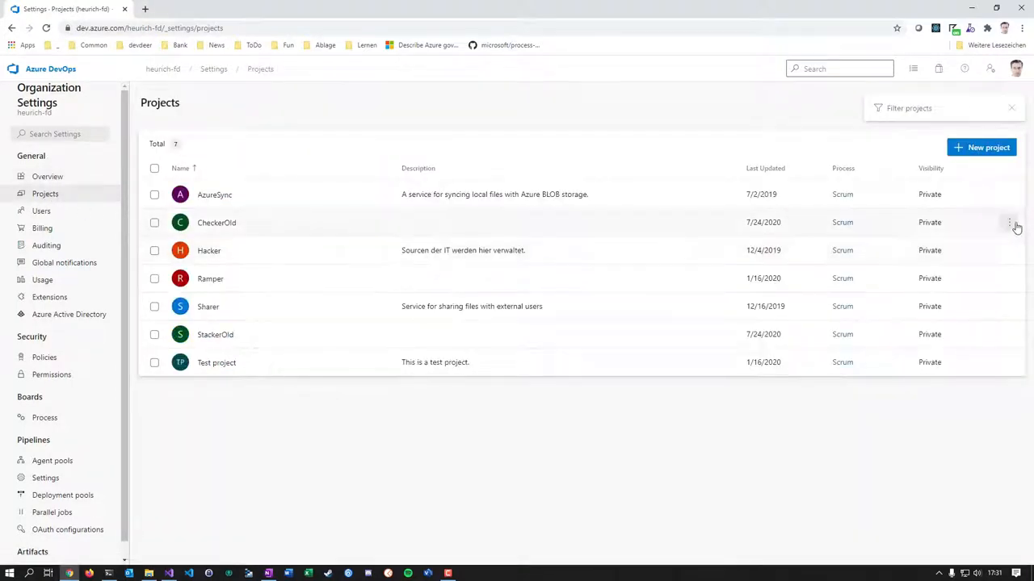
left_click(1010, 222)
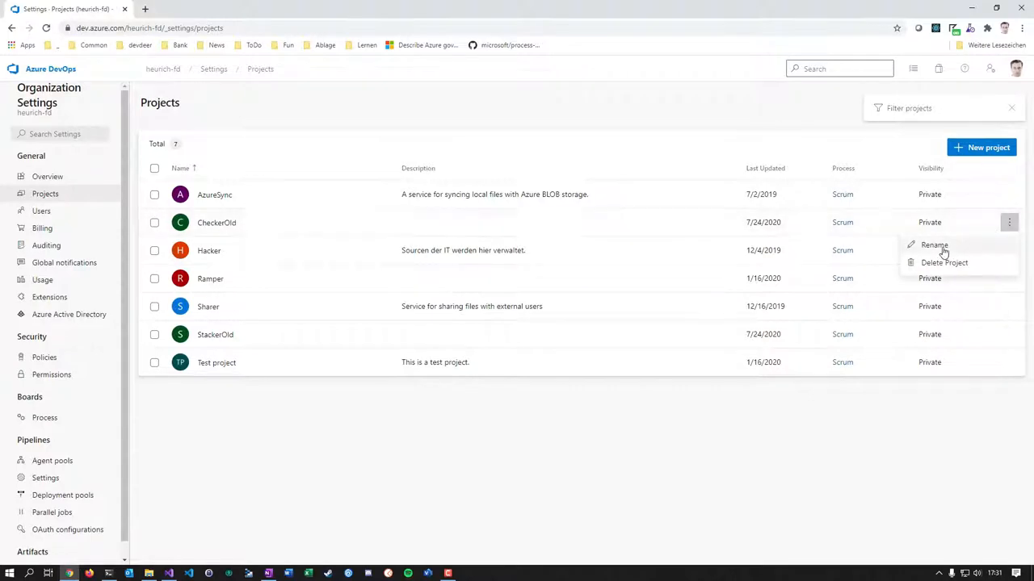
mouse_move(940, 252)
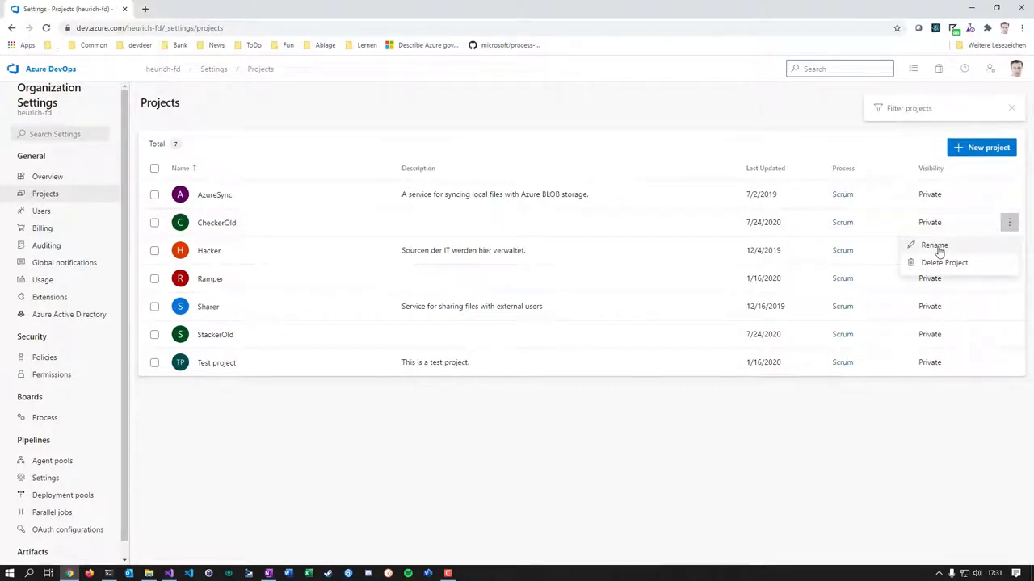
mouse_move(228, 229)
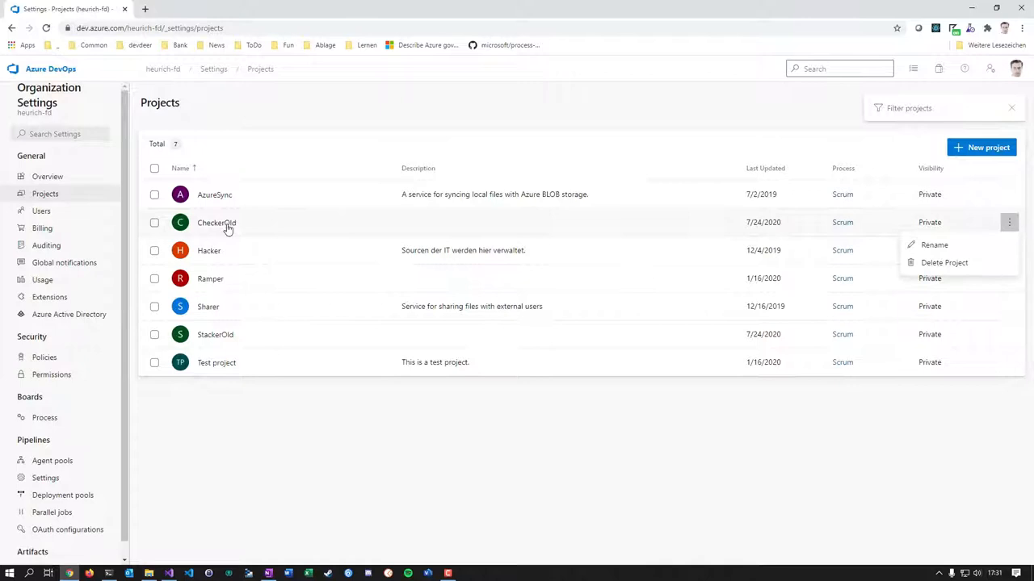
mouse_move(246, 229)
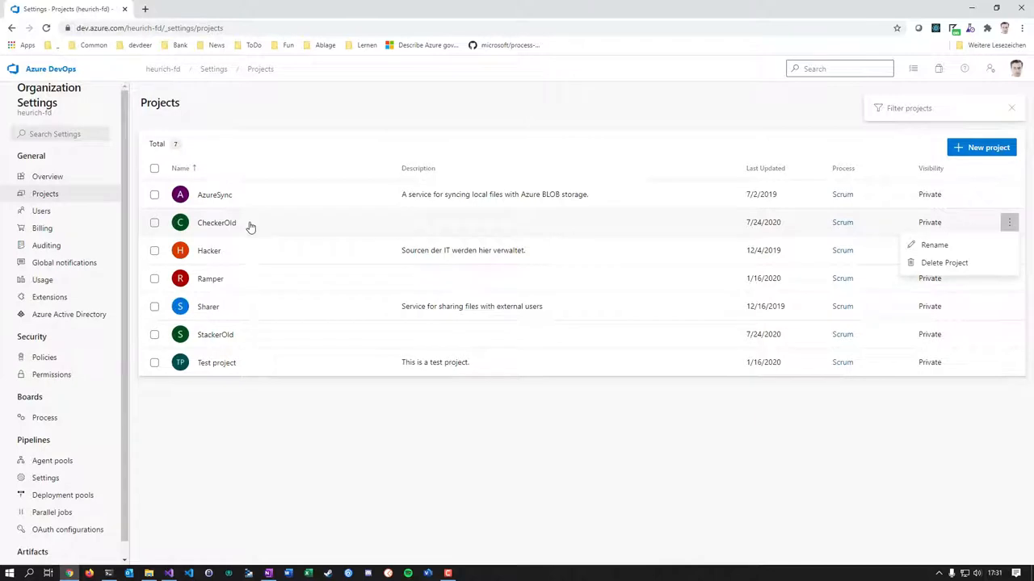
mouse_move(207, 232)
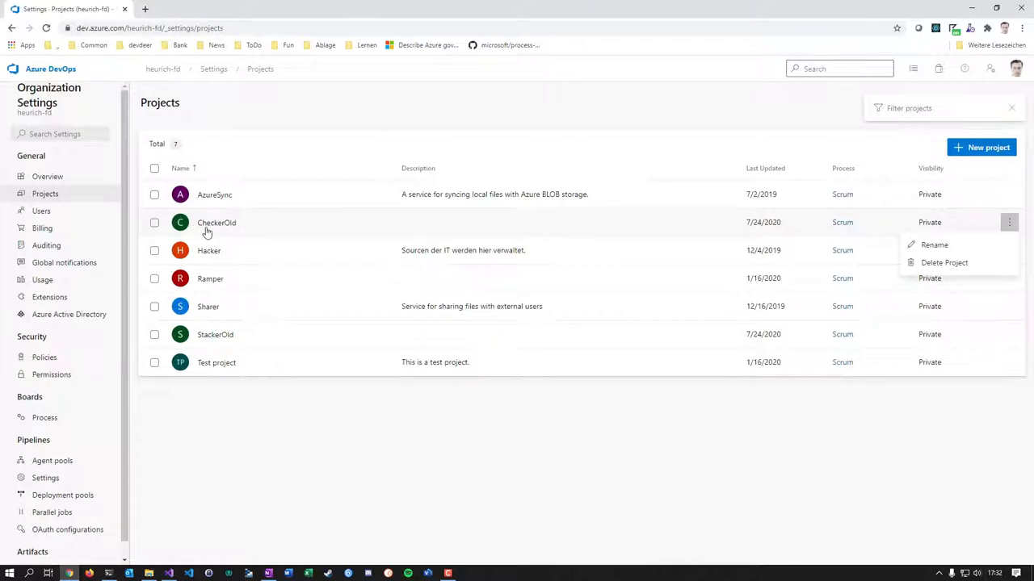
mouse_move(220, 233)
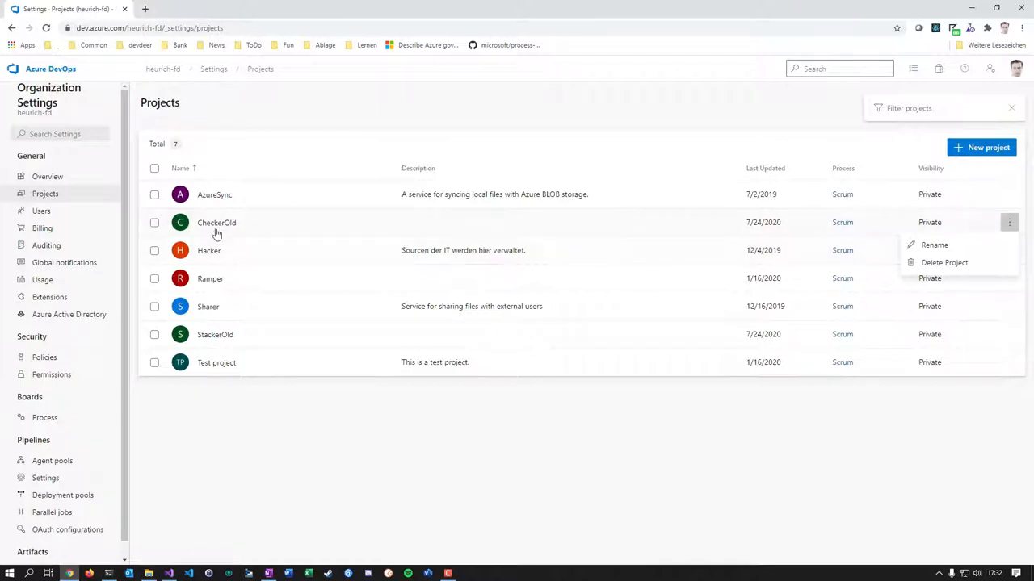
left_click(353, 479)
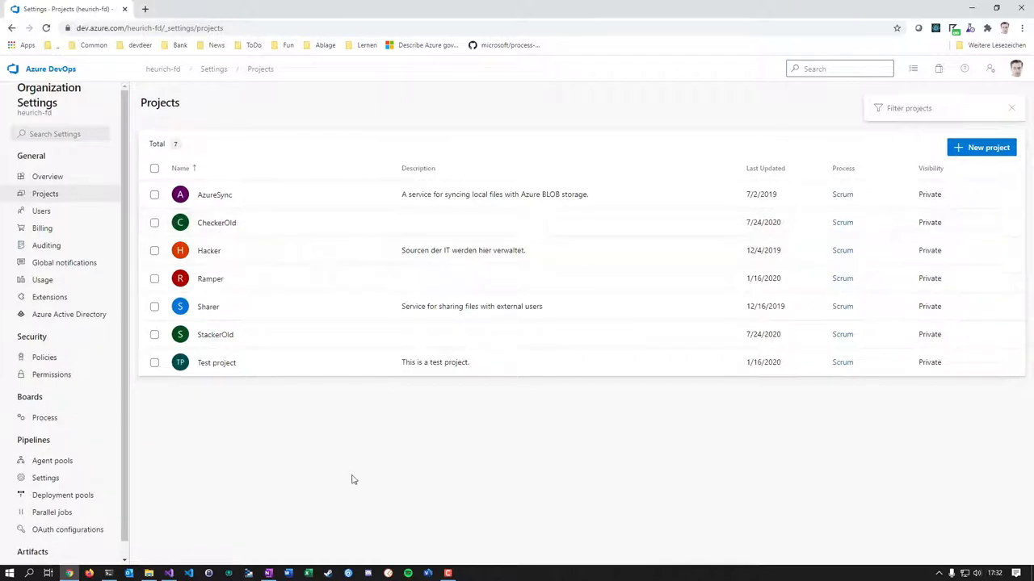
Begin a new project from the projects home page and name it Checker.
left_click(162, 68)
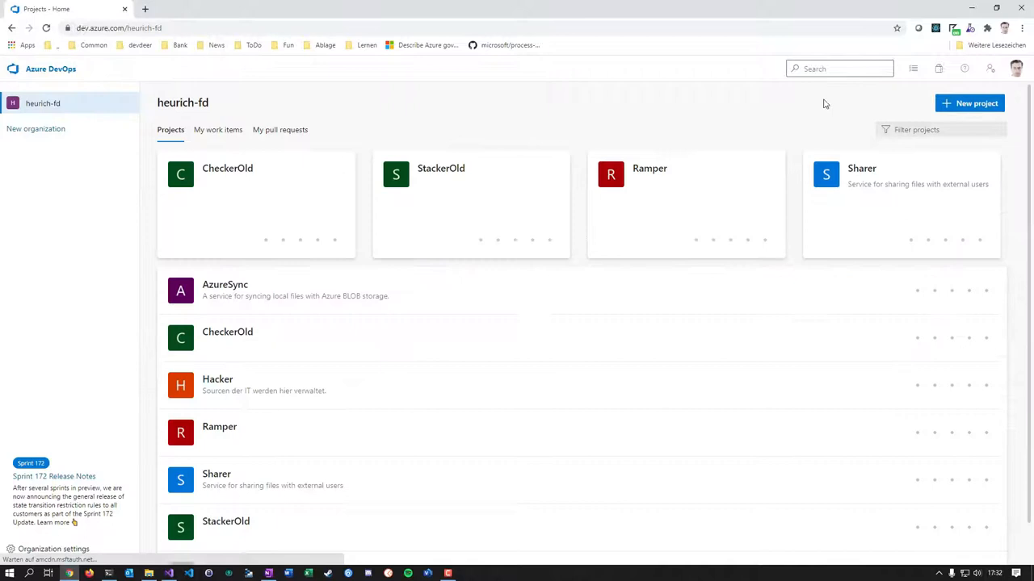
left_click(969, 104)
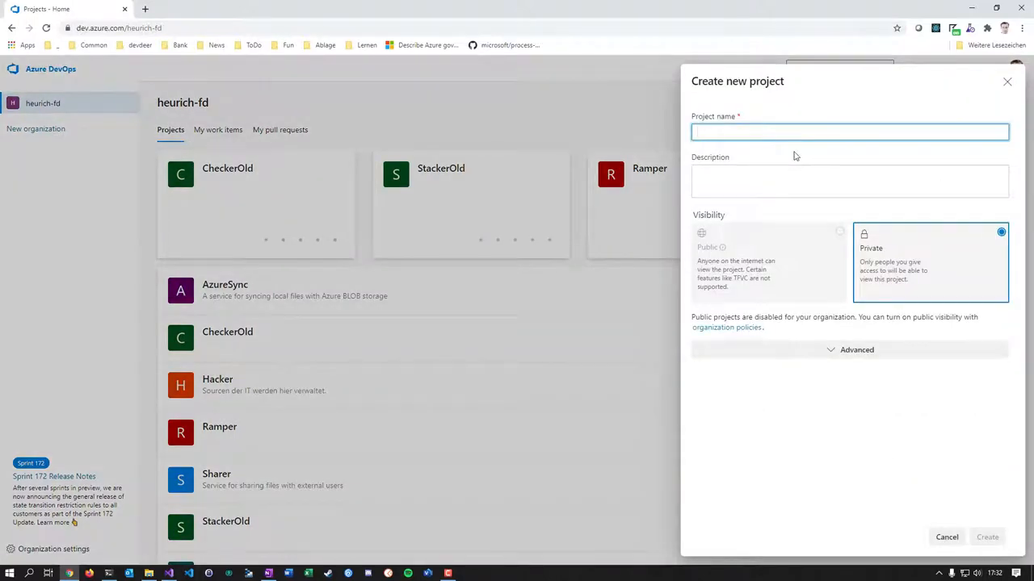
type("Checker")
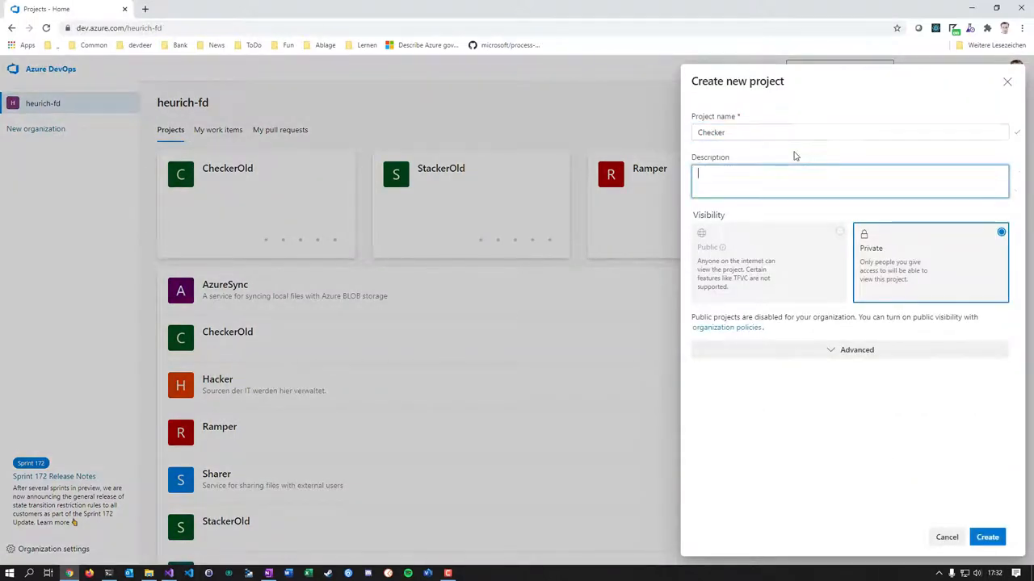
mouse_move(709, 255)
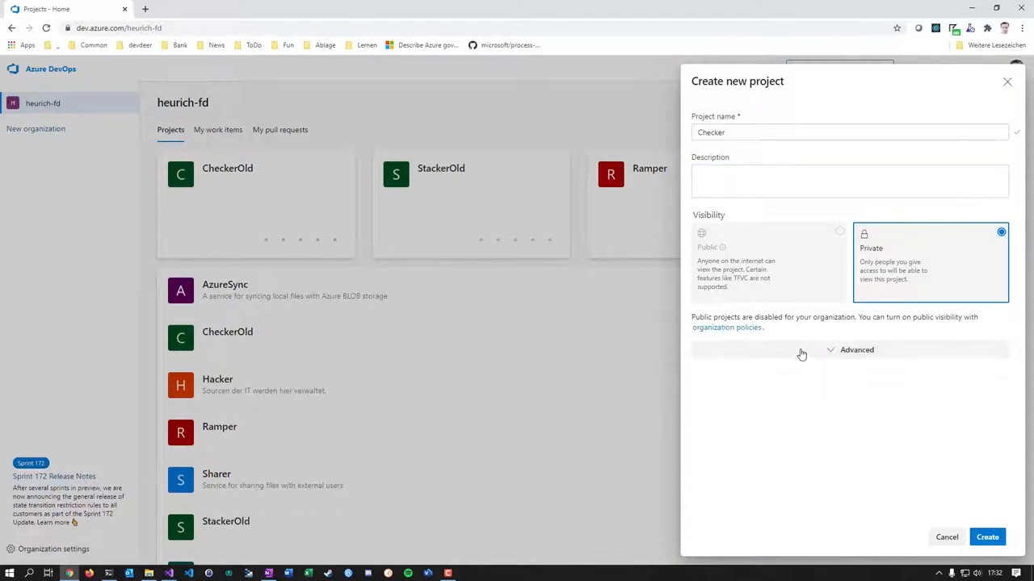
Submit the Checker project and highlight the TFVC workspace count in the resulting error.
left_click(987, 537)
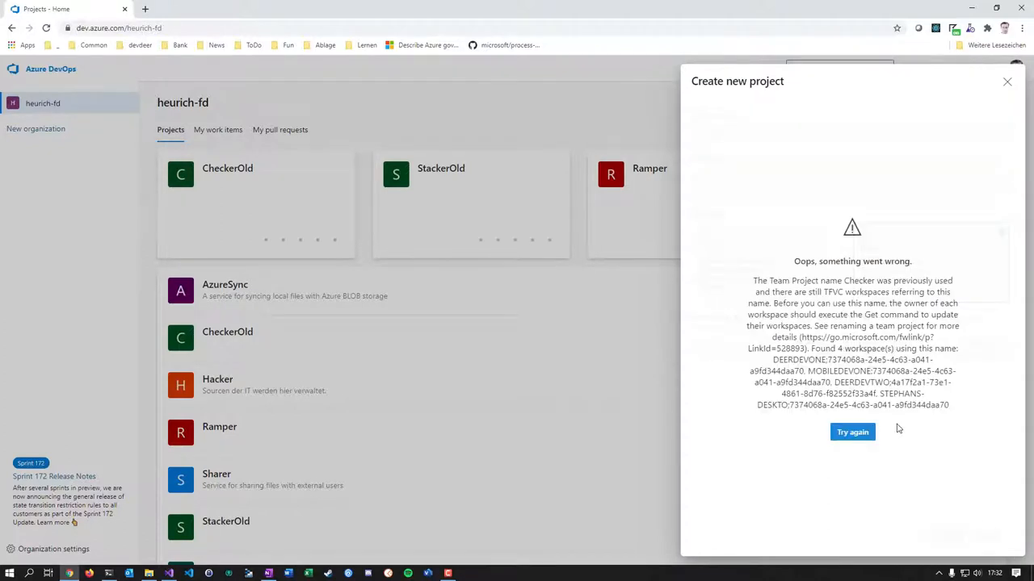
mouse_move(918, 430)
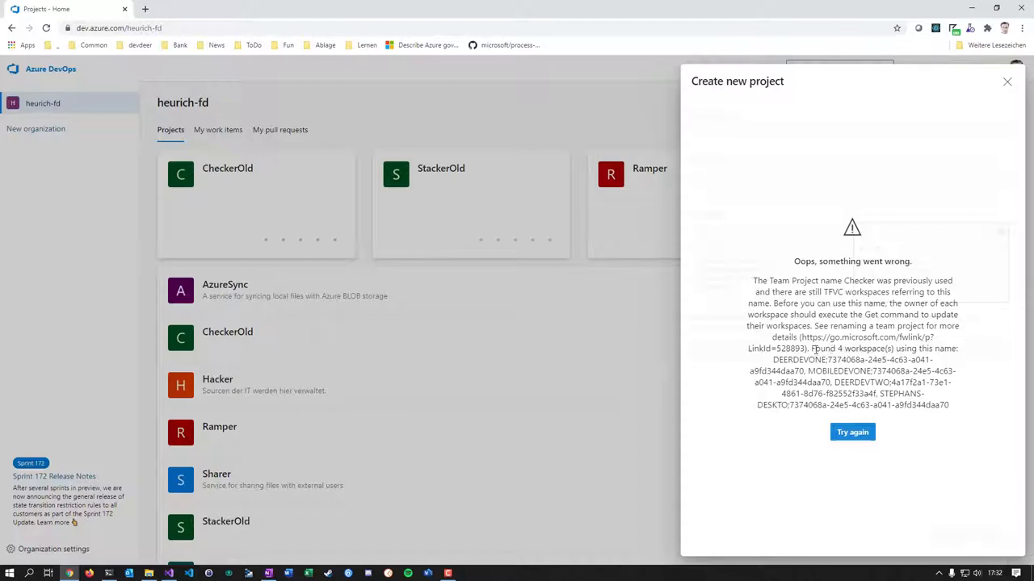
double_click(853, 349)
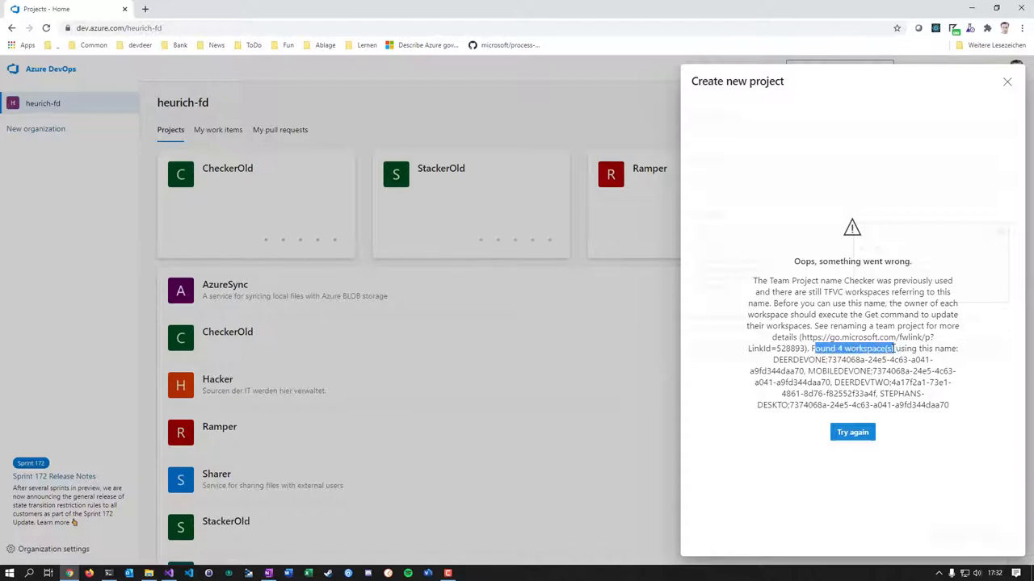
mouse_move(501, 393)
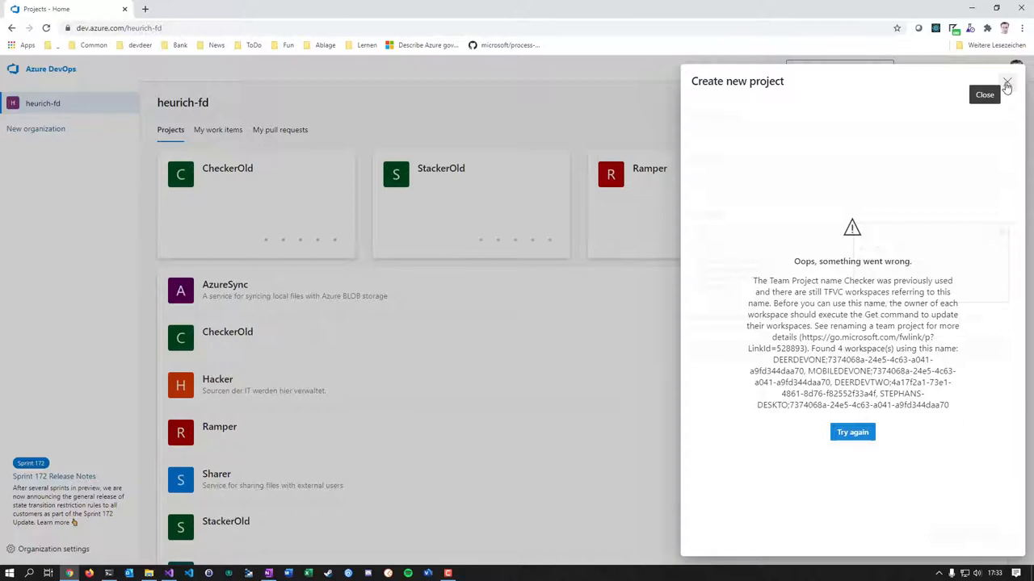
mouse_move(992, 78)
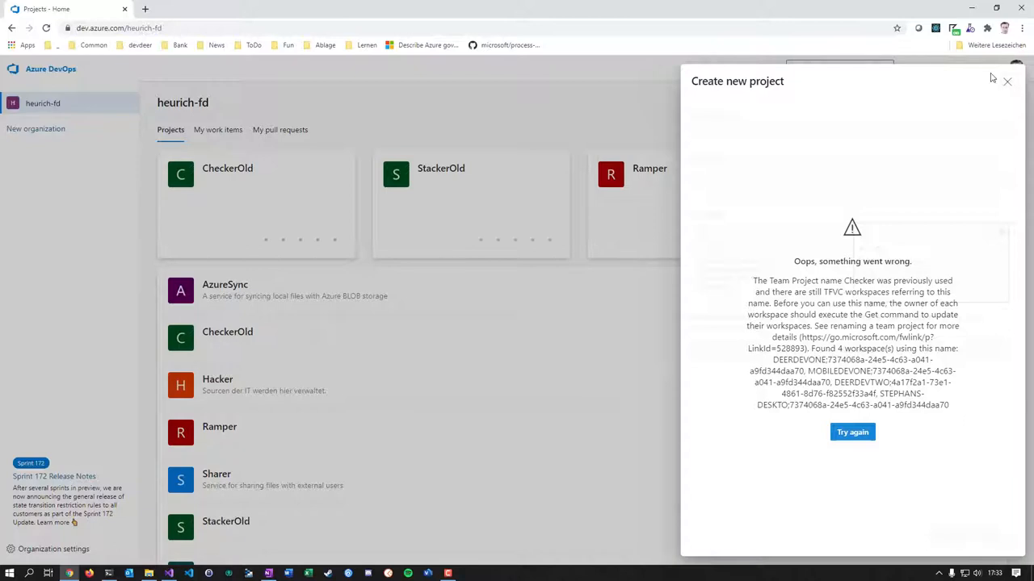
mouse_move(1008, 84)
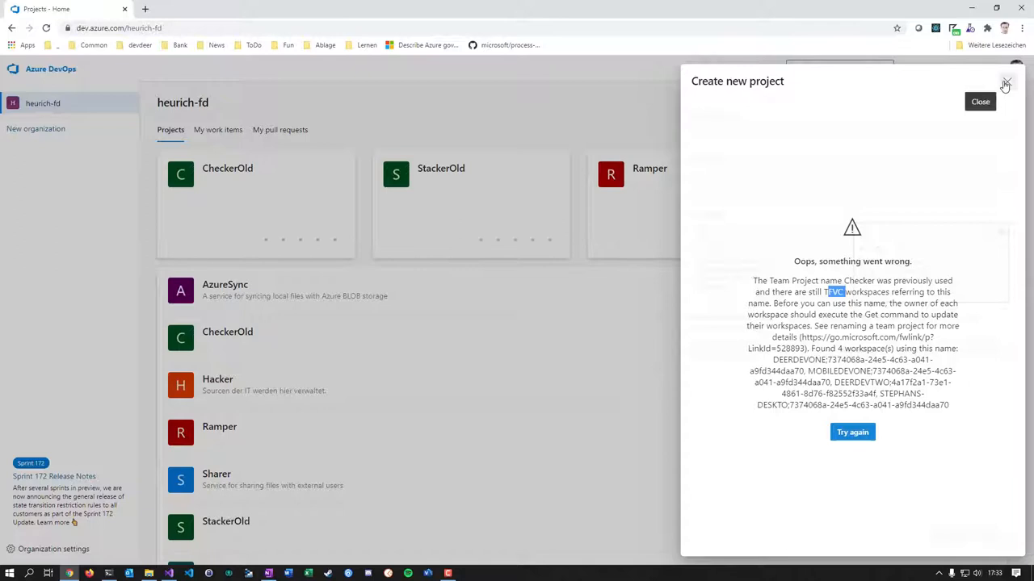
mouse_move(1008, 89)
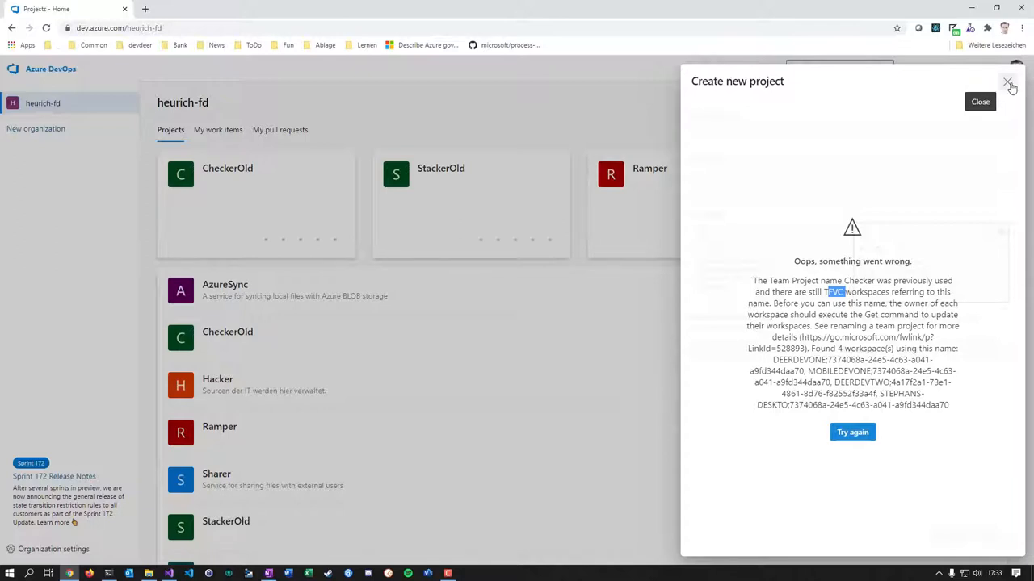
Close the failed new-project panel and minimize Chrome to reveal the desktop.
left_click(1008, 84)
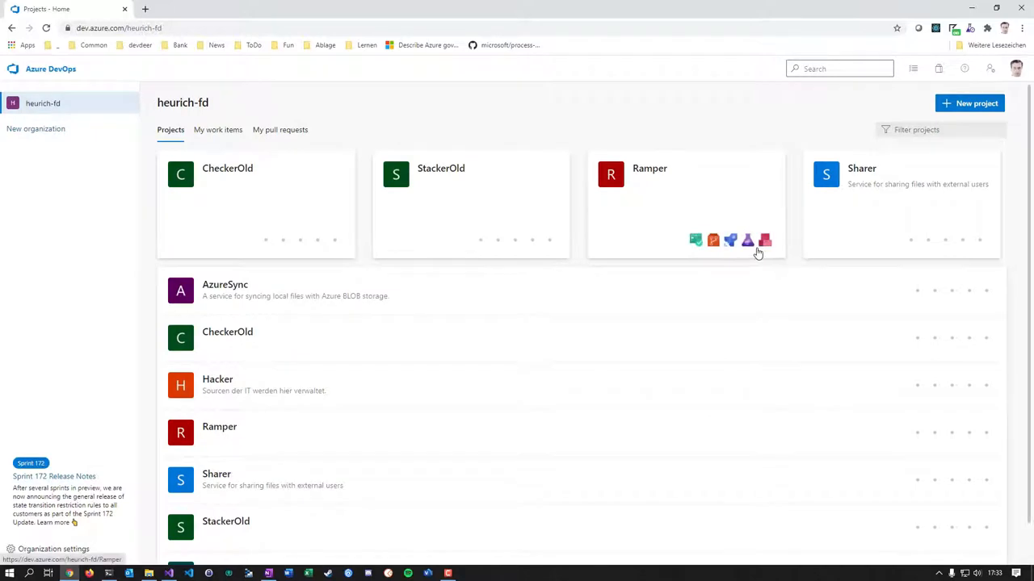
mouse_move(745, 246)
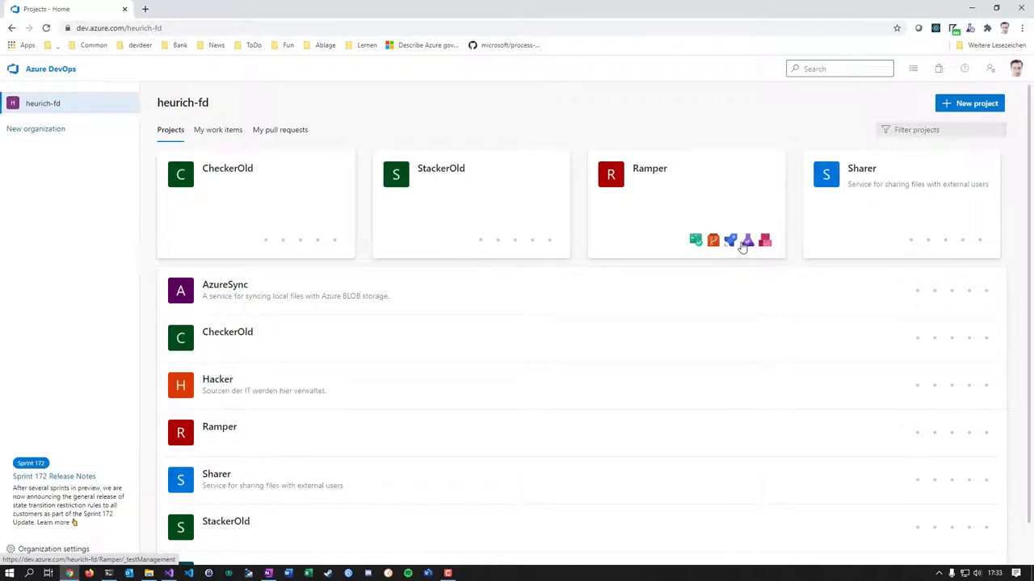
mouse_move(852, 94)
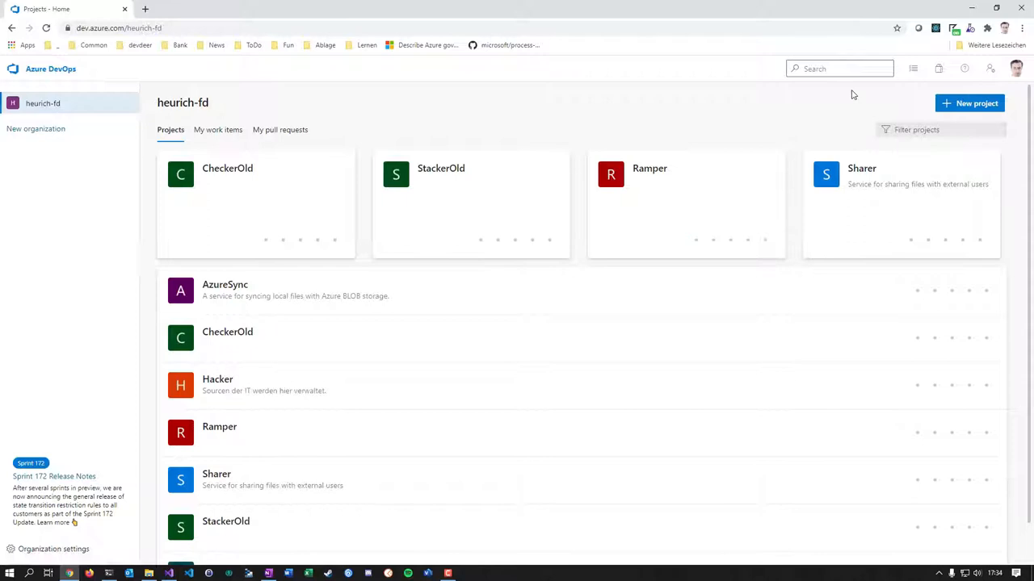
mouse_move(845, 93)
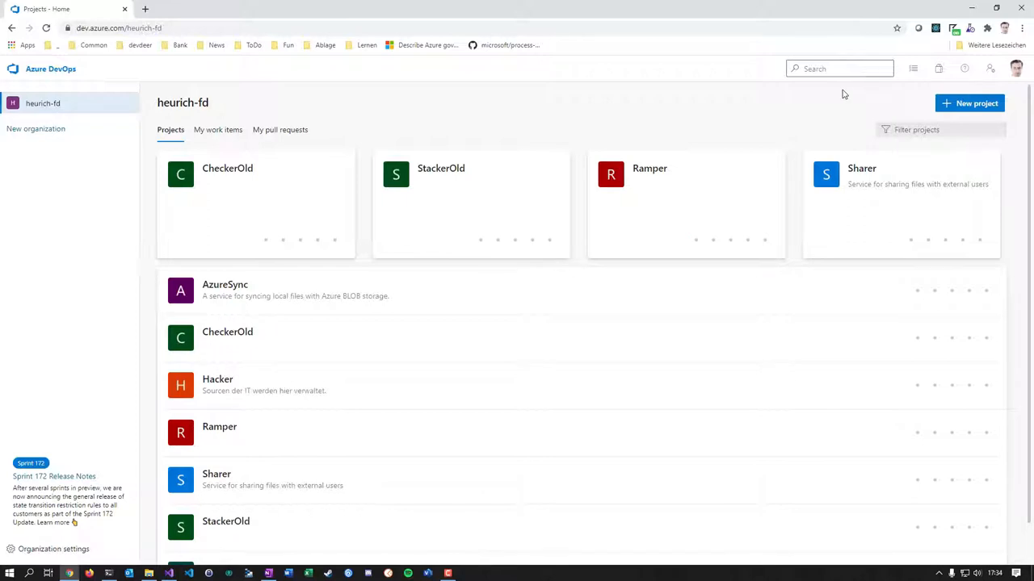
mouse_move(765, 84)
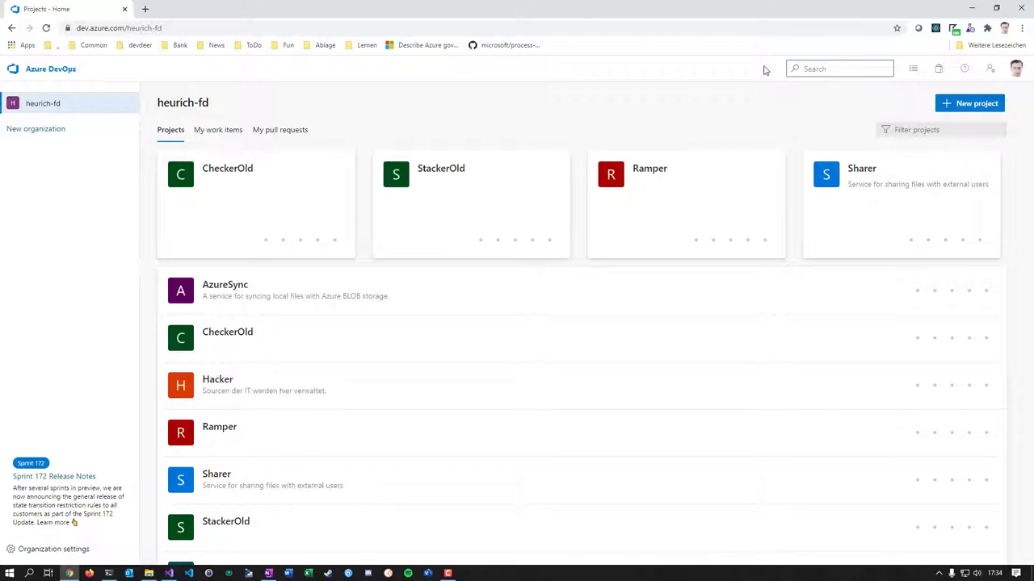
mouse_move(967, 10)
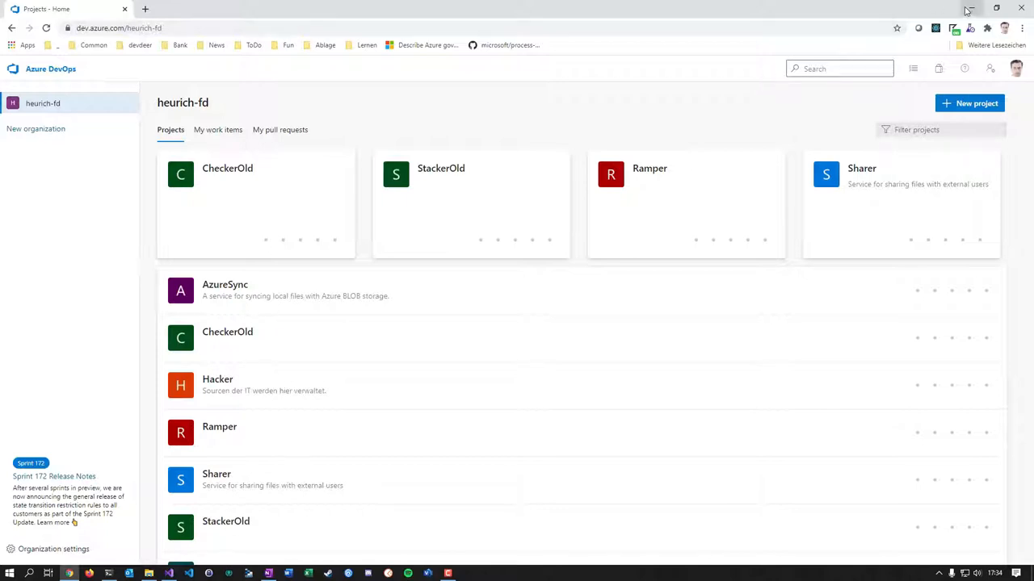
mouse_move(971, 8)
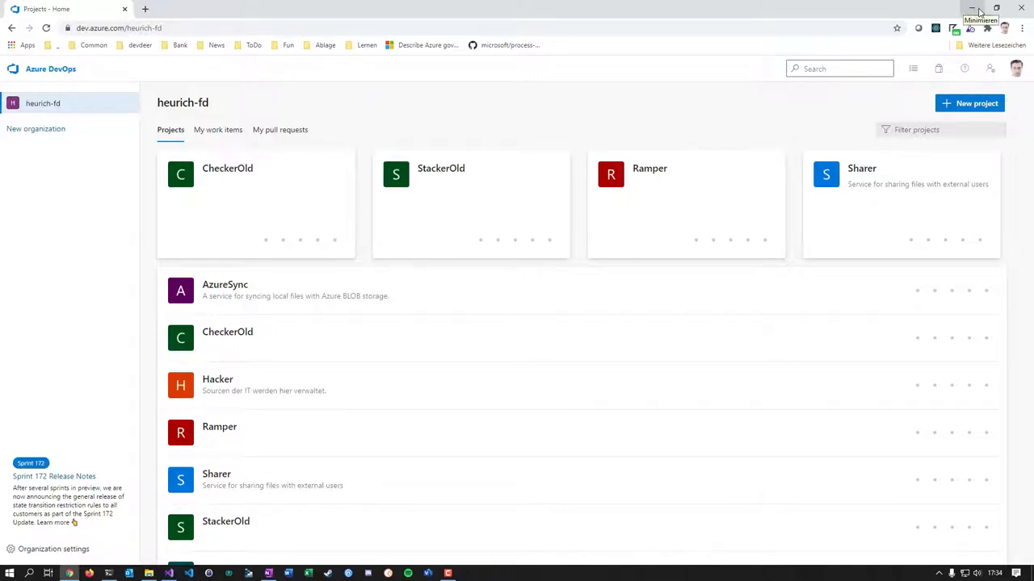
left_click(972, 8)
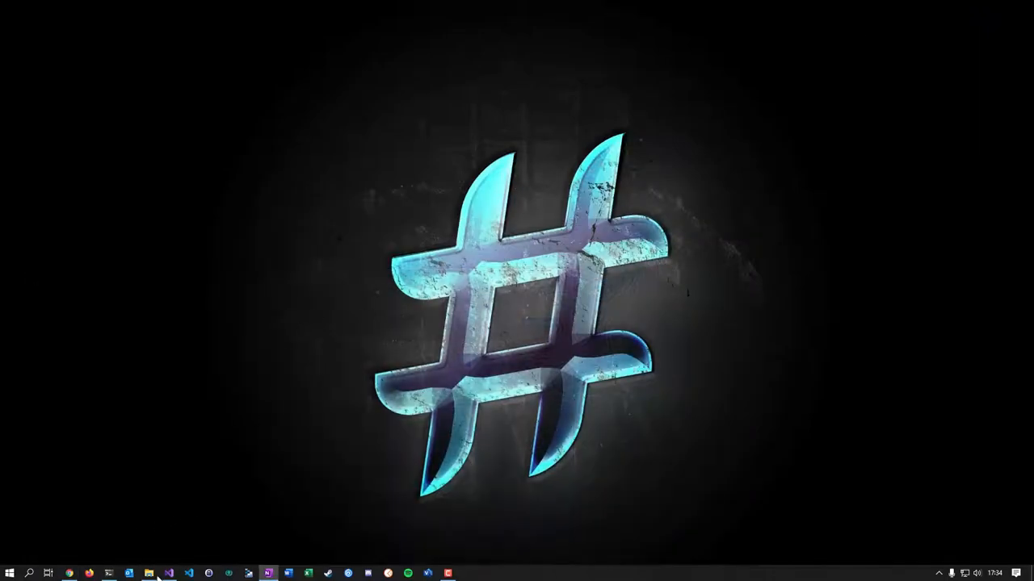
Switch to Visual Studio's Source Control Explorer for CheckerOld and expand the Workspace dropdown.
left_click(168, 573)
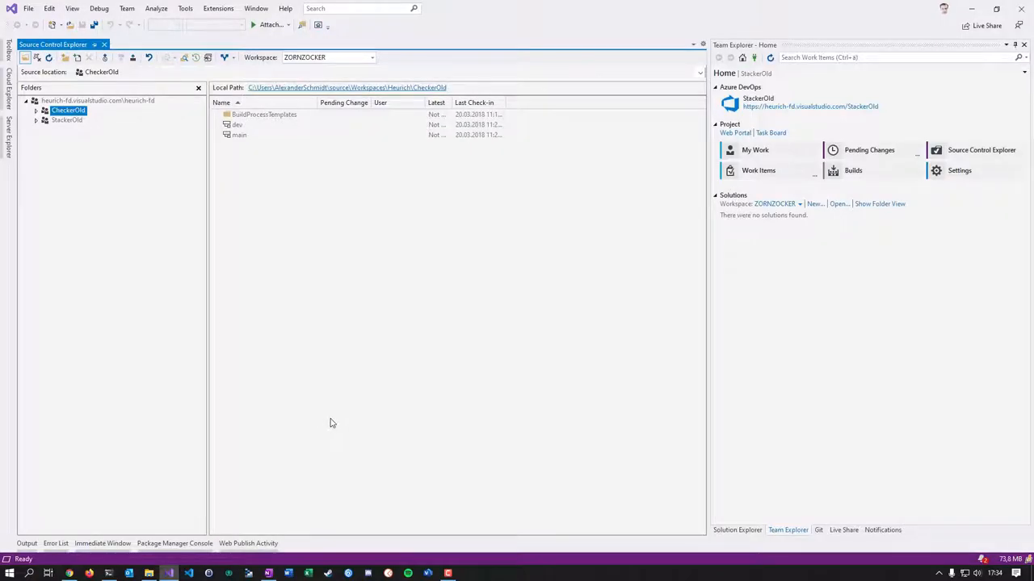
mouse_move(788, 529)
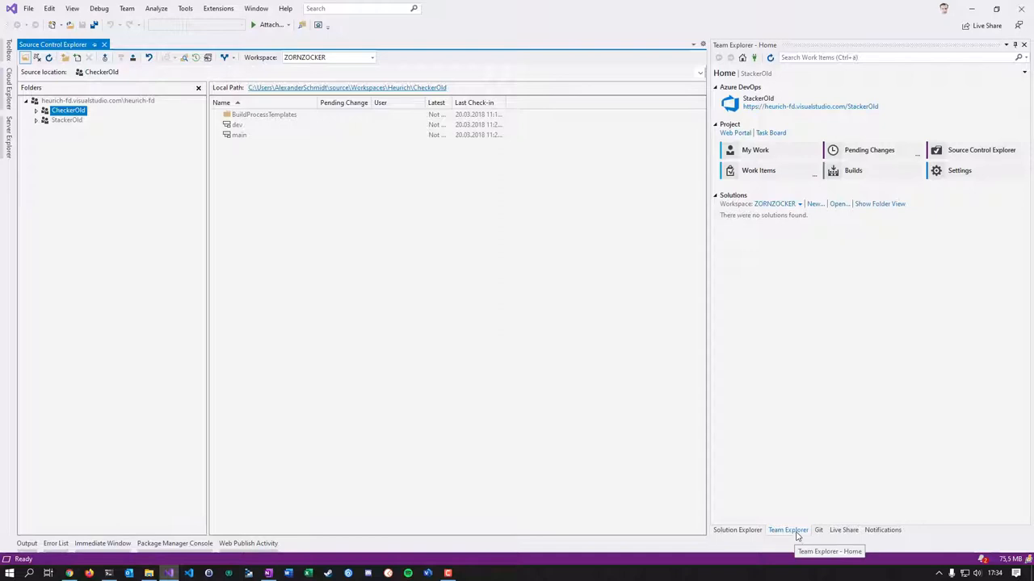
mouse_move(818, 530)
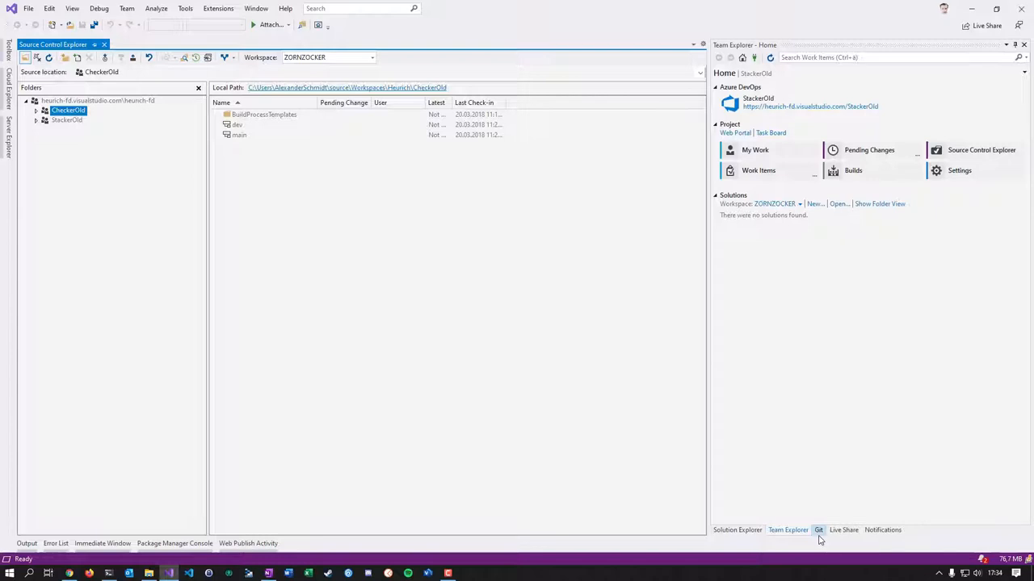
mouse_move(924, 132)
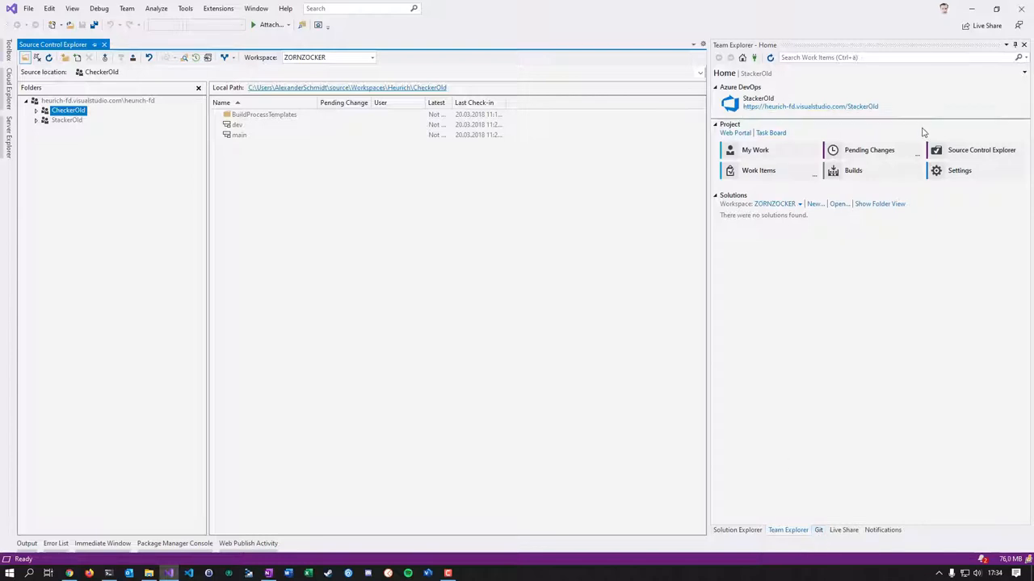
mouse_move(950, 131)
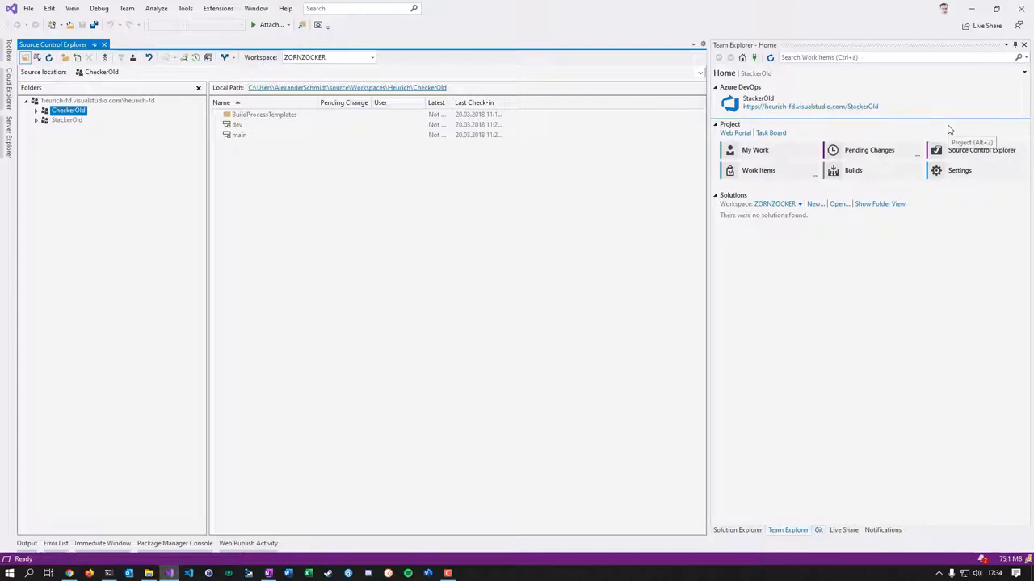
mouse_move(756, 112)
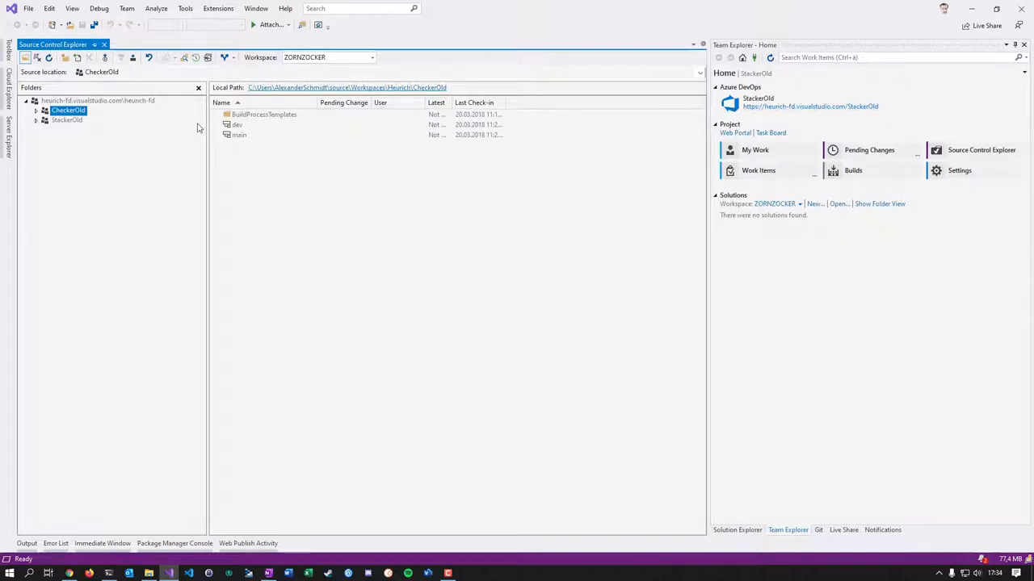
left_click(345, 87)
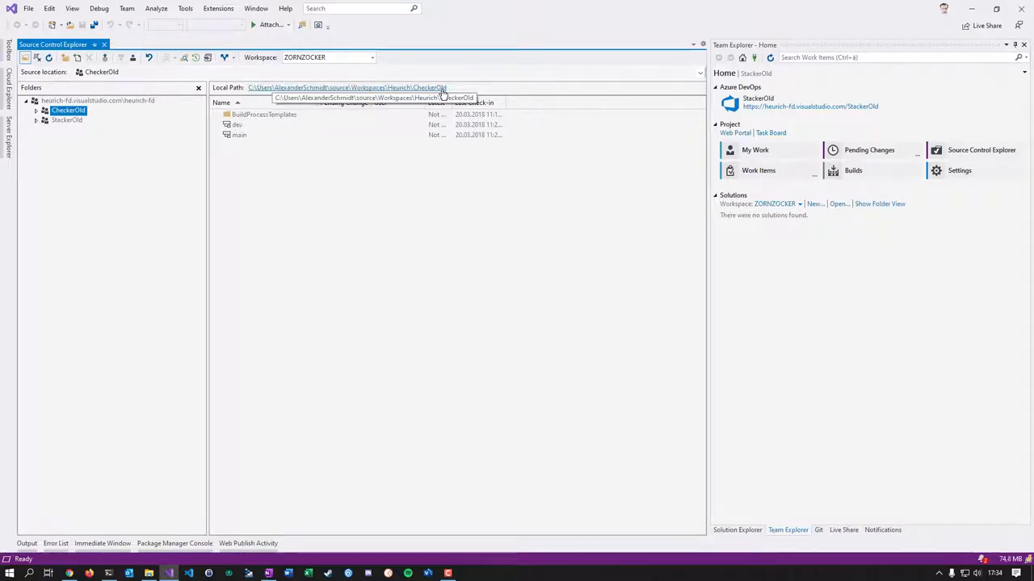
mouse_move(317, 95)
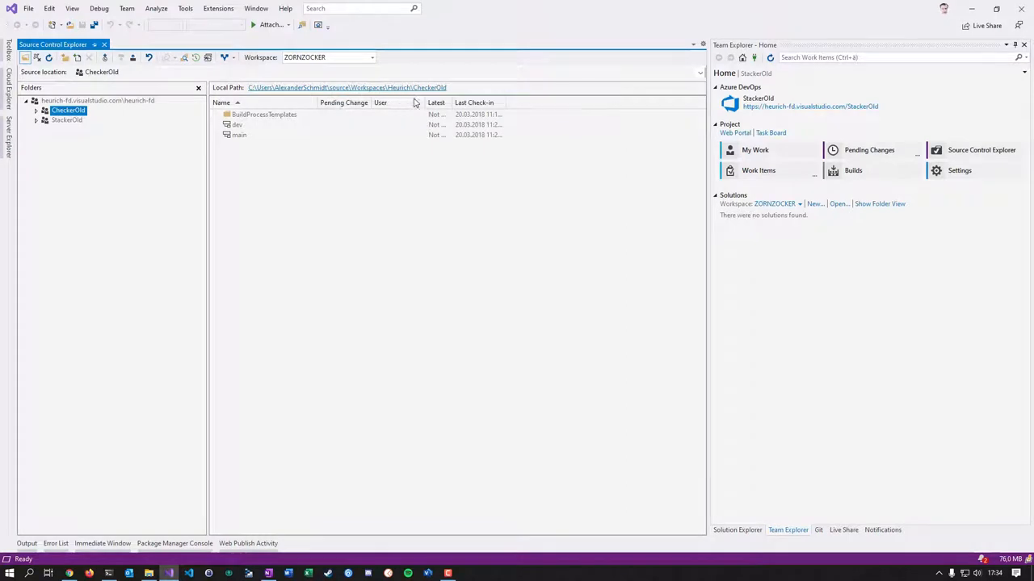
left_click(372, 58)
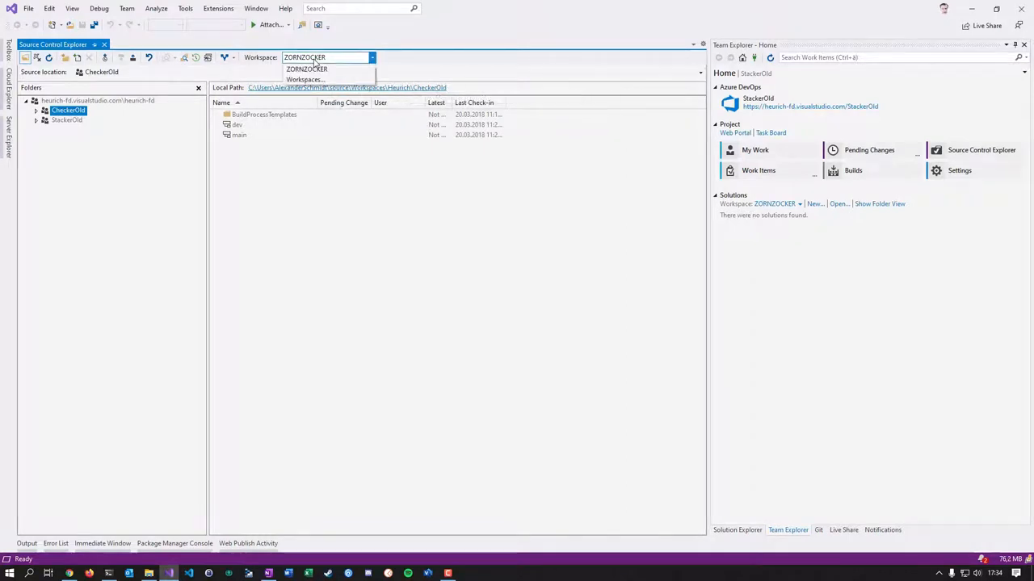
left_click(307, 68)
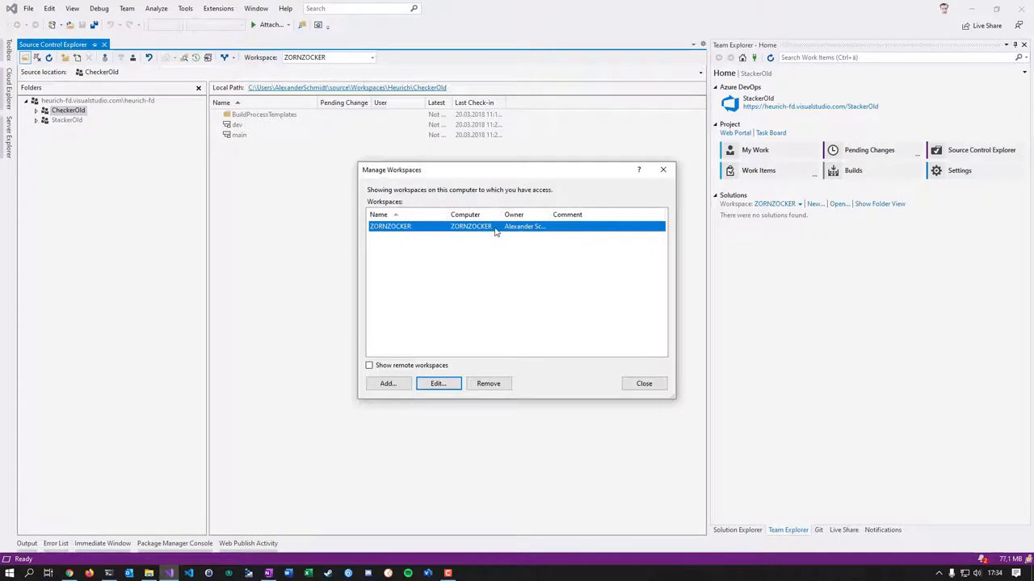
mouse_move(501, 178)
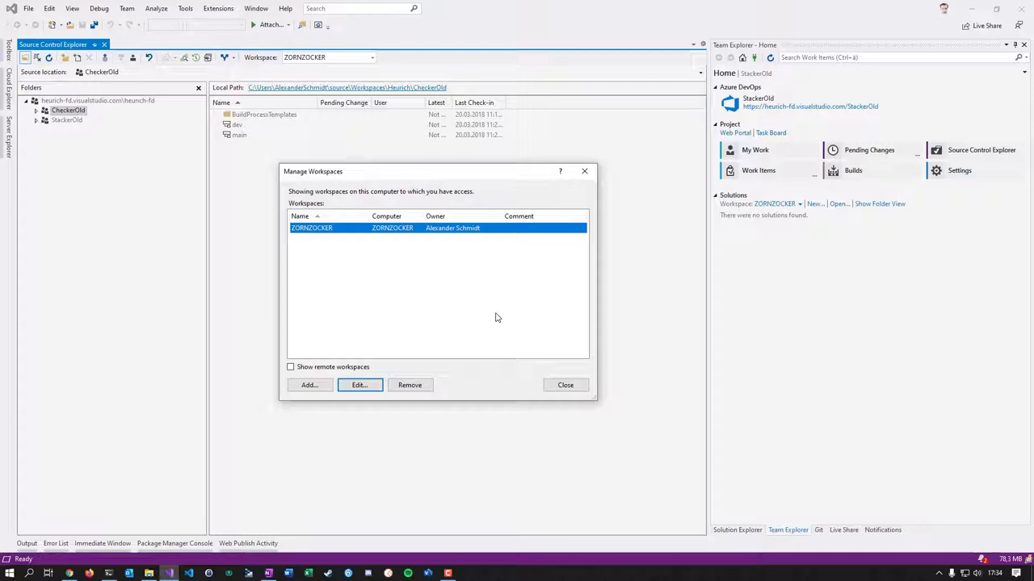
mouse_move(500, 294)
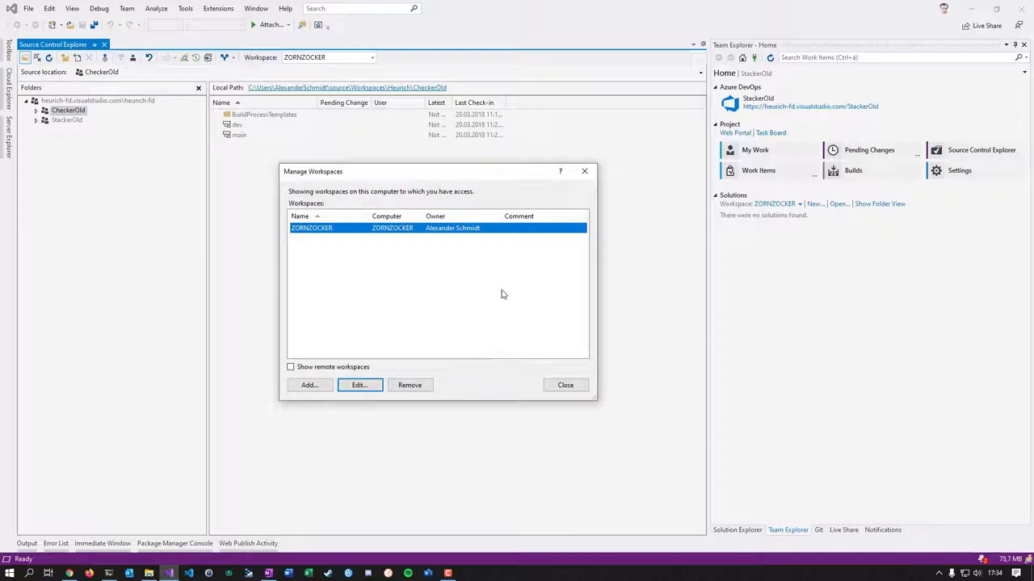
left_click(565, 385)
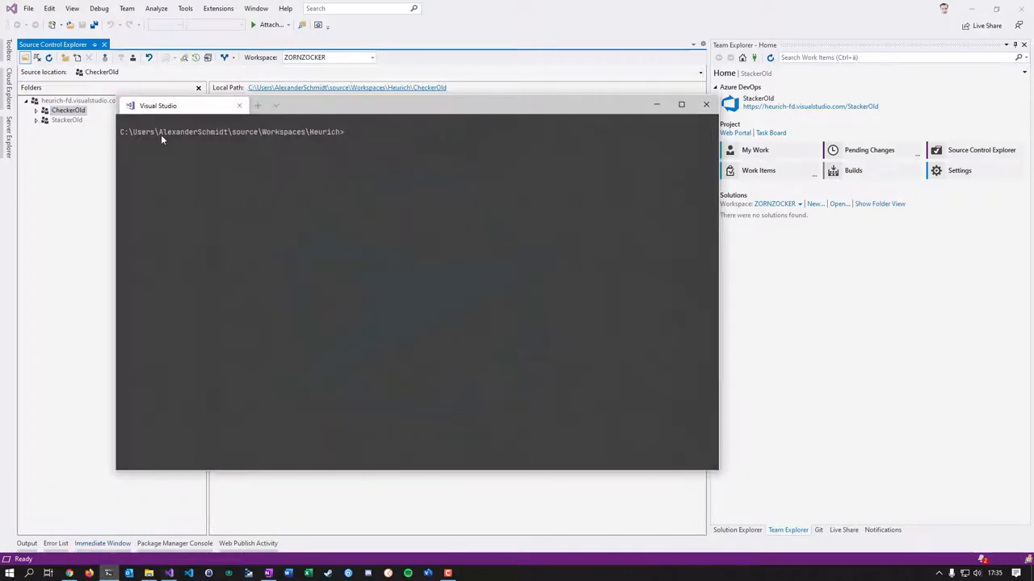
mouse_move(342, 97)
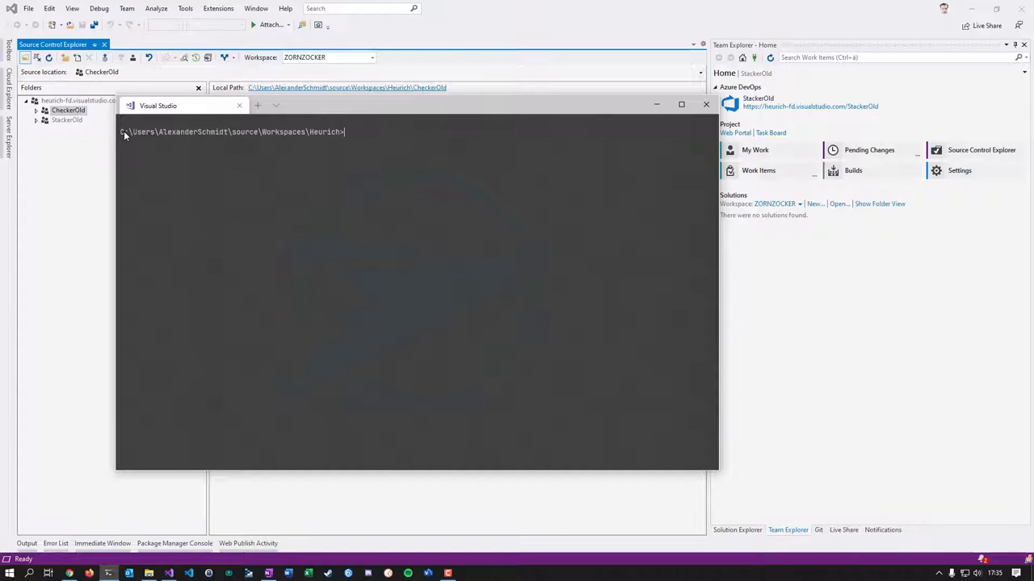
mouse_move(346, 138)
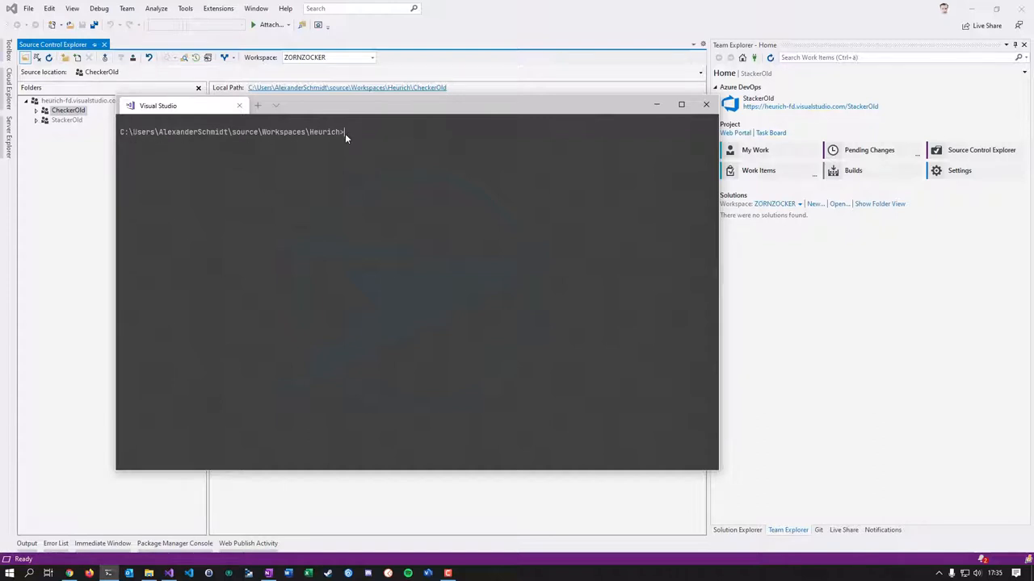
mouse_move(229, 136)
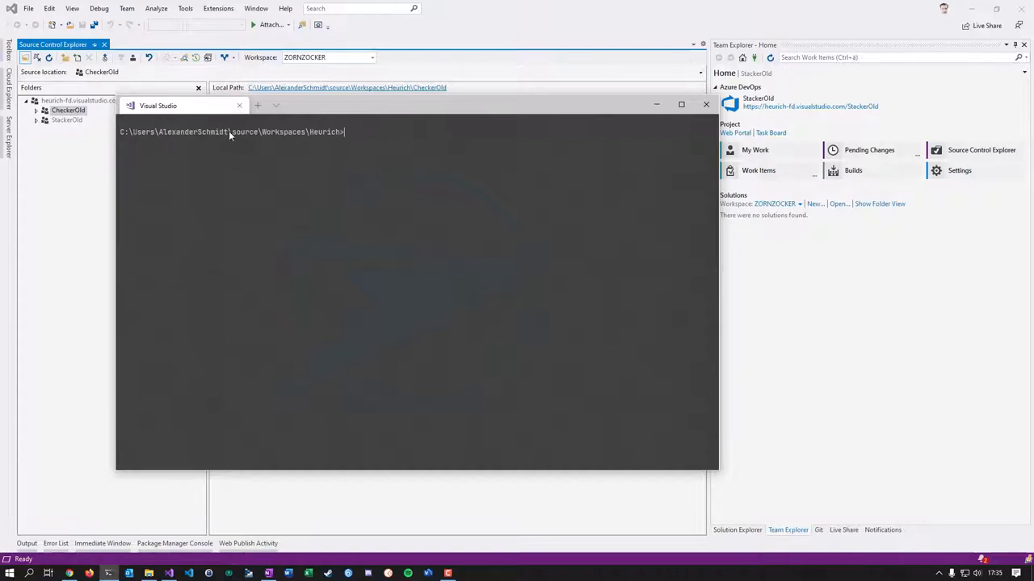
Reach Windows Terminal's Einstellungen from the new-tab profile dropdown.
left_click(275, 105)
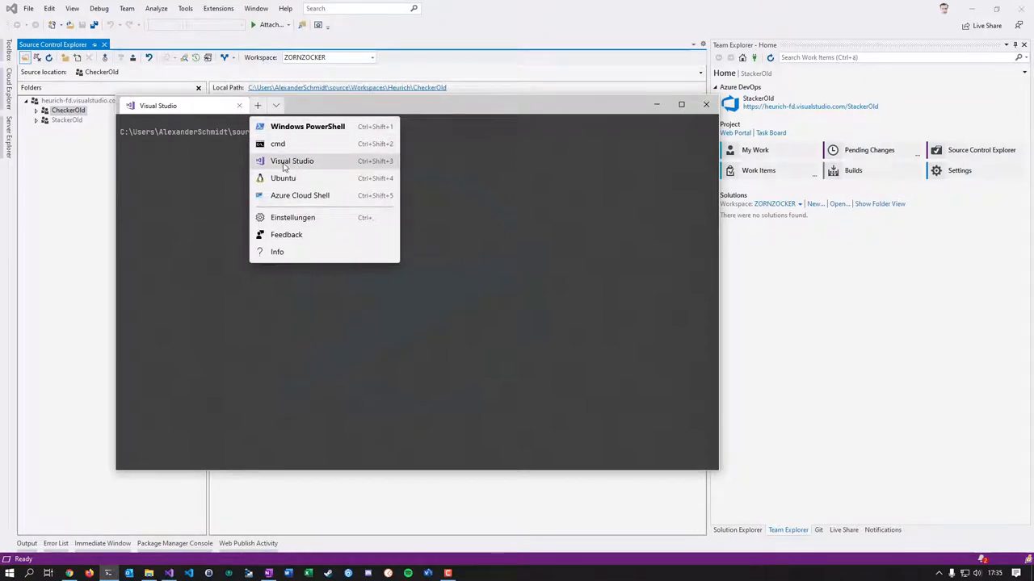
mouse_move(219, 132)
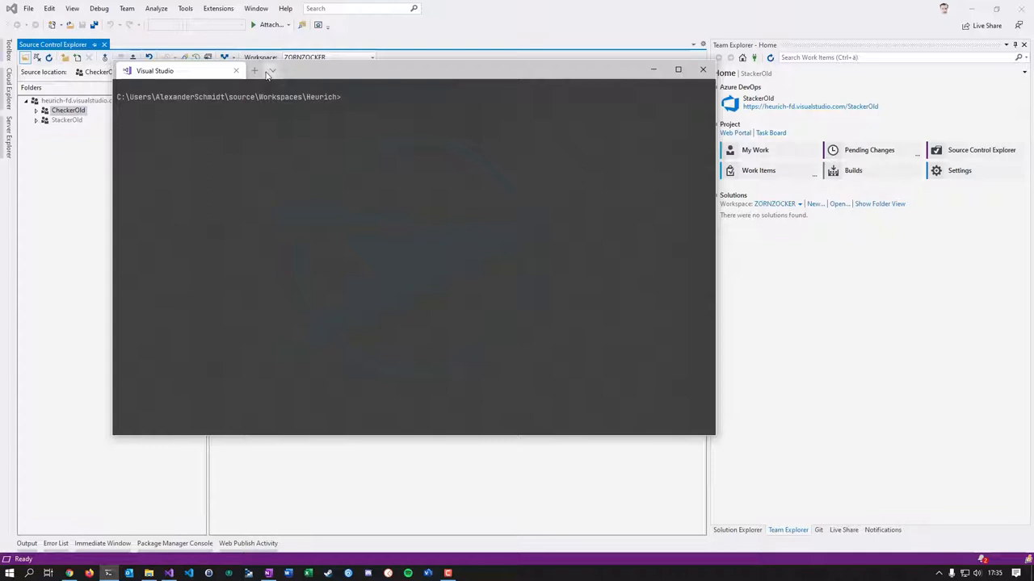
left_click(271, 71)
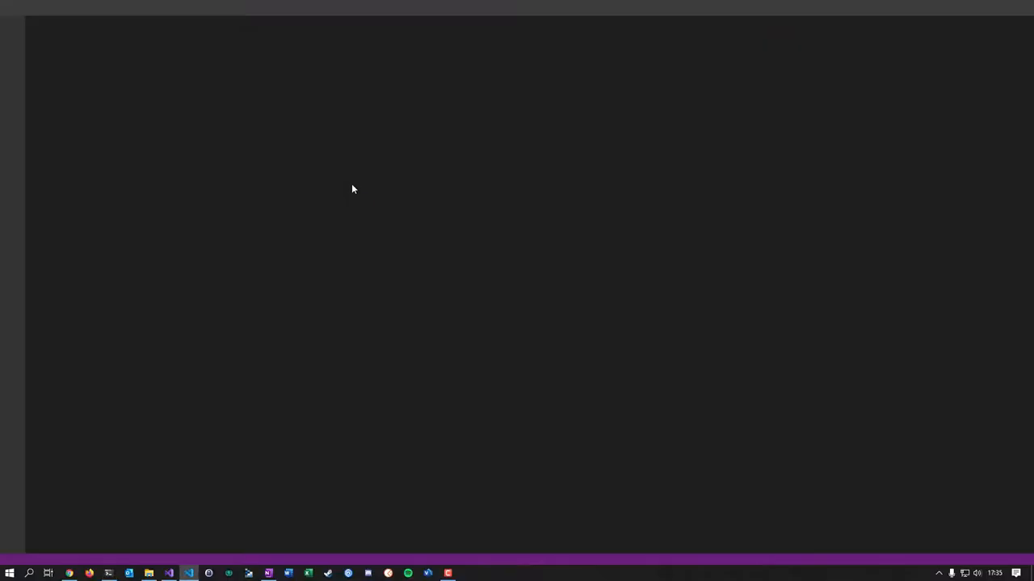
left_click(188, 574)
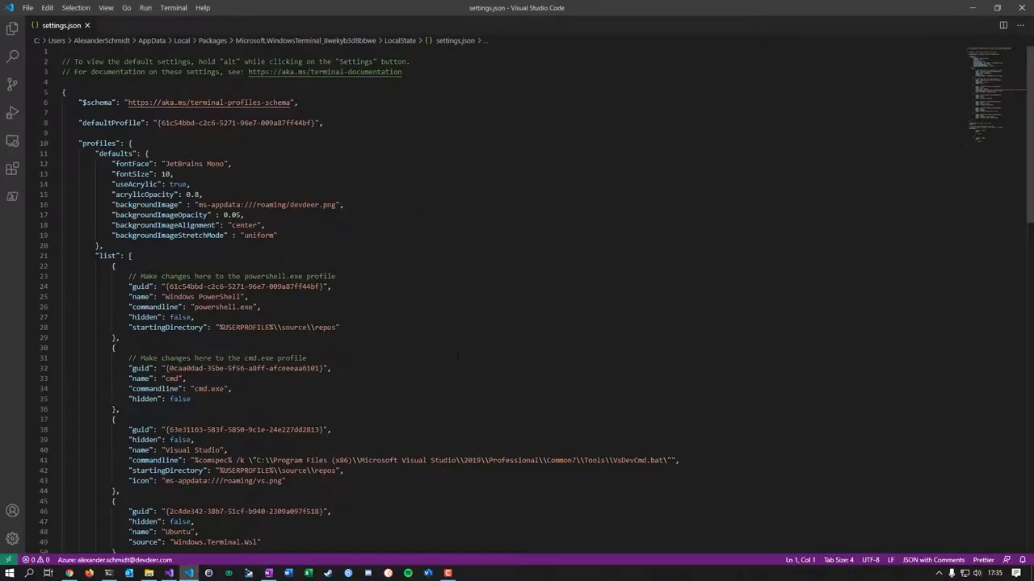
scroll("down", 3)
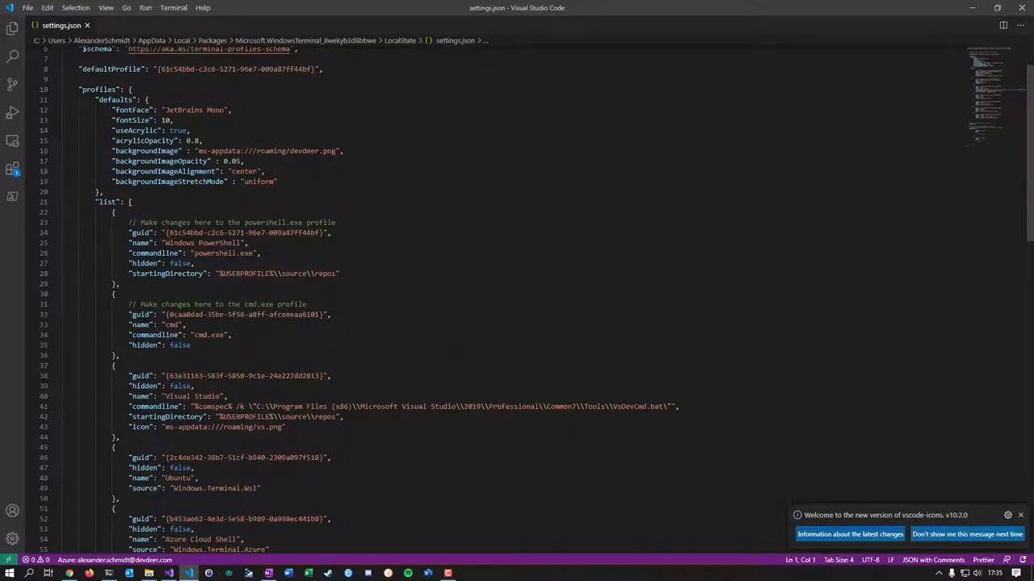
left_click_drag(130, 375, 119, 436)
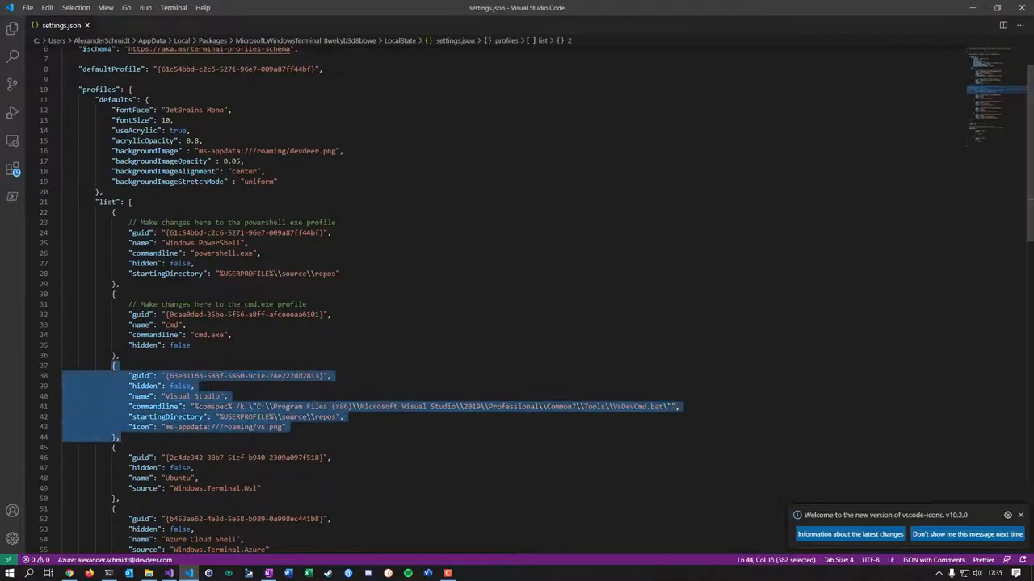
scroll("up", 3)
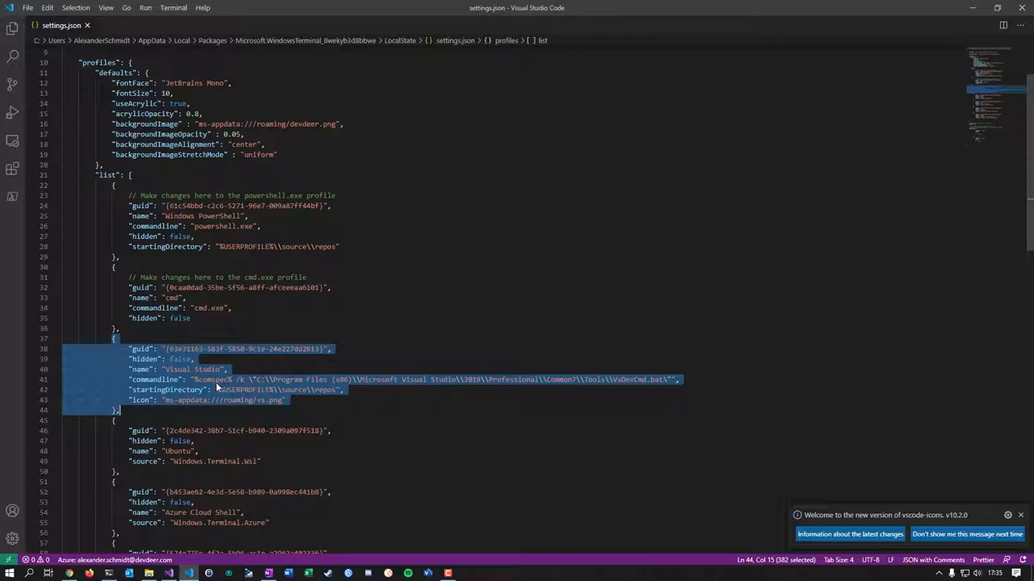
left_click(213, 380)
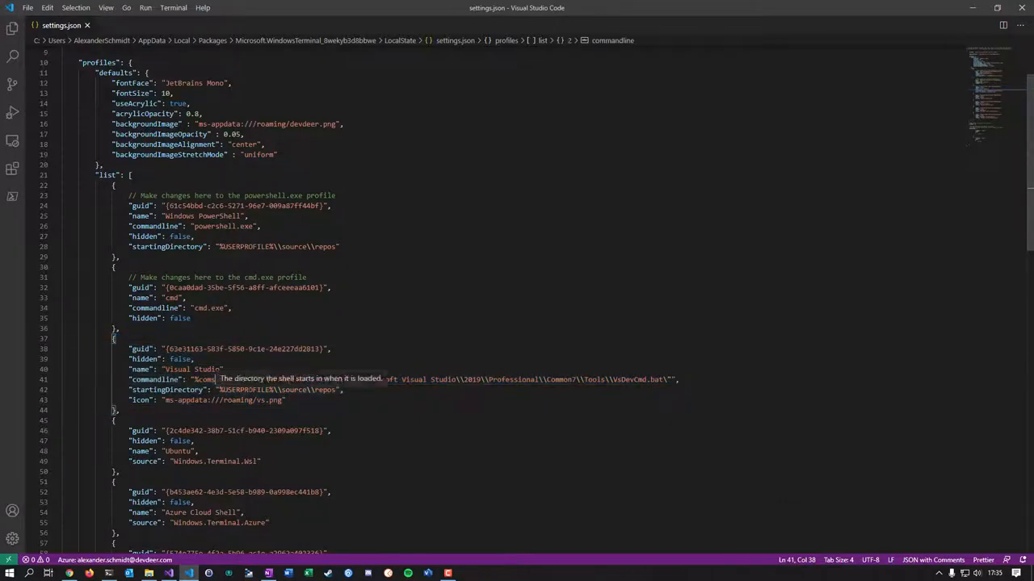
mouse_move(914, 24)
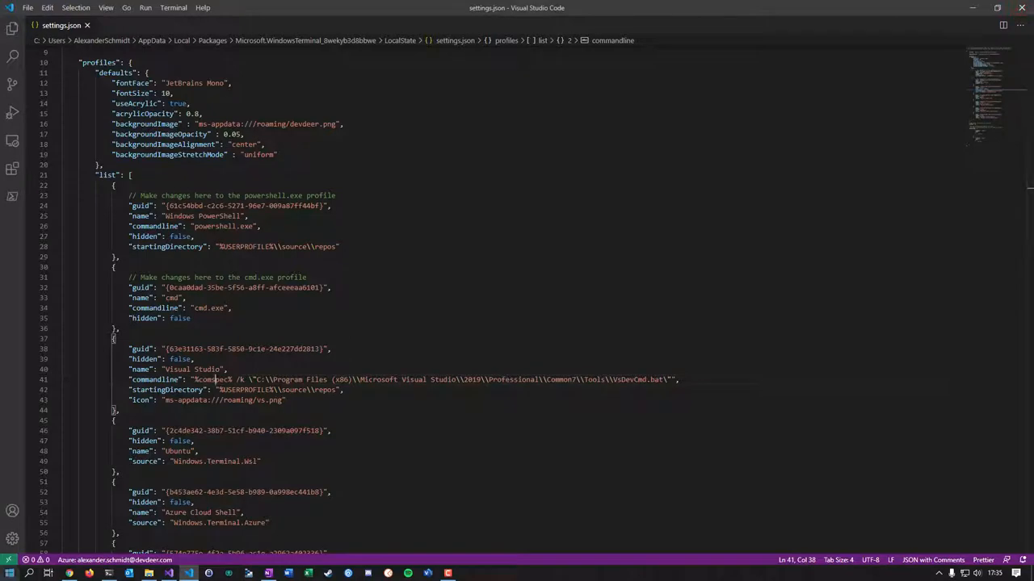
Expand Visual Studio 2019 in Start and show Mehr options for Developer Command Prompt for VS 2019.
left_click(10, 571)
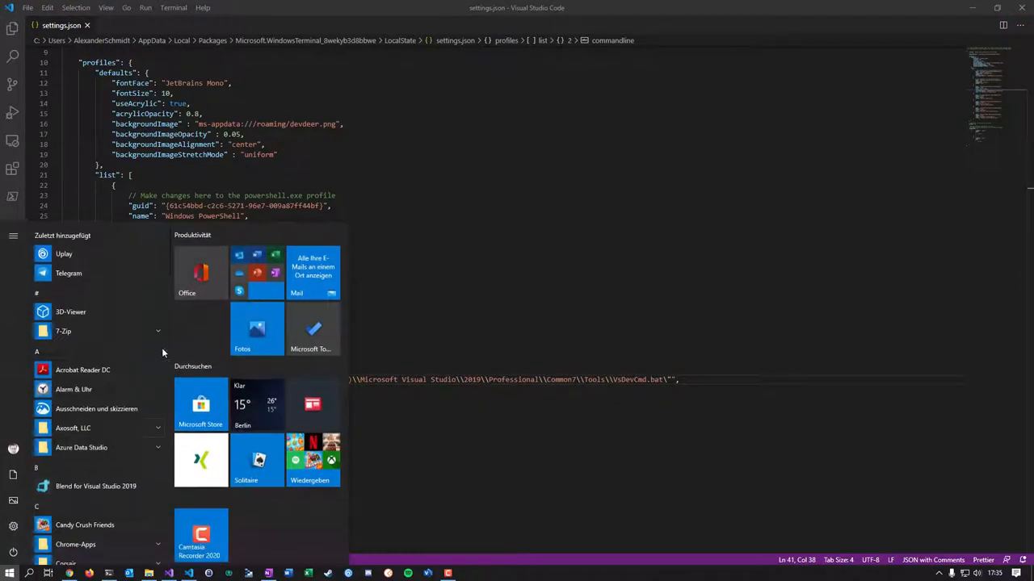
scroll("down", 3)
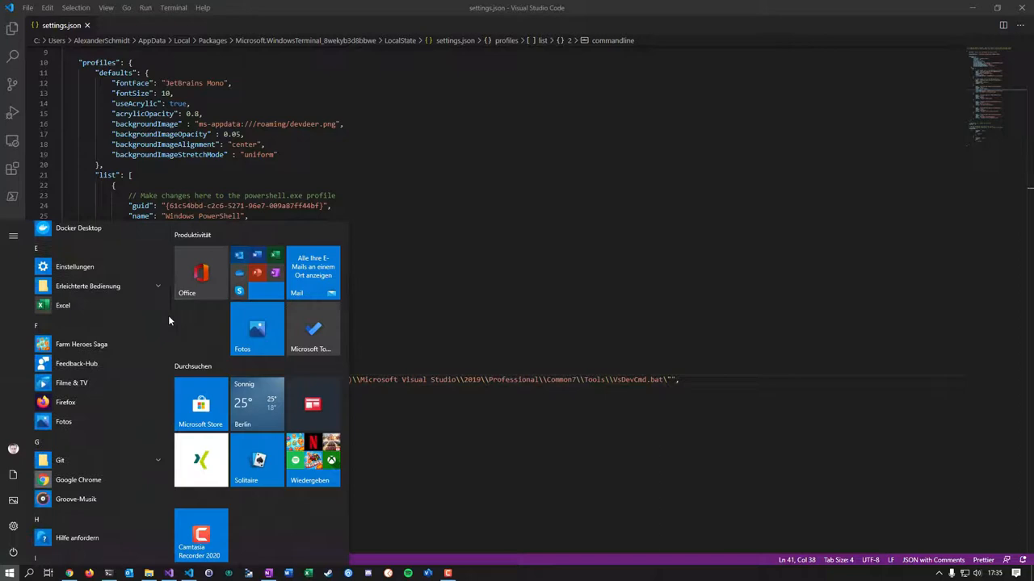
scroll("down", 3)
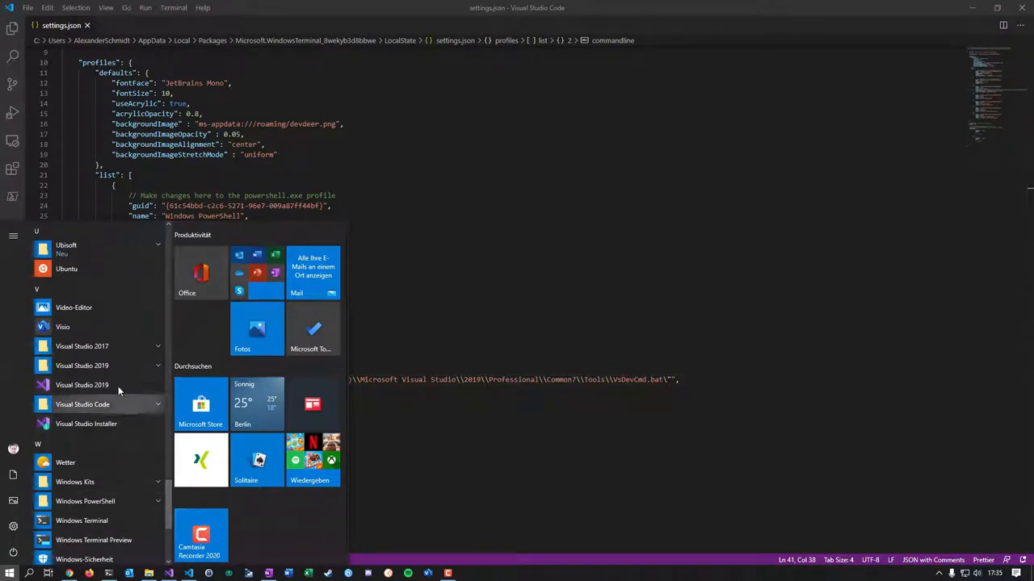
left_click(81, 365)
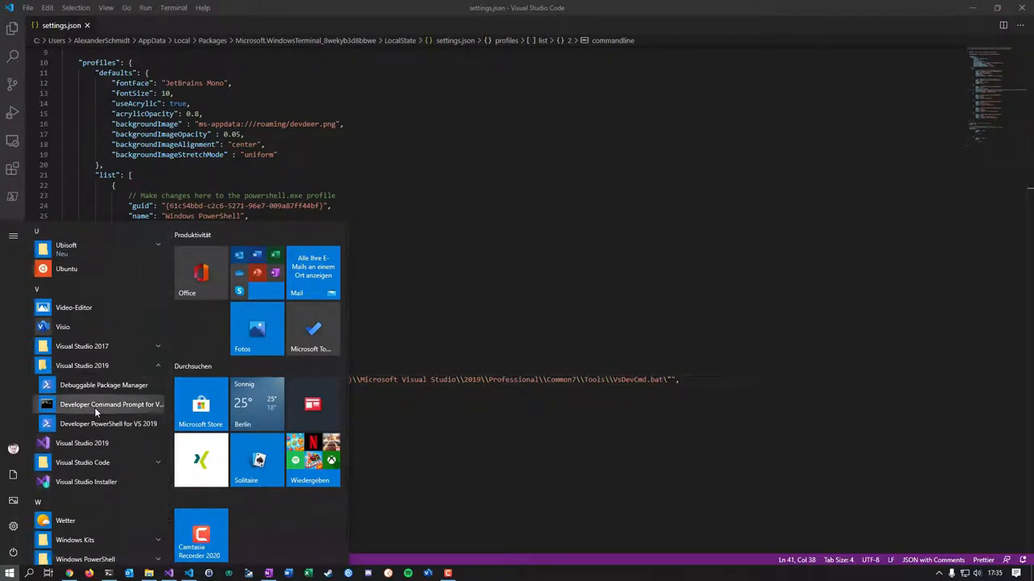
mouse_move(111, 404)
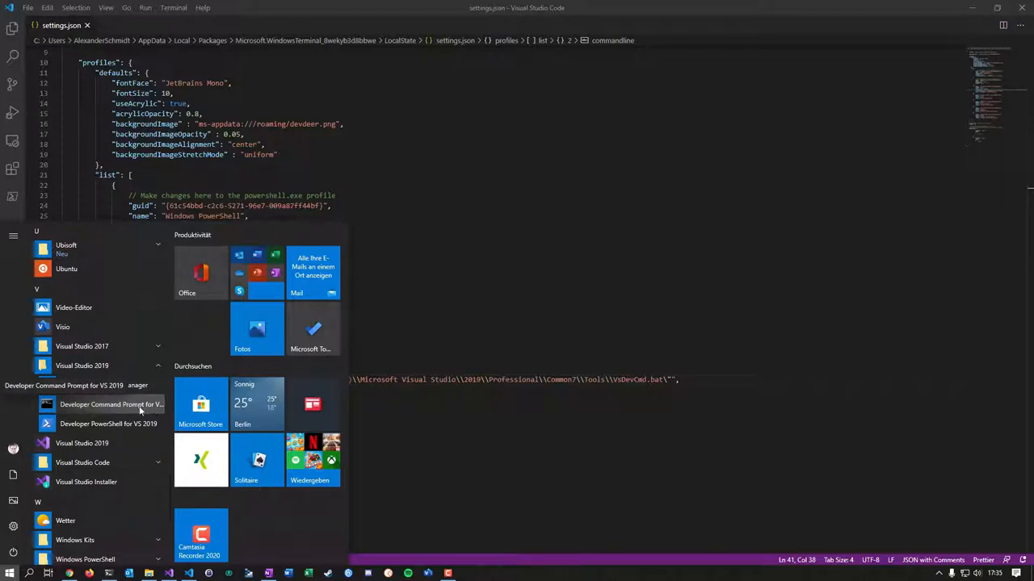
right_click(111, 404)
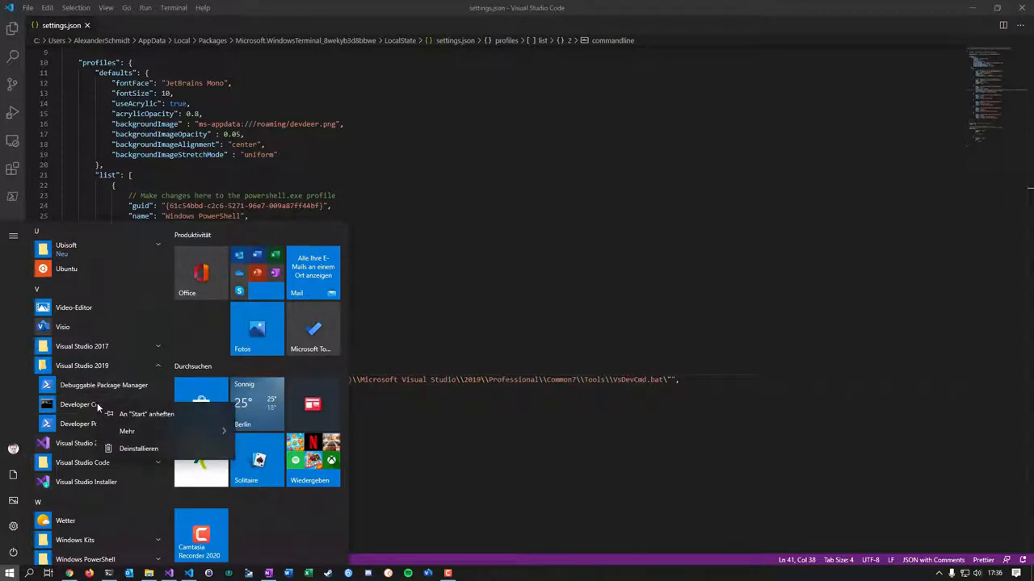
left_click(126, 431)
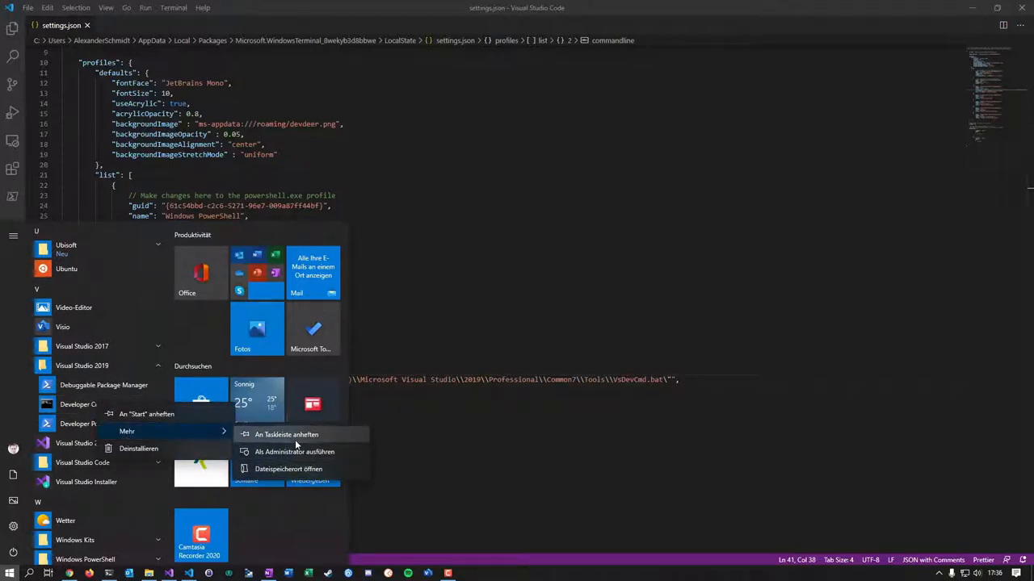
mouse_move(287, 469)
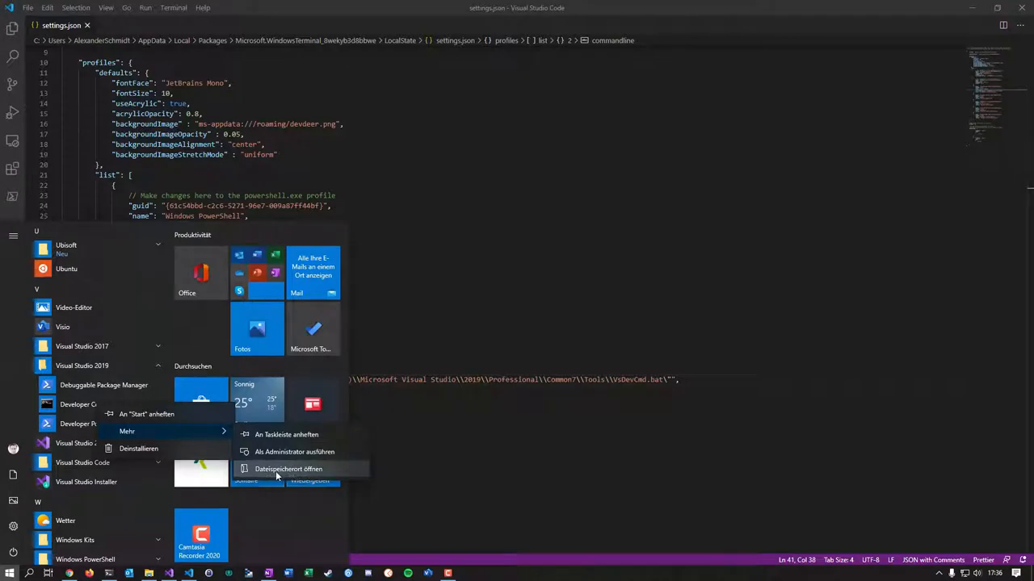
mouse_move(126, 432)
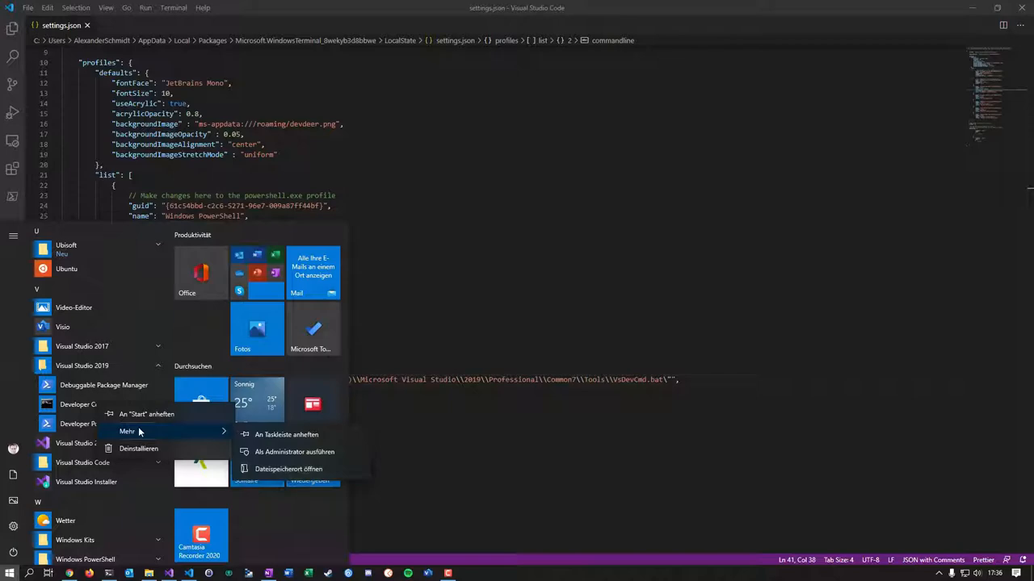
Go to the shortcut's Dateispeicherort and inspect its Ziel command in Eigenschaften.
left_click(288, 468)
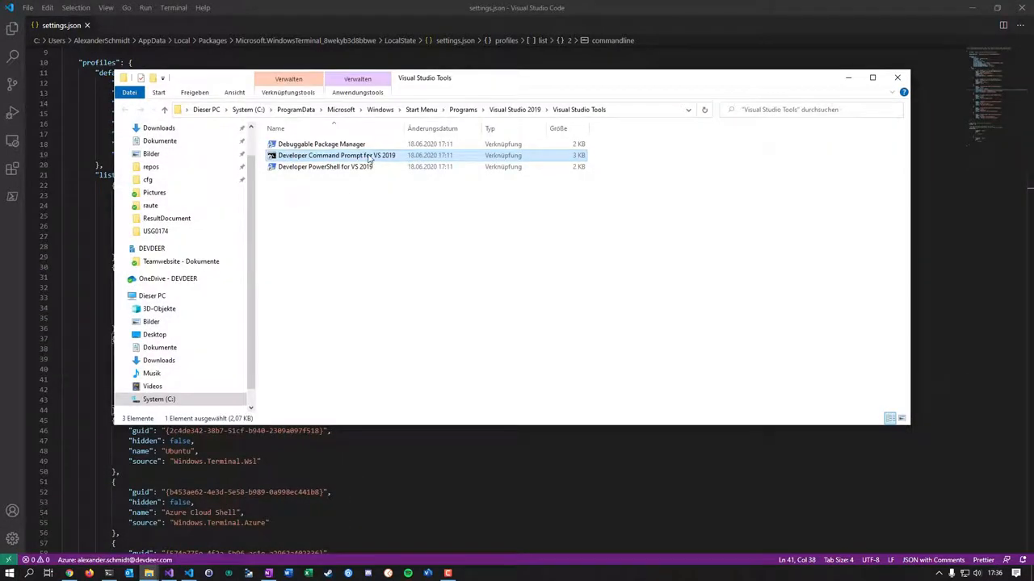
right_click(336, 155)
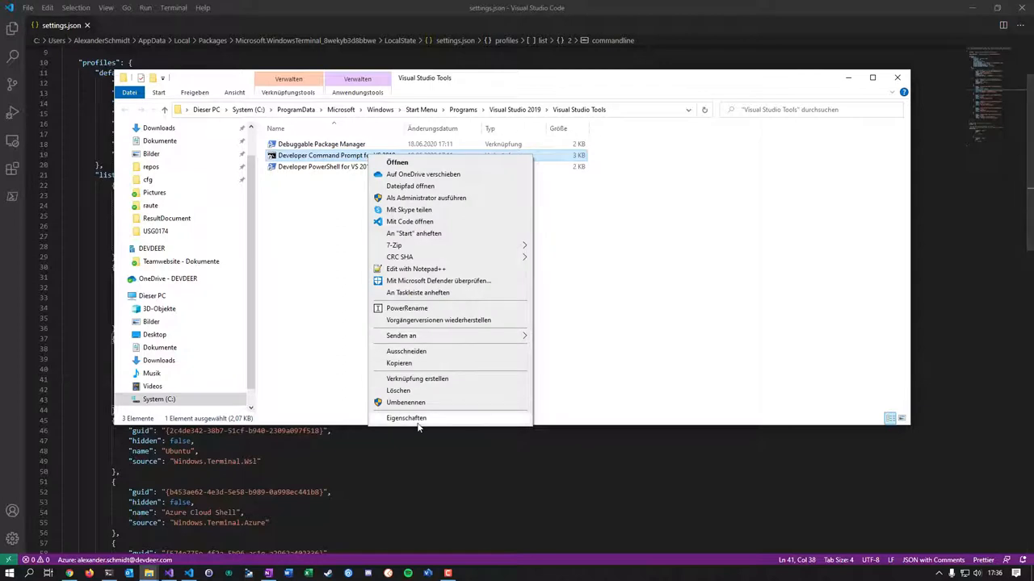
left_click(407, 416)
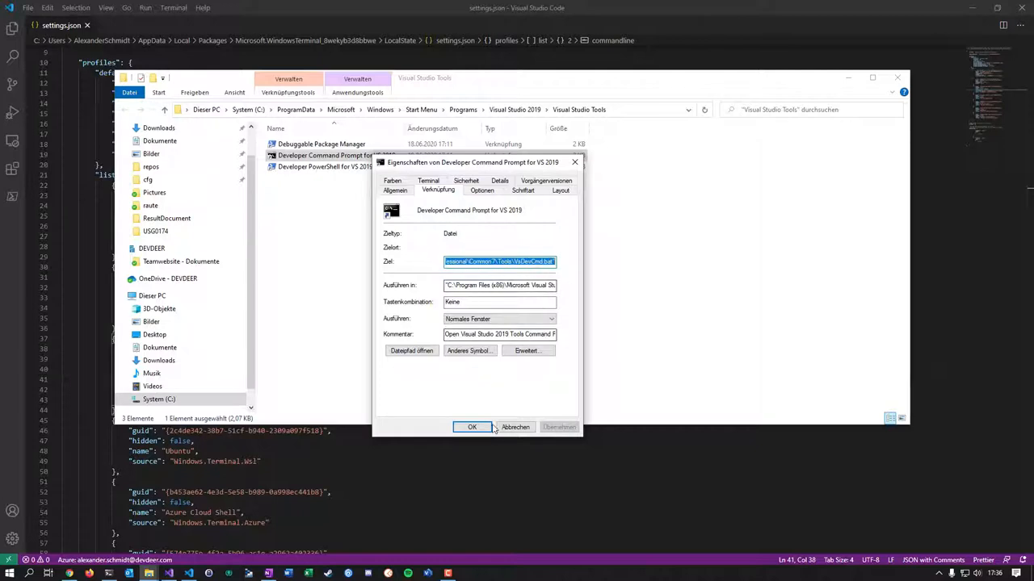
left_click(472, 427)
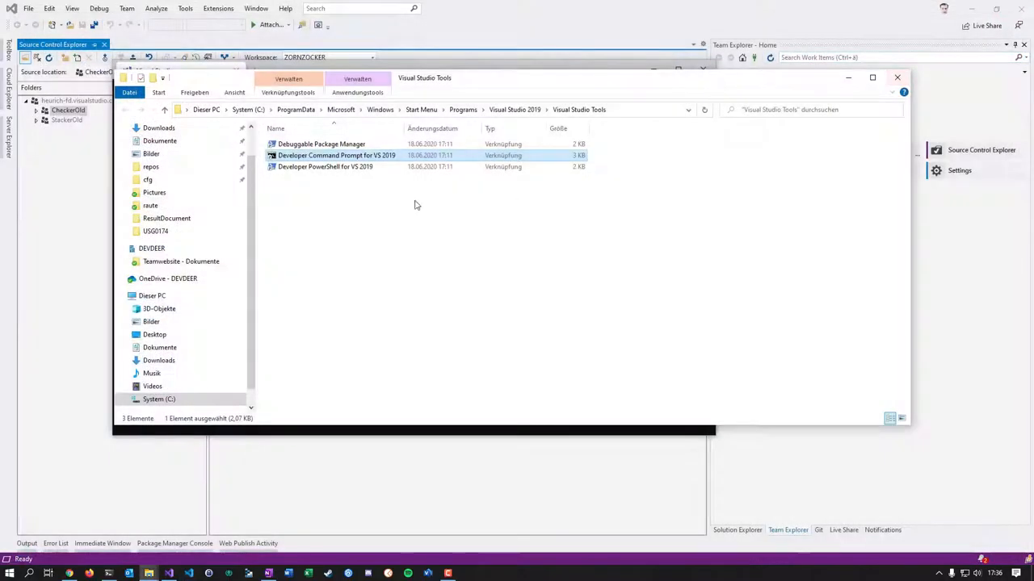
Run tf in a new Visual Studio developer tab and in a PowerShell tab, then close the PowerShell tab.
double_click(336, 155)
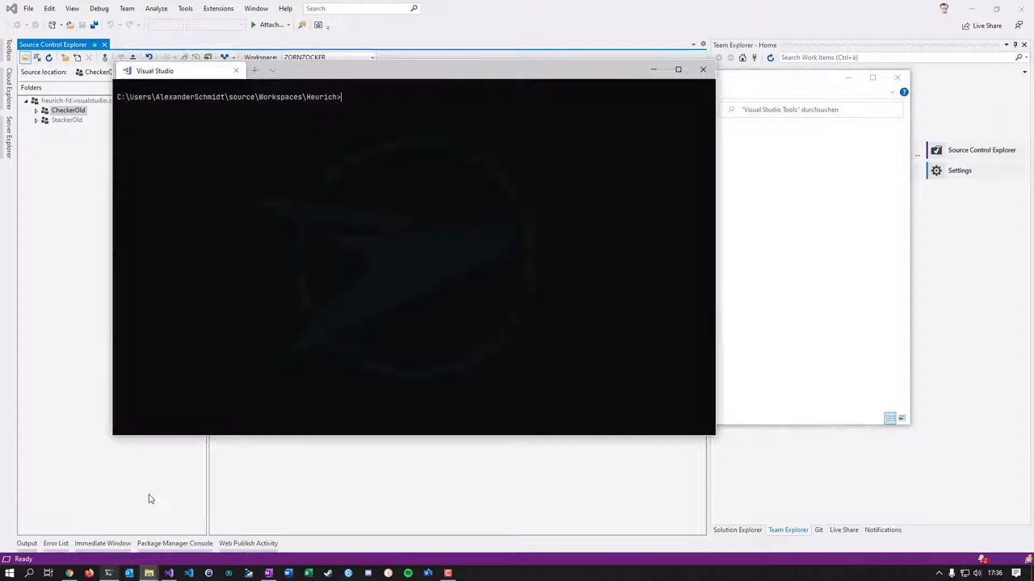
left_click(273, 71)
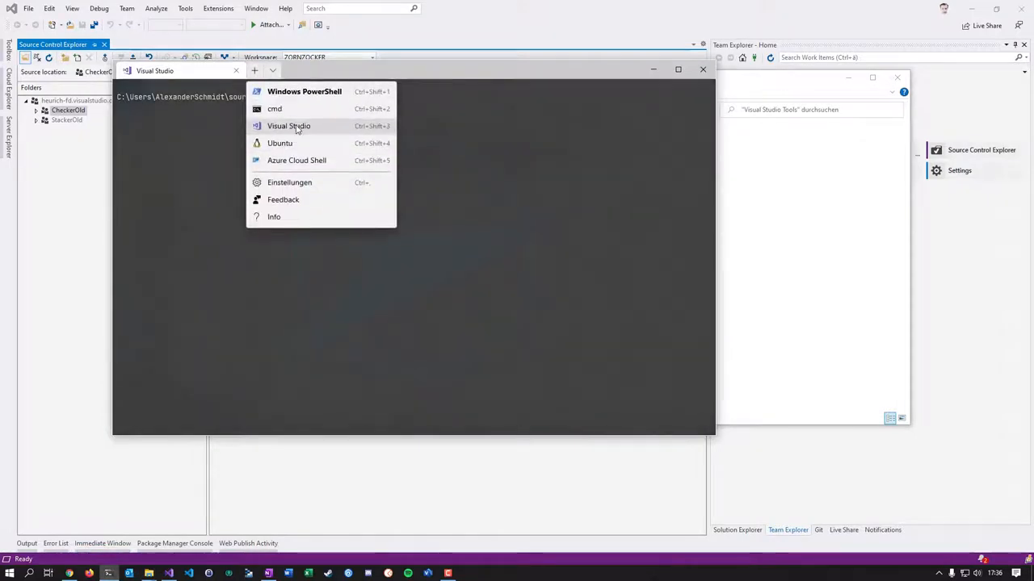
left_click(287, 126)
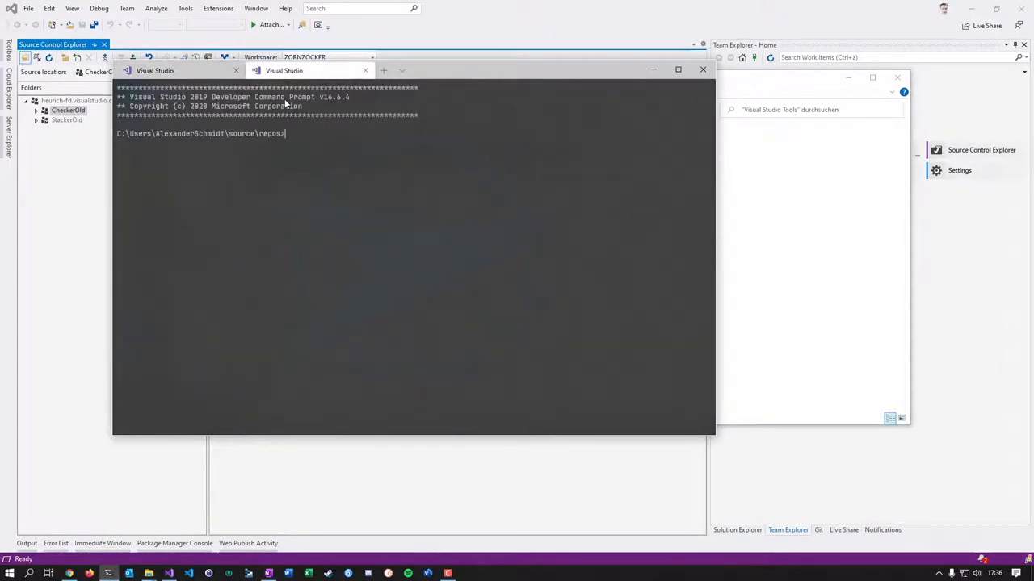
type("tf")
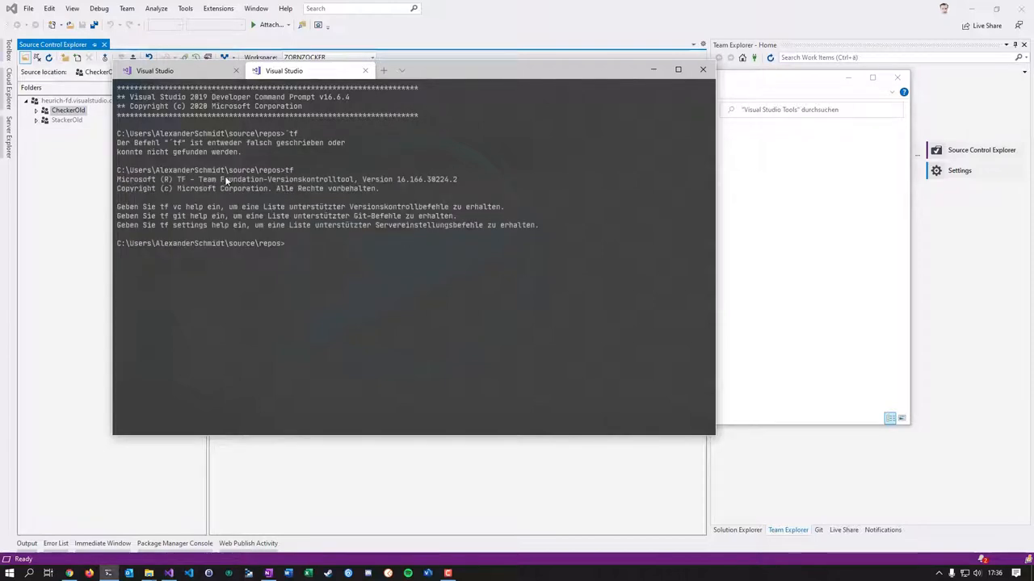
mouse_move(359, 268)
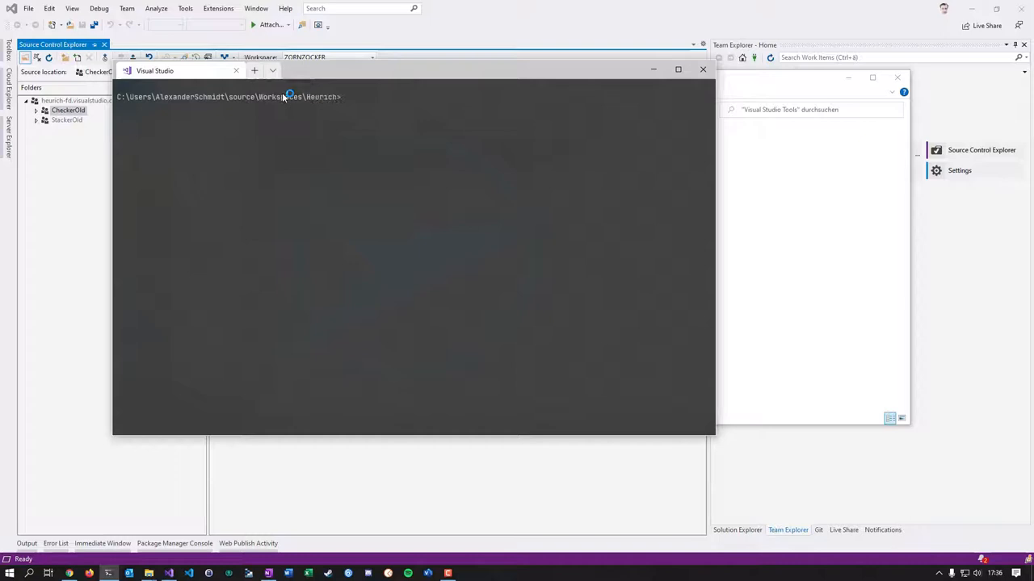
left_click(255, 71)
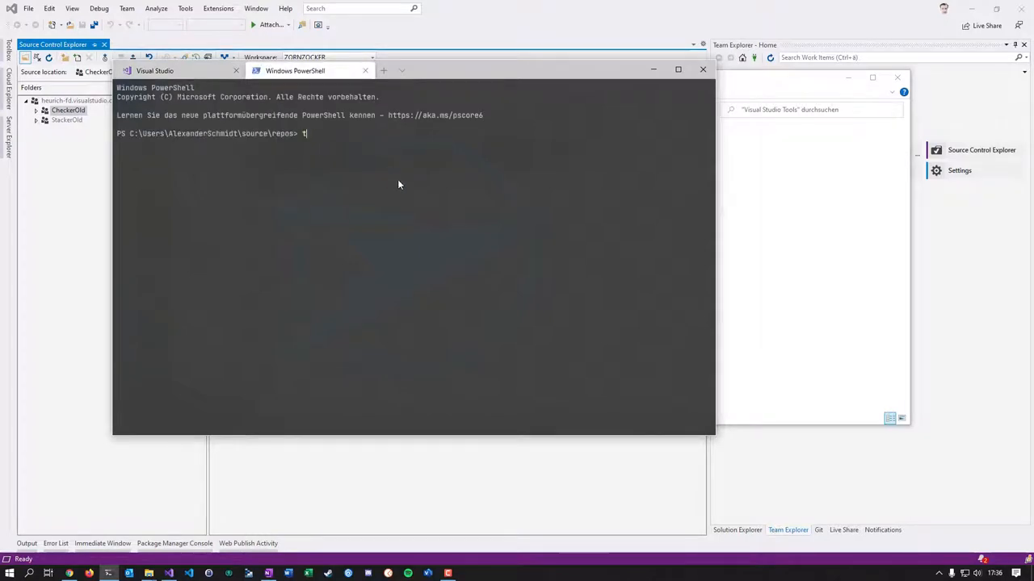
key("Return")
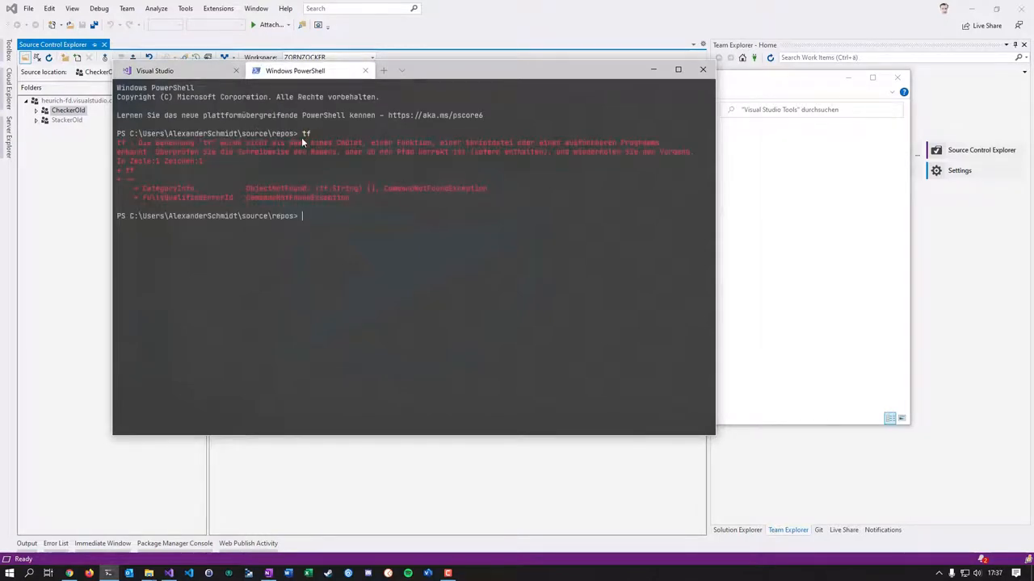
left_click(365, 71)
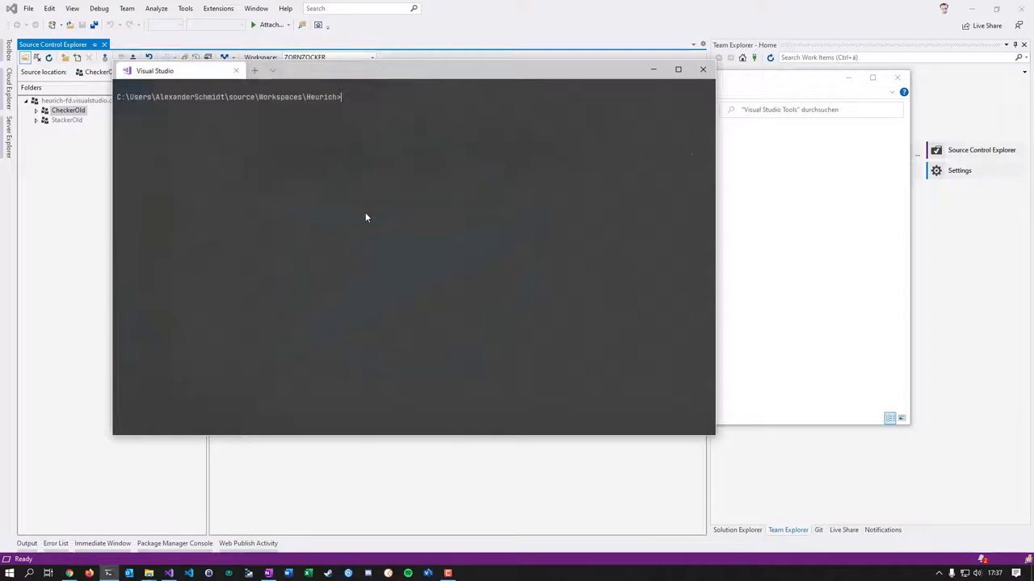
mouse_move(532, 129)
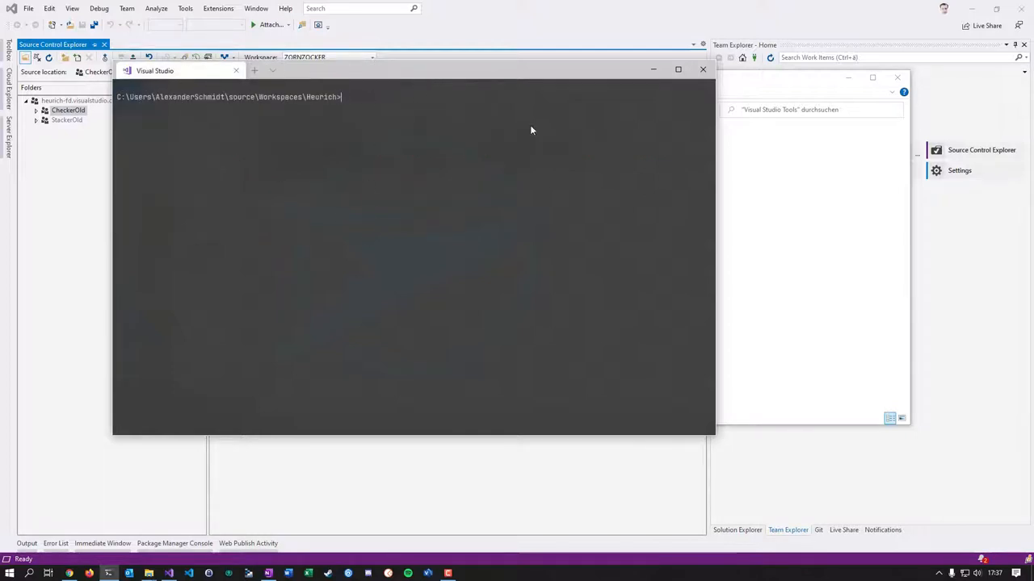
Reposition the terminal window while tf workspaces lists the ZORNZOCKER workspace.
left_click_drag(181, 71, 158, 77)
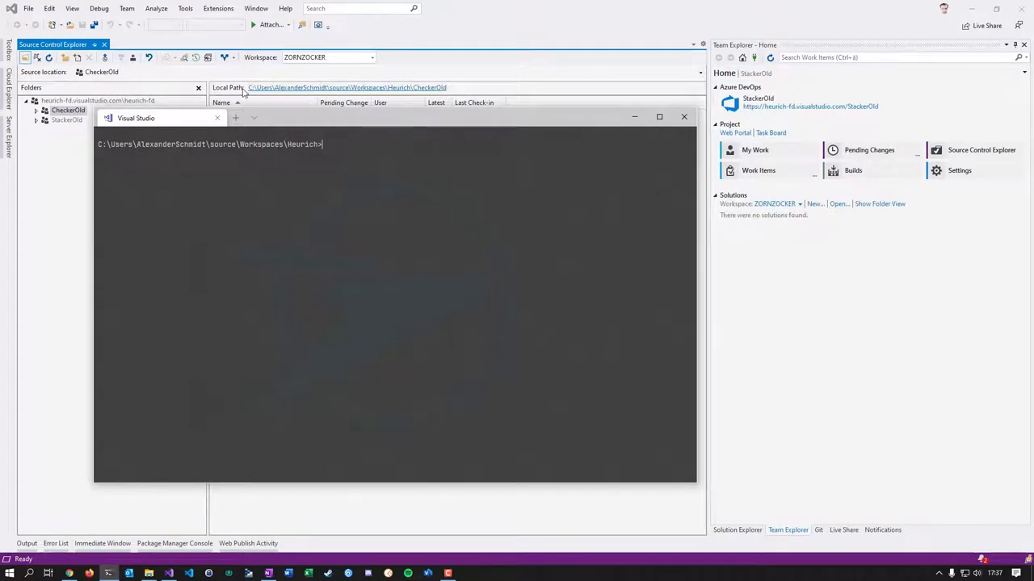
mouse_move(291, 116)
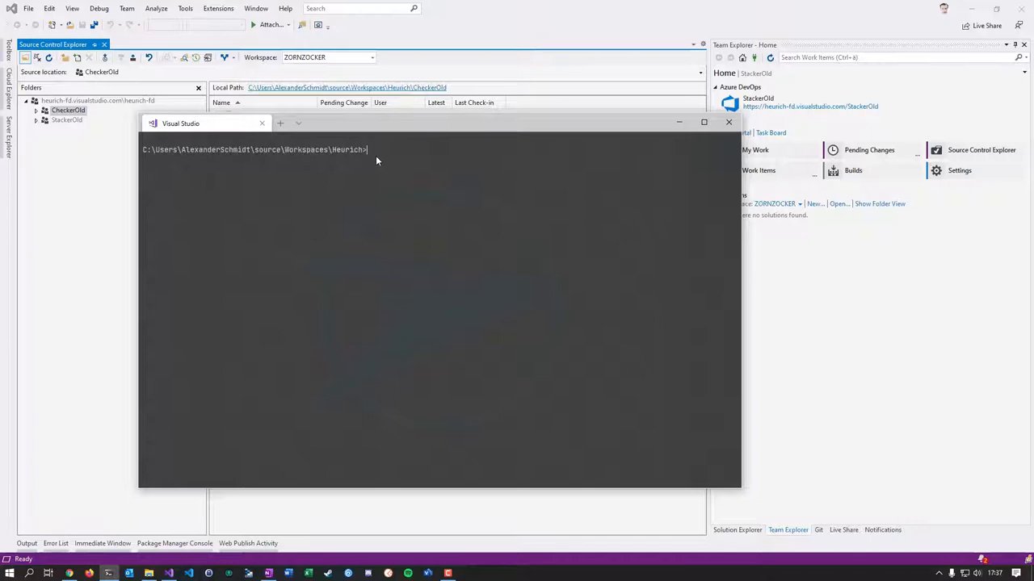
mouse_move(365, 128)
type("tf workspaces")
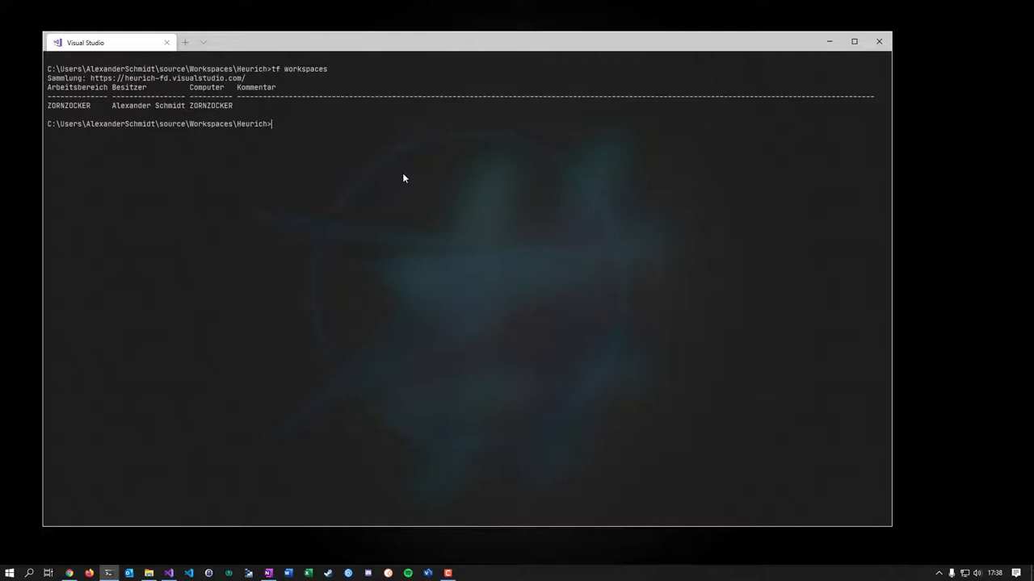
mouse_move(271, 119)
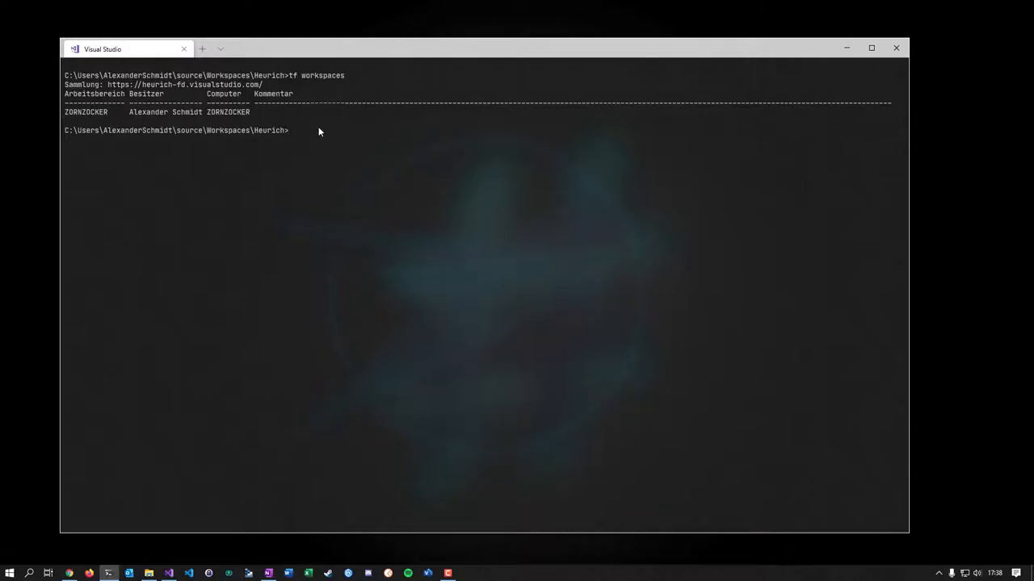
mouse_move(109, 88)
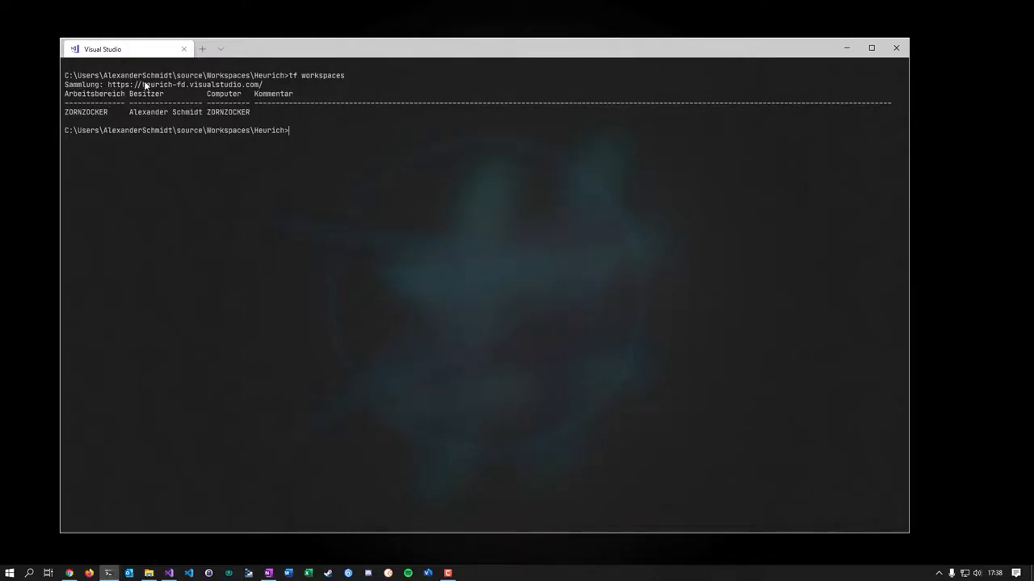
mouse_move(170, 96)
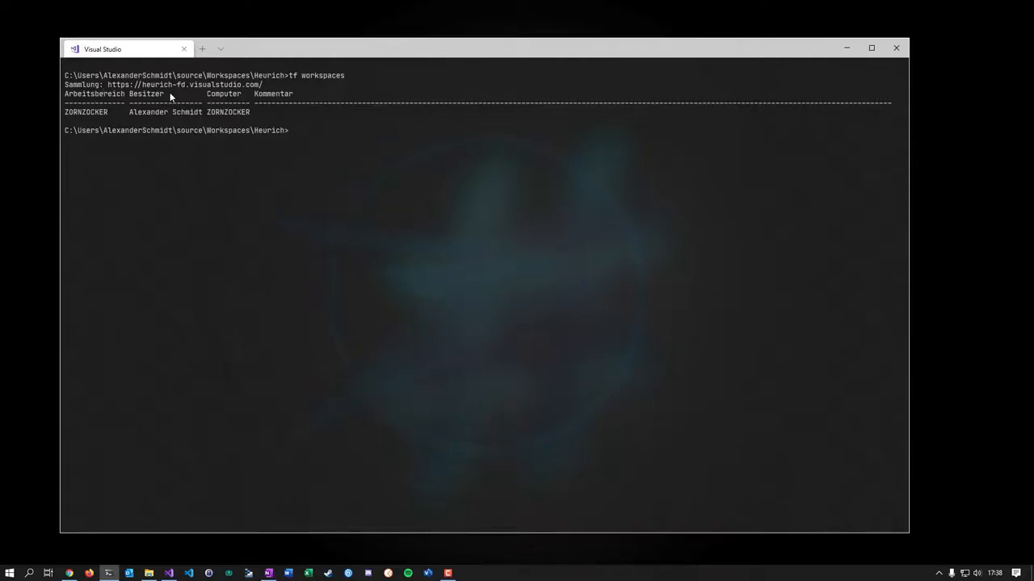
mouse_move(371, 60)
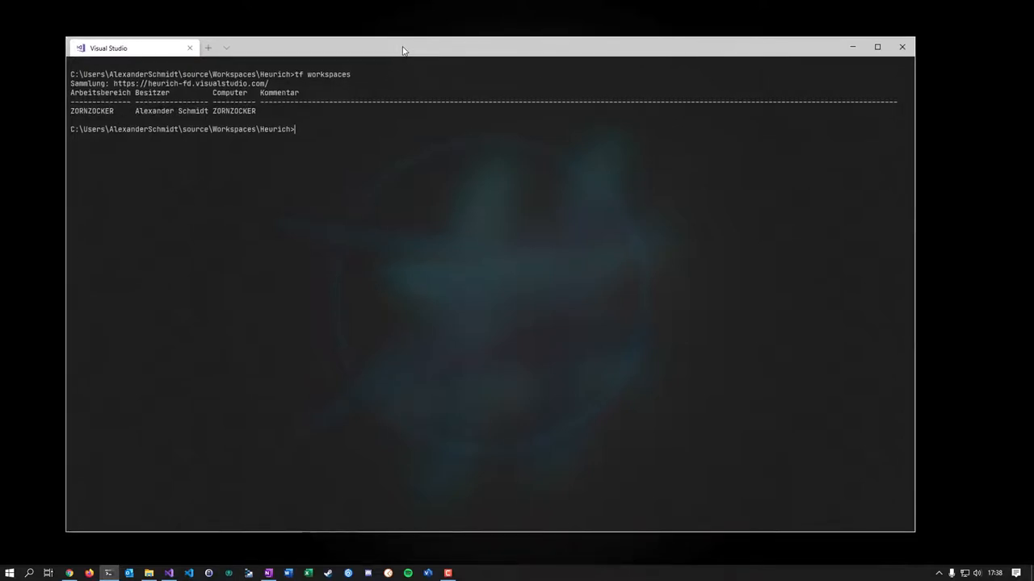
left_click_drag(403, 47, 444, 37)
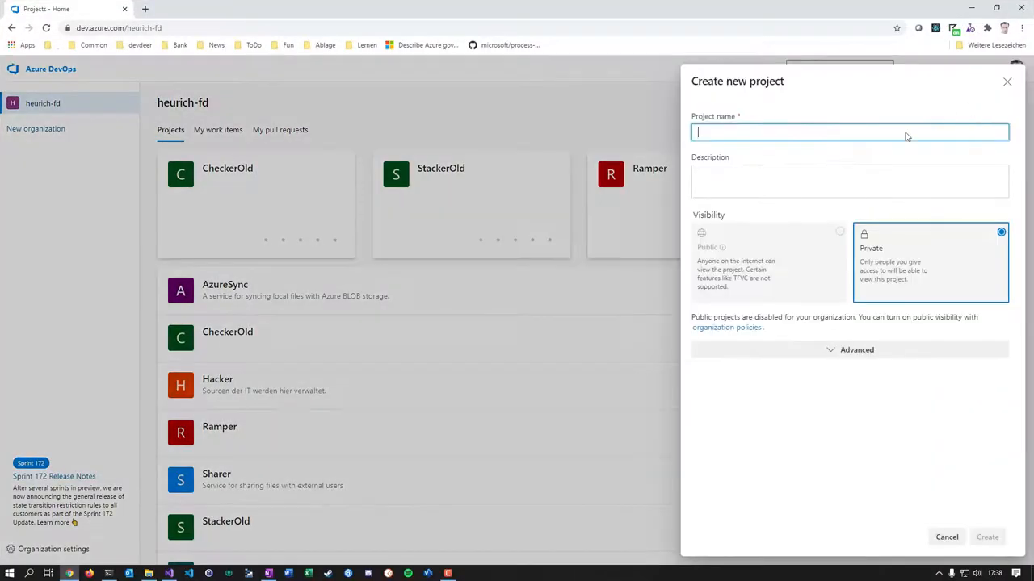
Submit a new project named Checker and hit the stale-workspace error.
type("C")
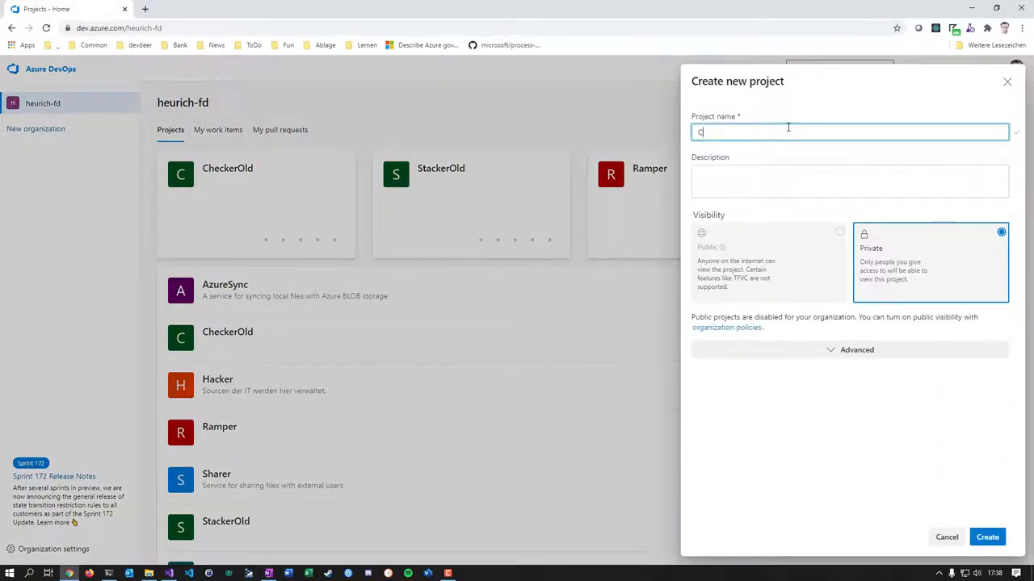
type("hecker")
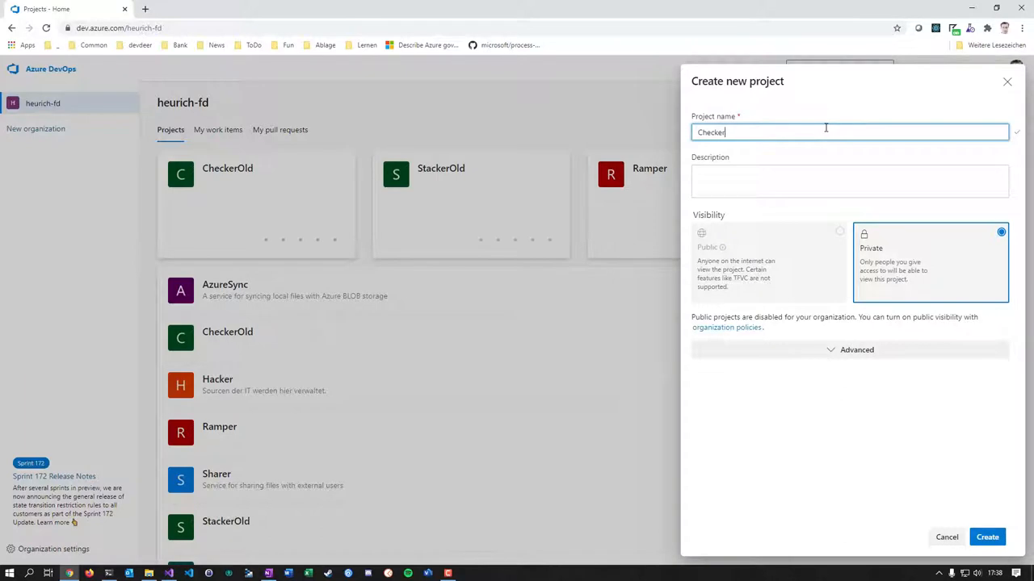
left_click(987, 536)
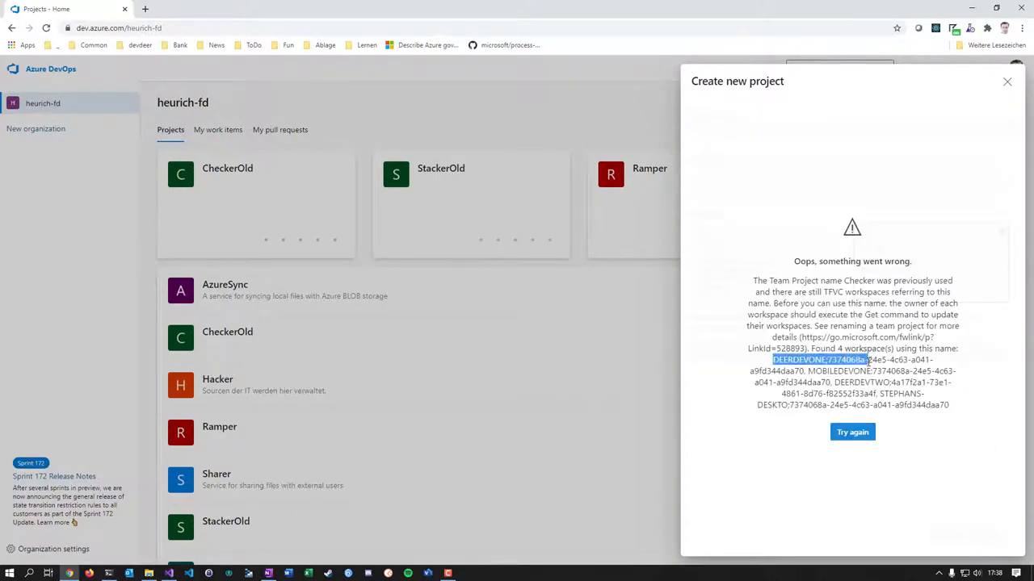
mouse_move(156, 543)
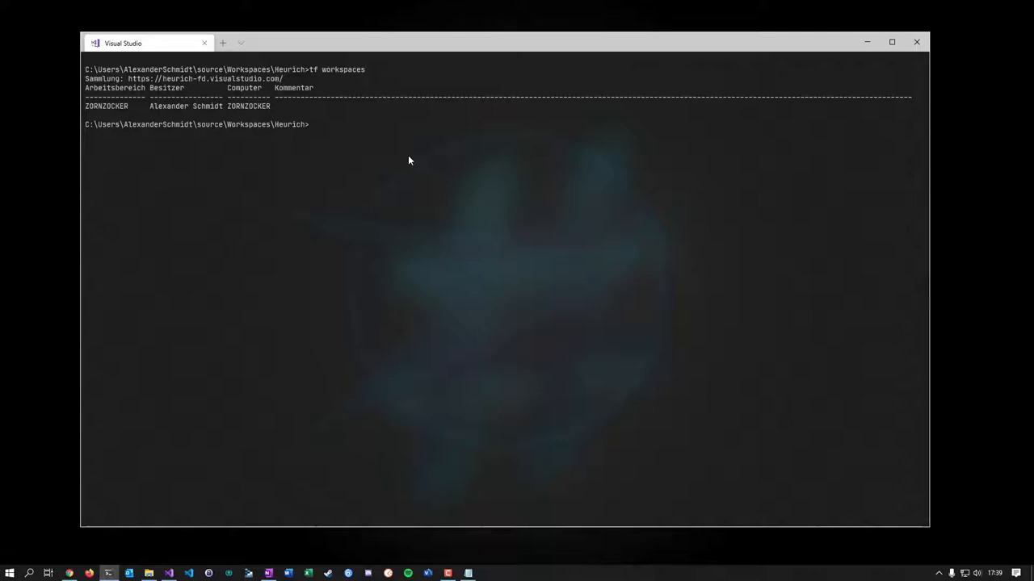
Run tf workspaces /computer:* /owner:* to list workspaces for all computers and owners.
type("tf workspaces /")
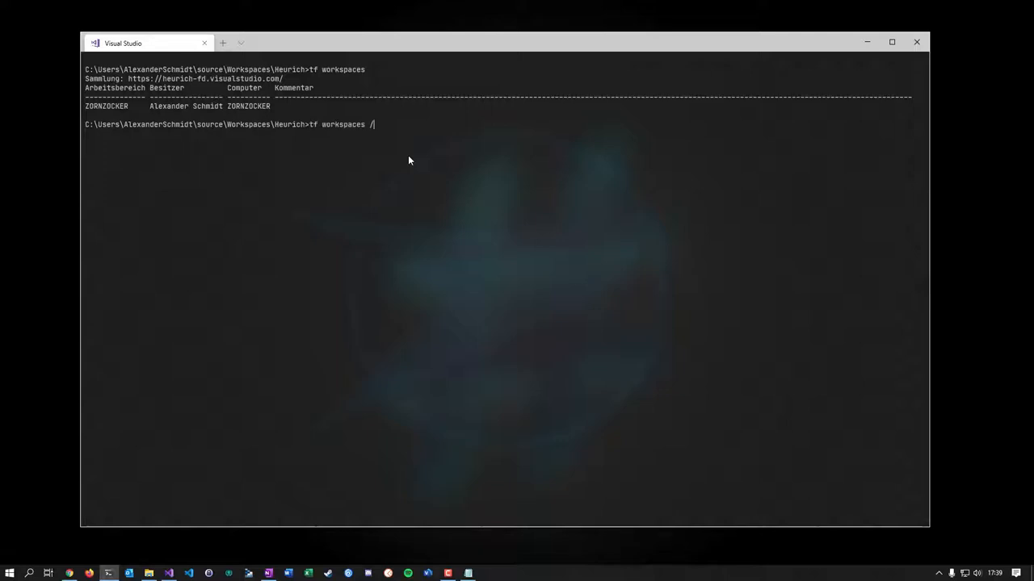
type("computer:* /own")
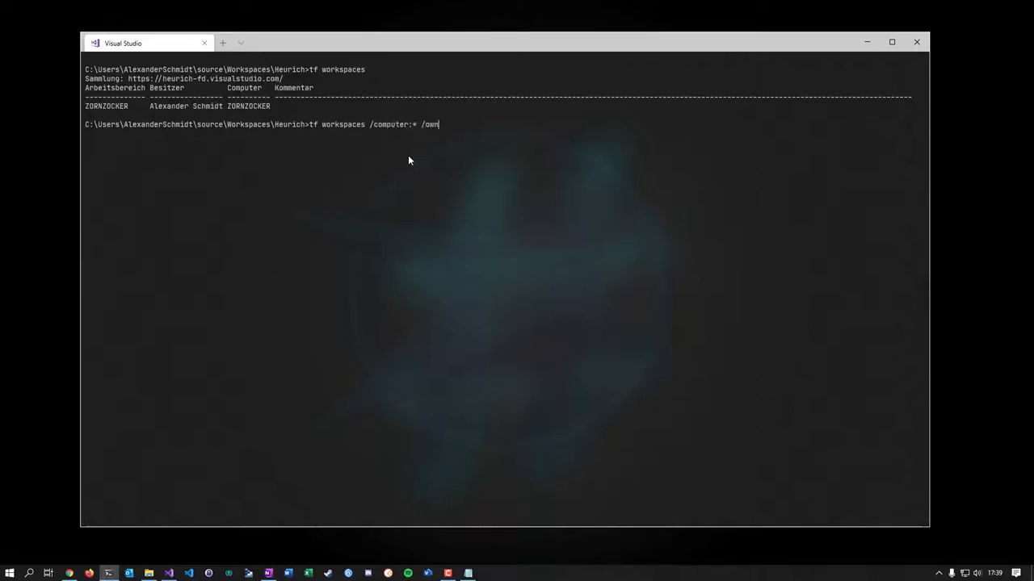
type("er:*")
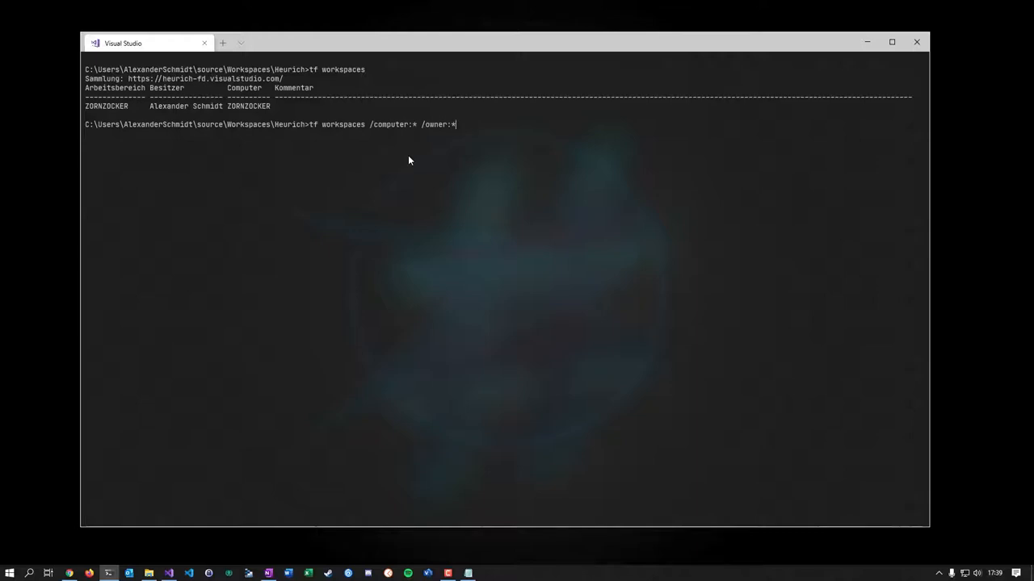
key("Return")
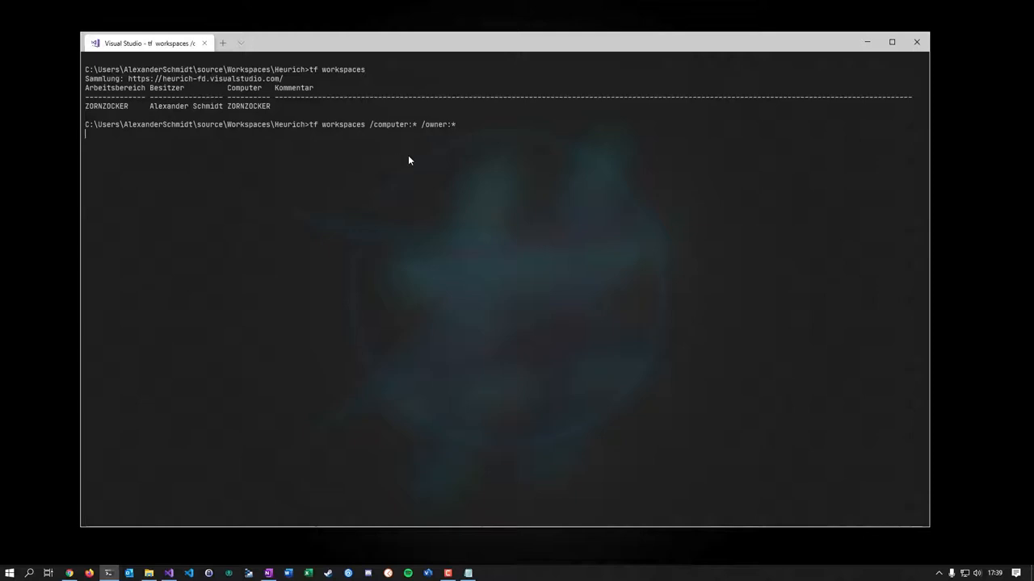
Let the query return all nine workspaces with their owners and computers.
key("Return")
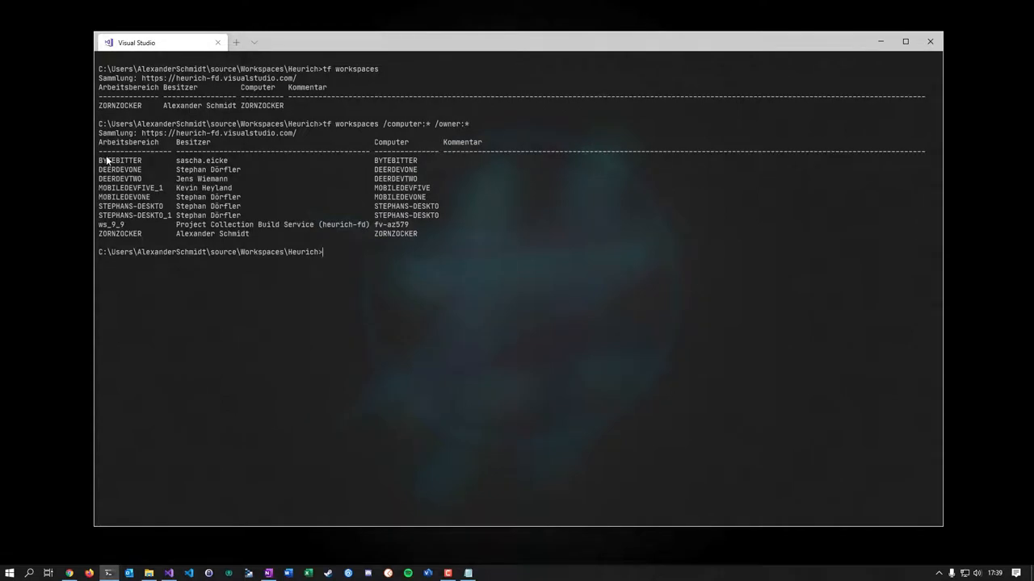
mouse_move(234, 171)
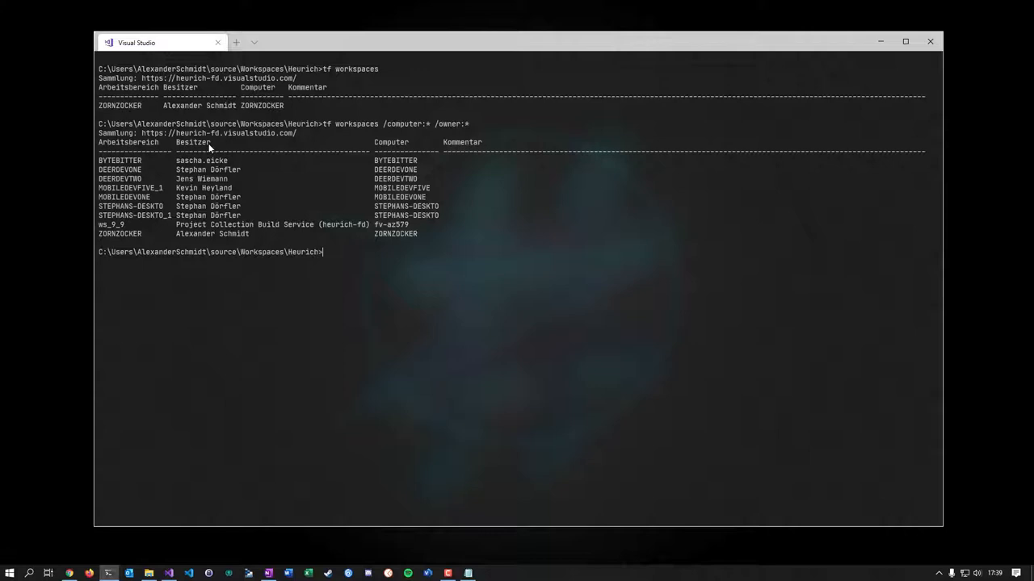
mouse_move(223, 163)
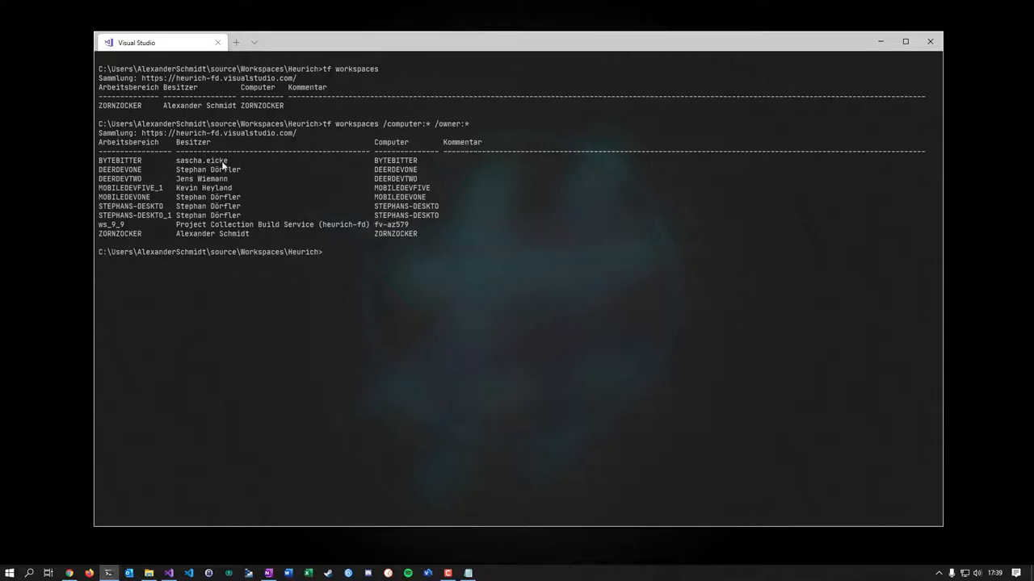
mouse_move(420, 165)
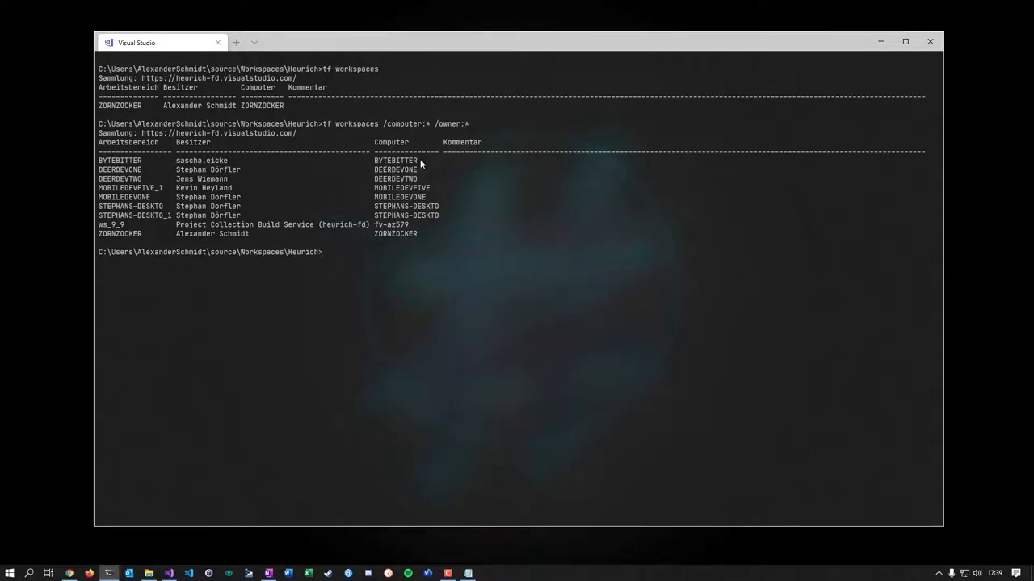
mouse_move(387, 166)
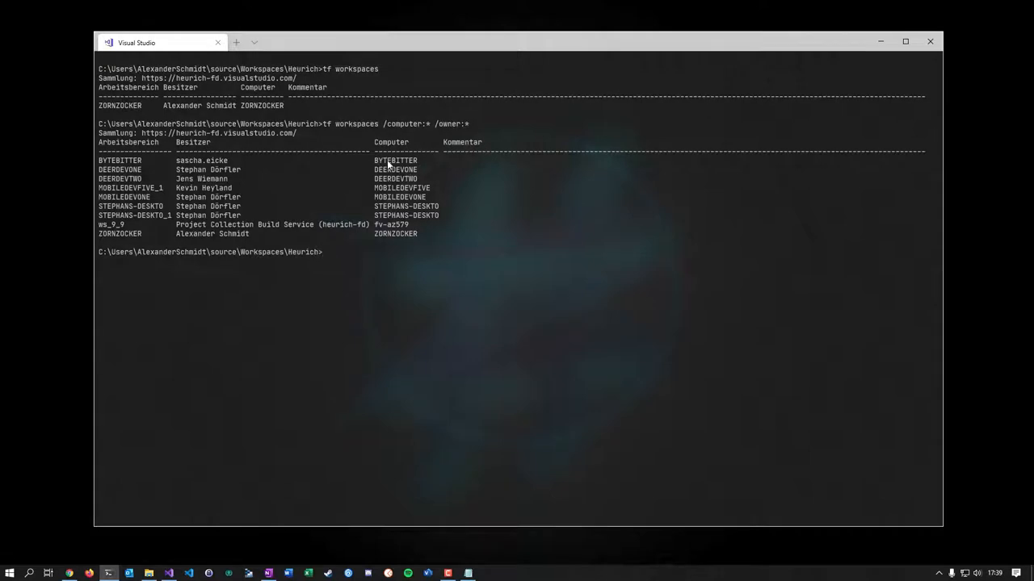
mouse_move(426, 161)
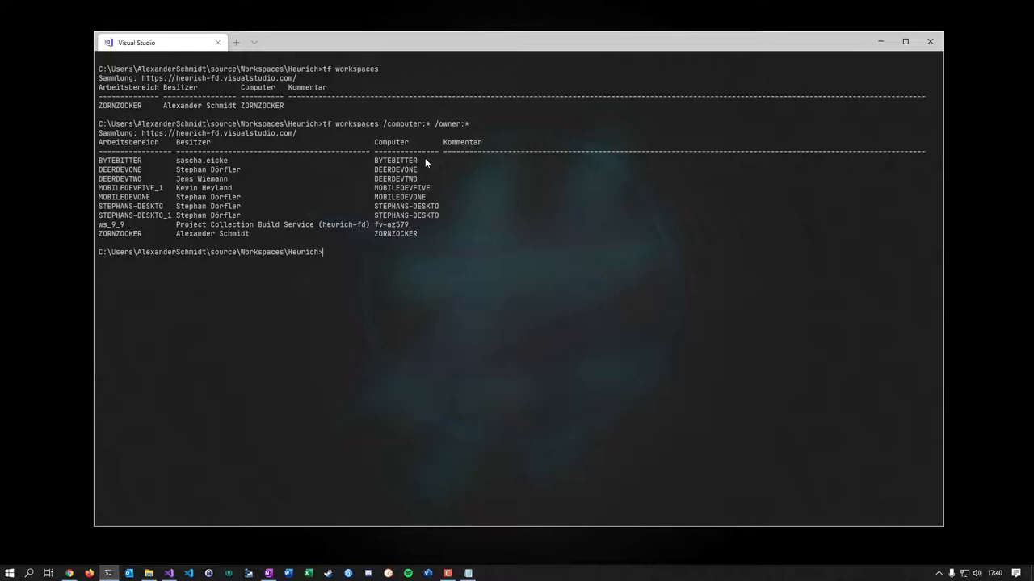
mouse_move(331, 60)
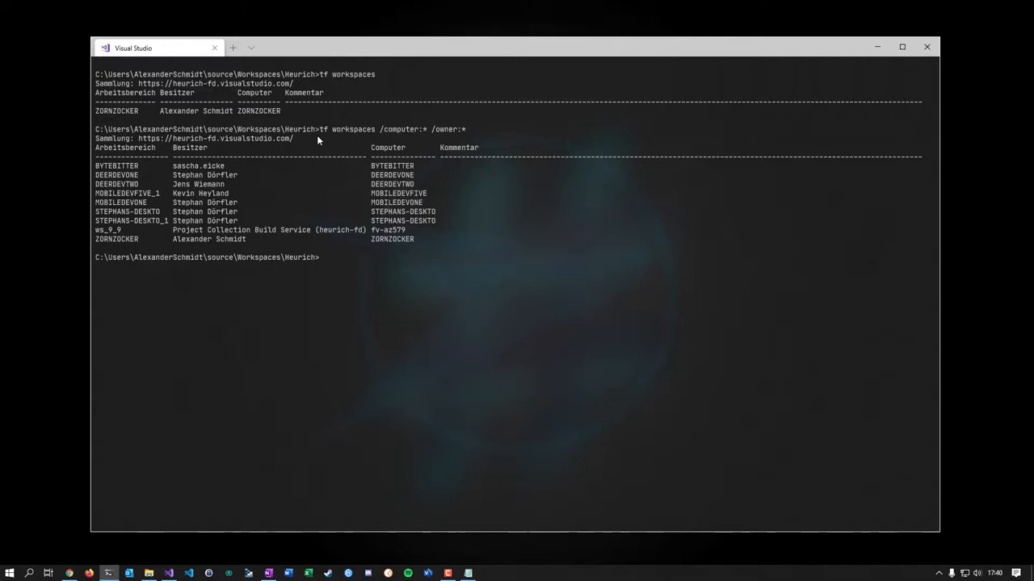
mouse_move(272, 145)
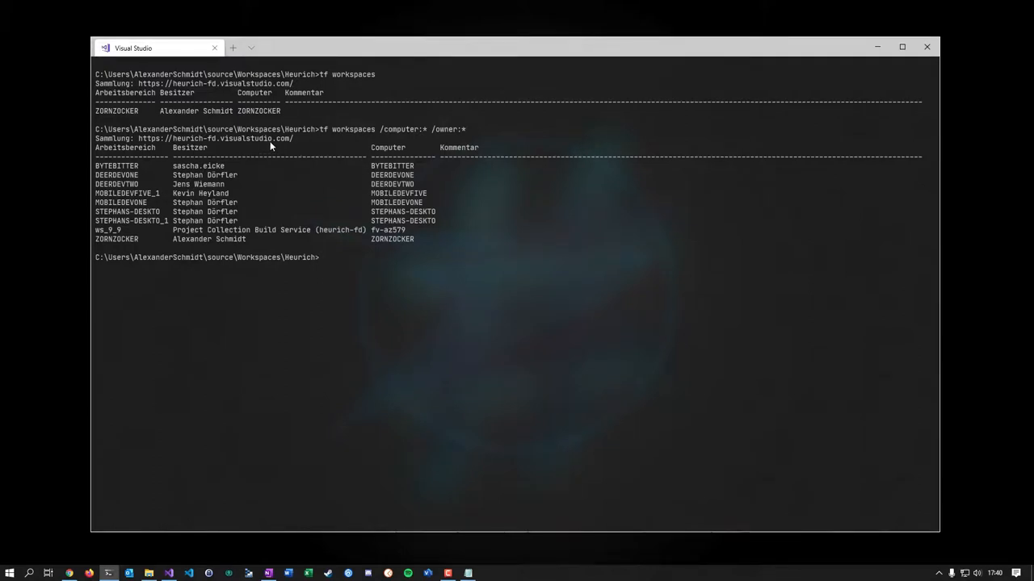
mouse_move(411, 323)
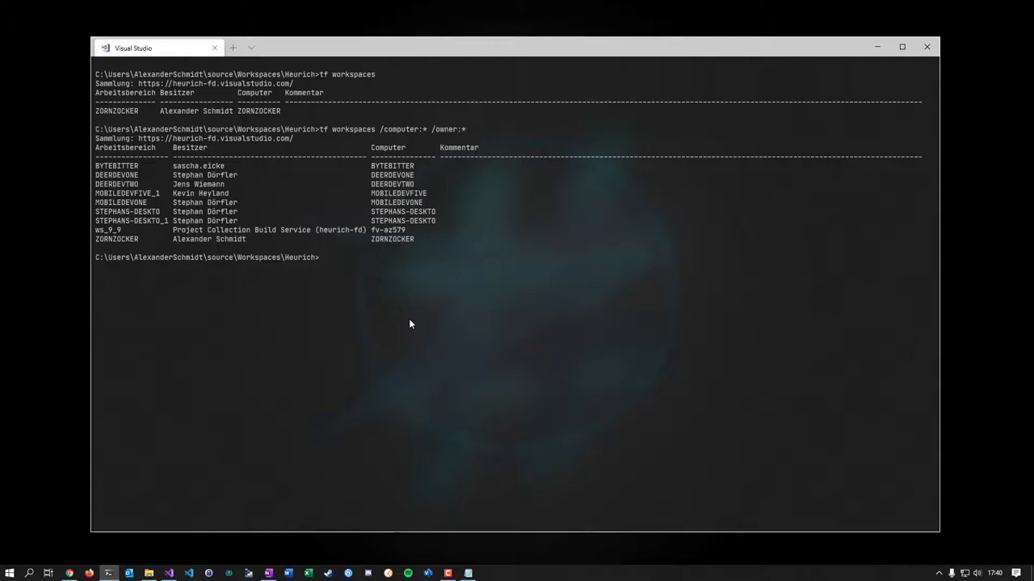
Run tf workspaces BYTEBITTER /computer:* /owner:* to list only that workspace.
type("tf workspaces /computer:* /owner:*")
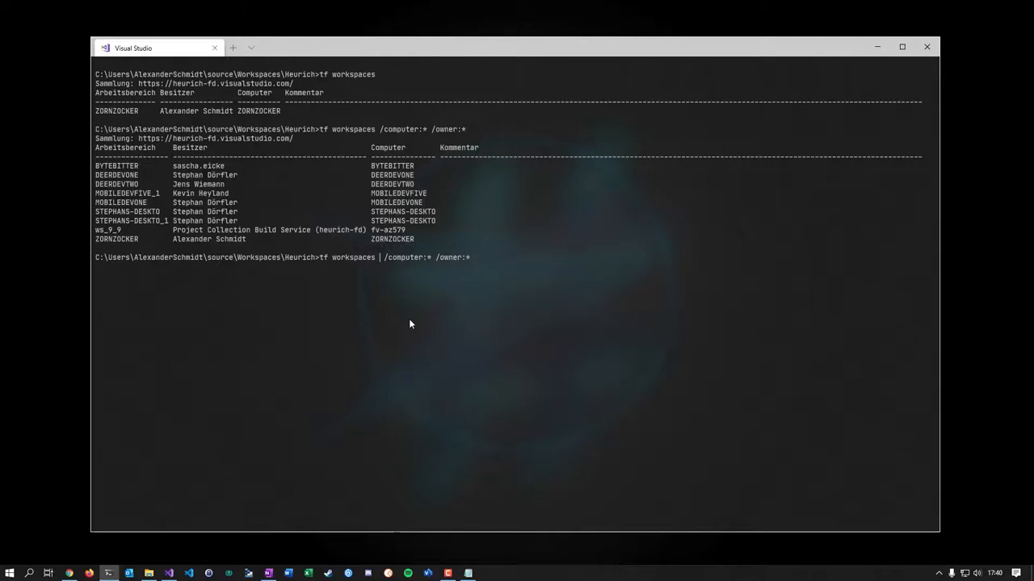
mouse_move(109, 226)
type("BYTEBV")
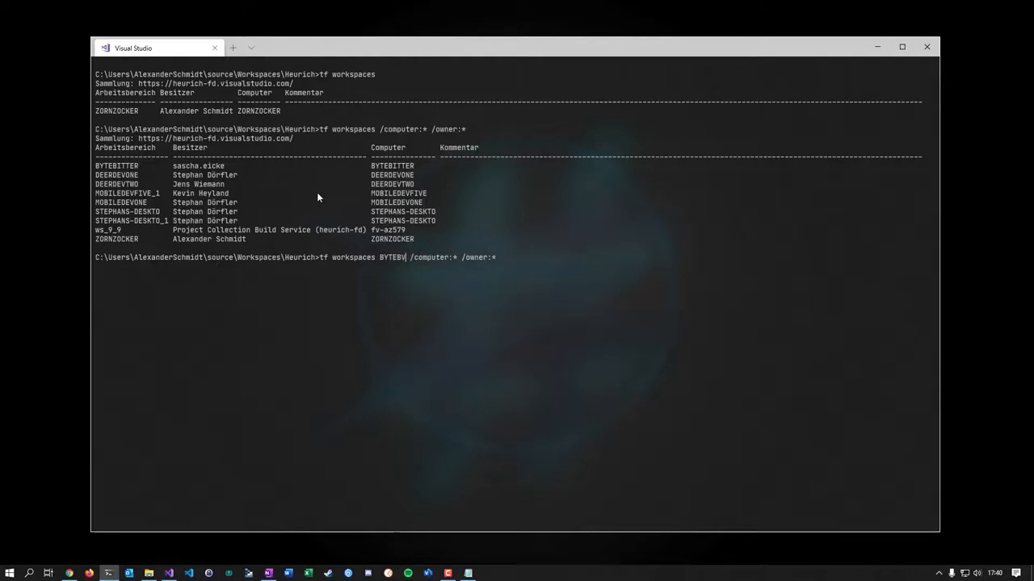
type("ITTER")
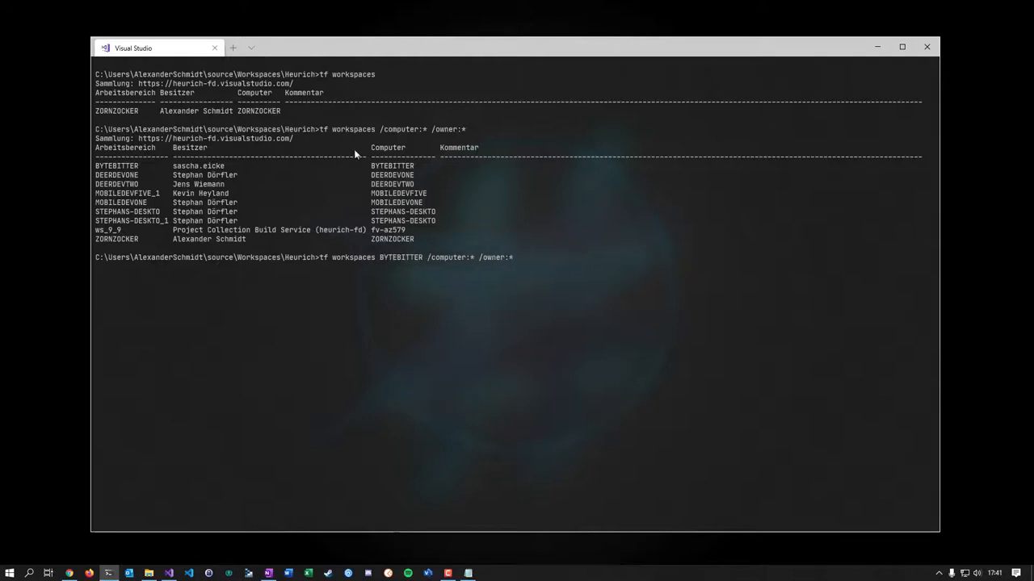
mouse_move(499, 273)
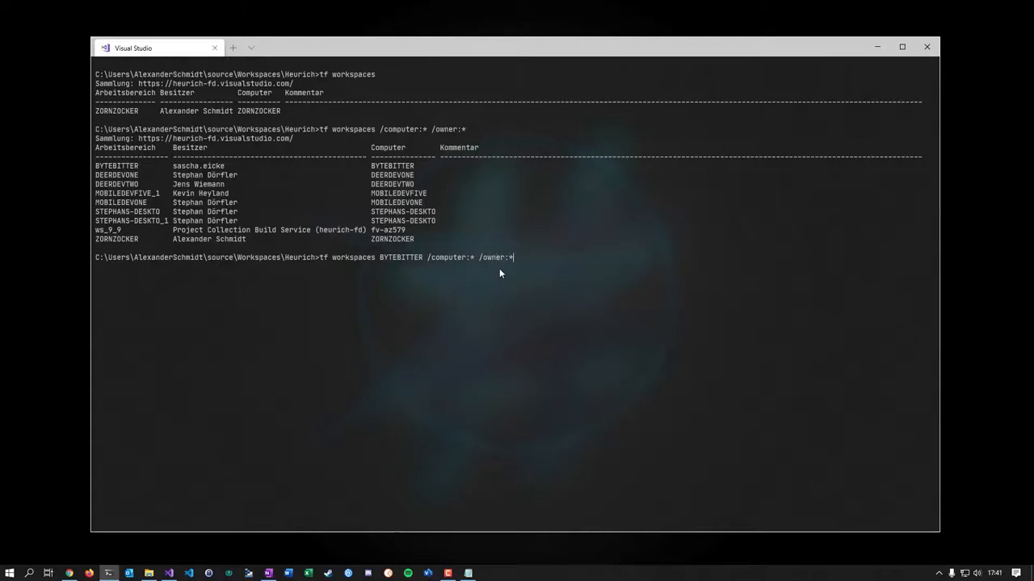
key("Return")
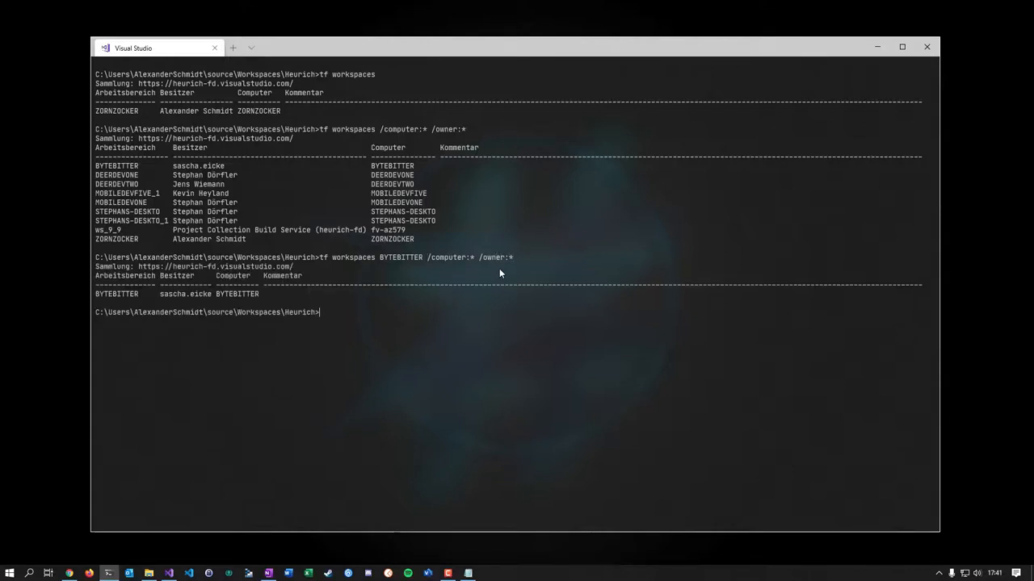
Recall the BYTEBITTER query and append /format:xml for XML output.
type("tf workspaces BYTEBITTER /computer:* /owner:*")
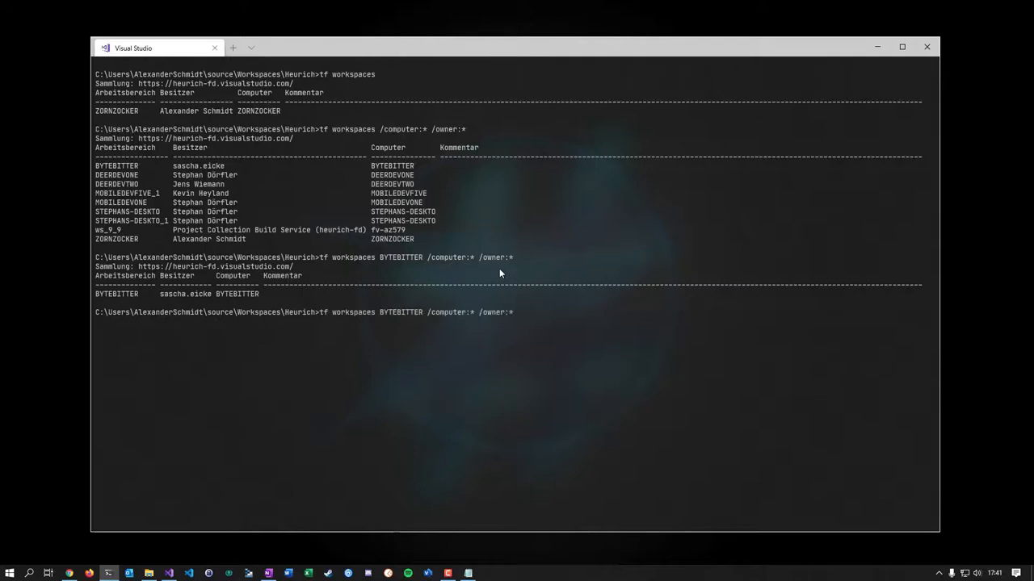
type("/")
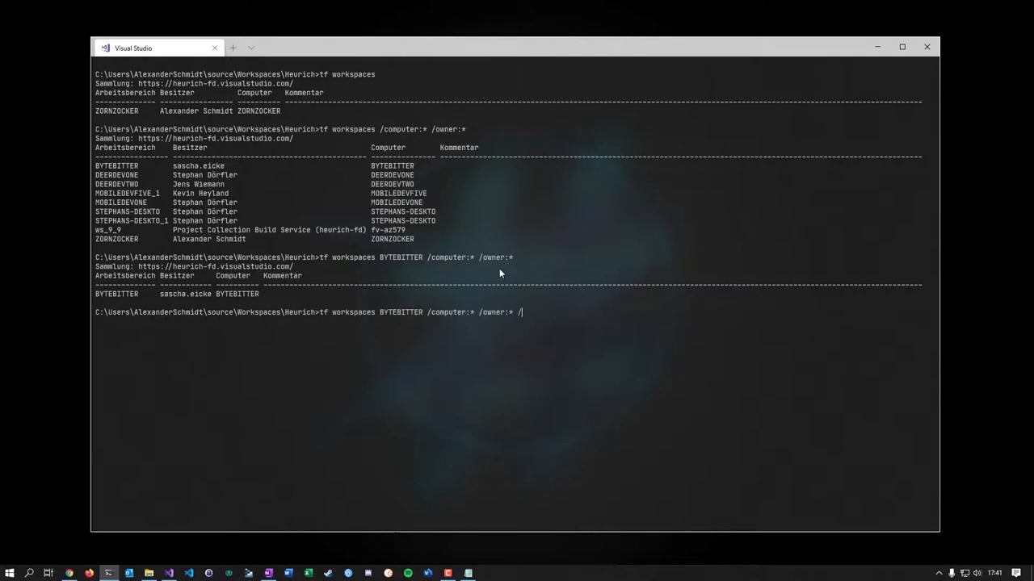
type("format")
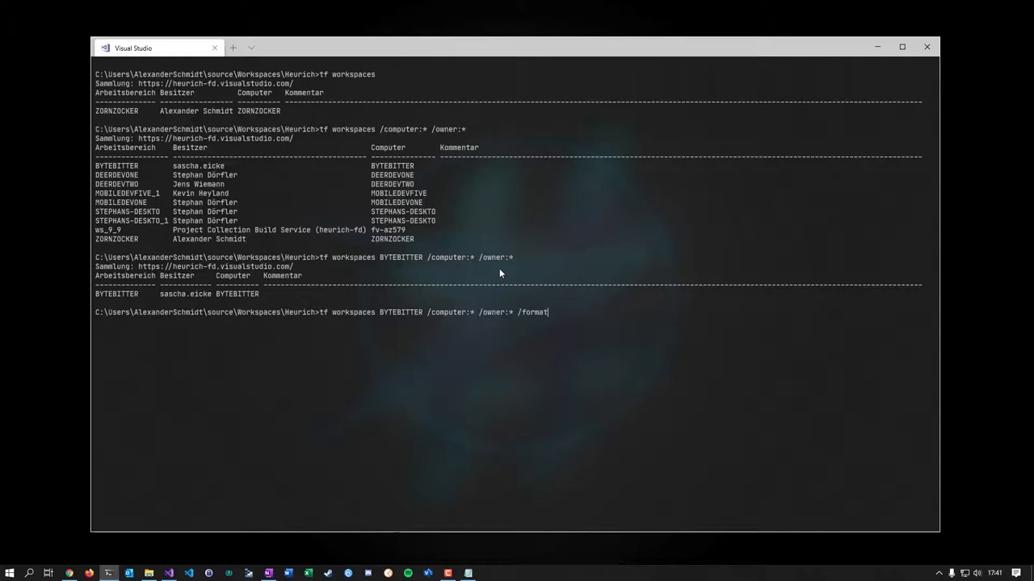
type(":m")
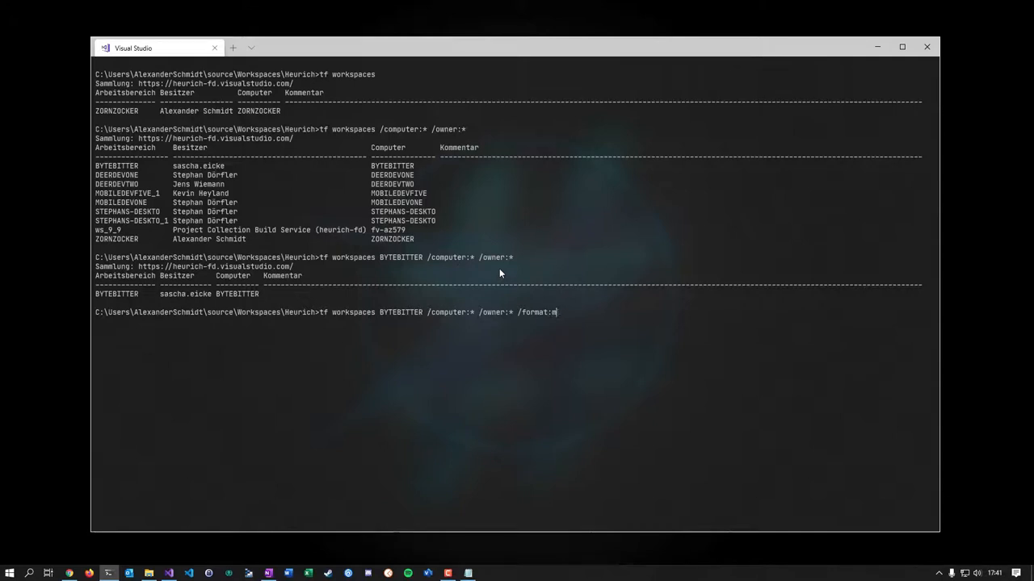
type("x")
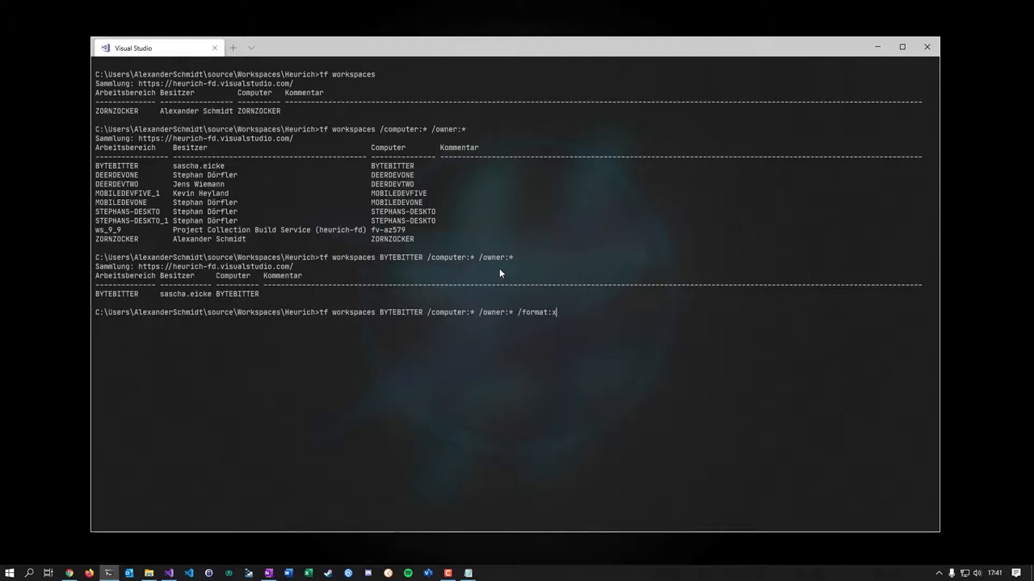
type("ml")
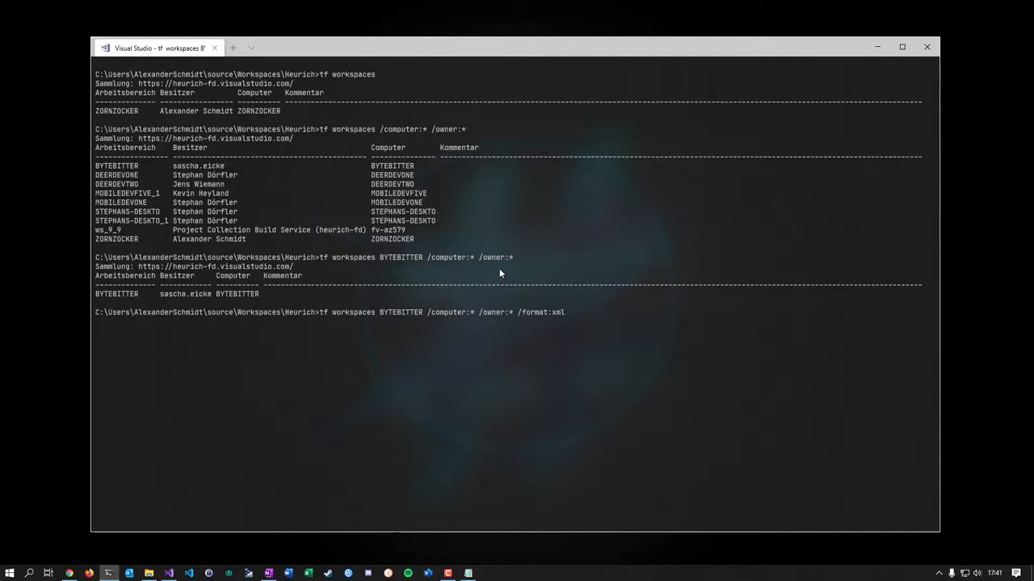
Run the XML query and select BYTEBITTER's ownerid value in the output.
key("Return")
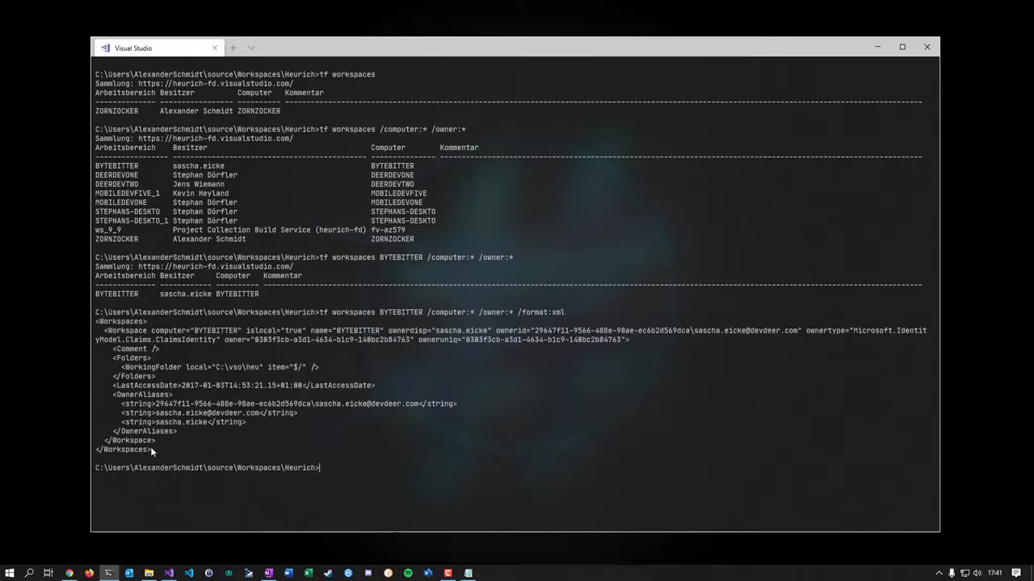
mouse_move(144, 381)
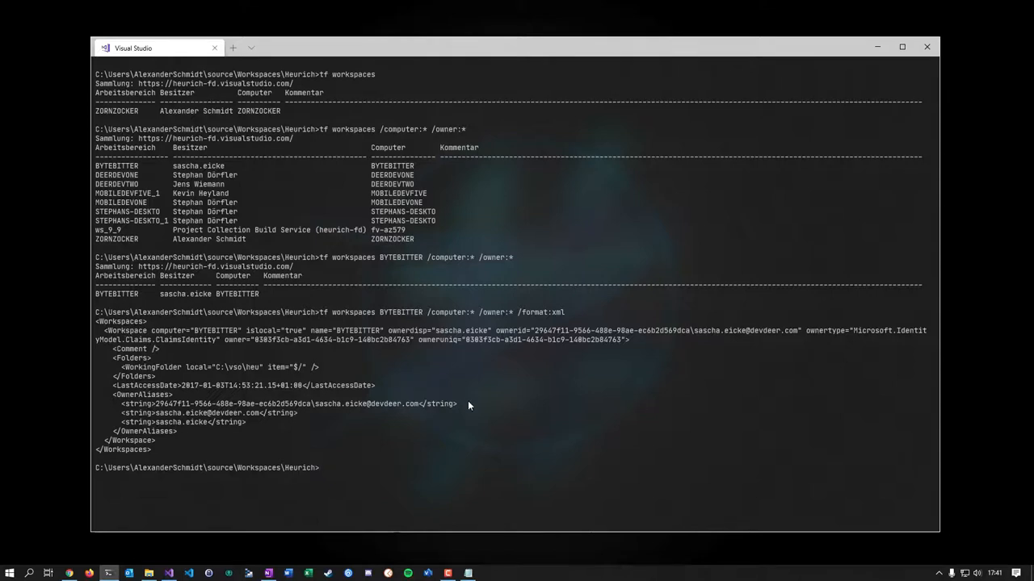
mouse_move(294, 370)
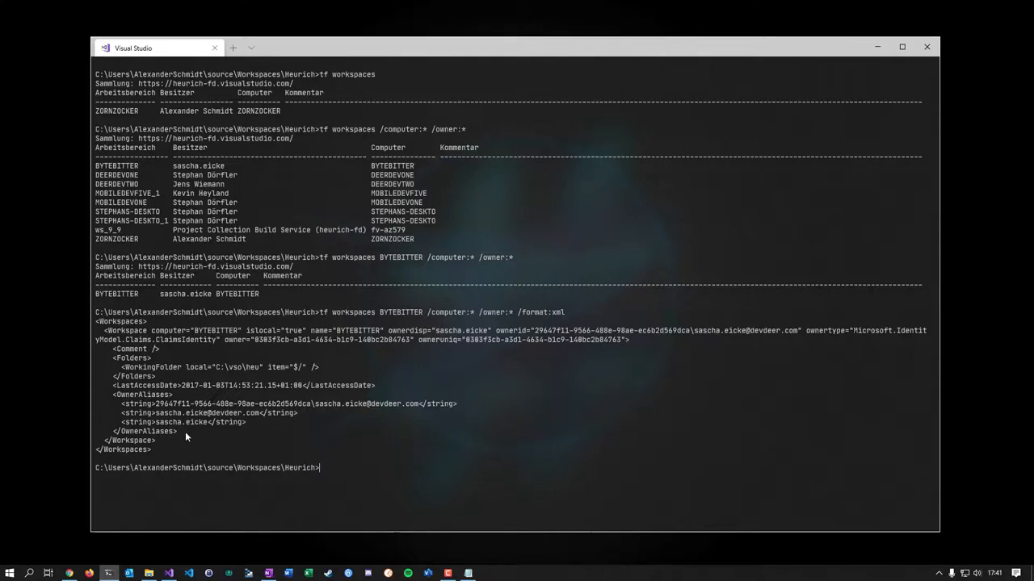
mouse_move(158, 352)
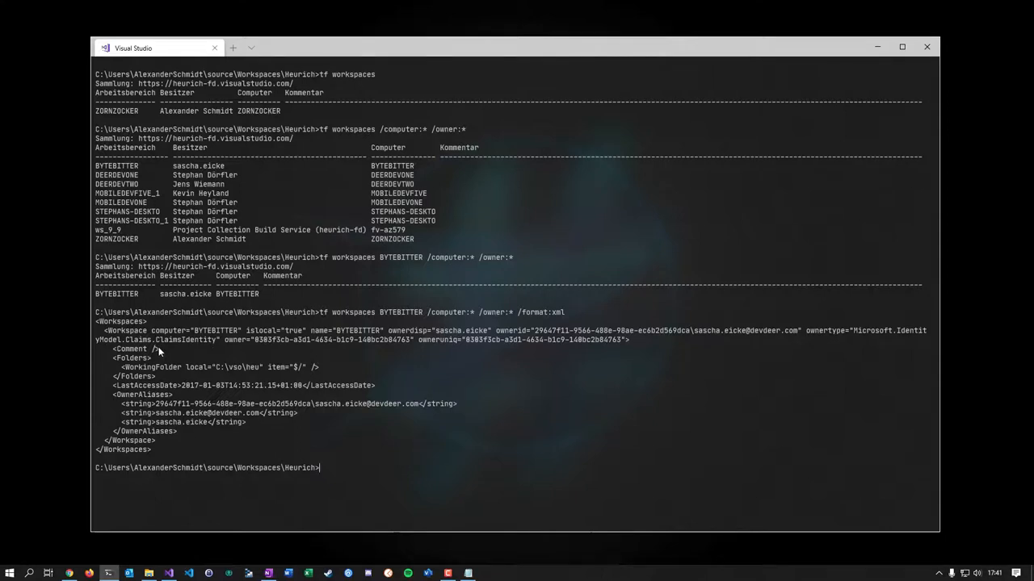
mouse_move(474, 341)
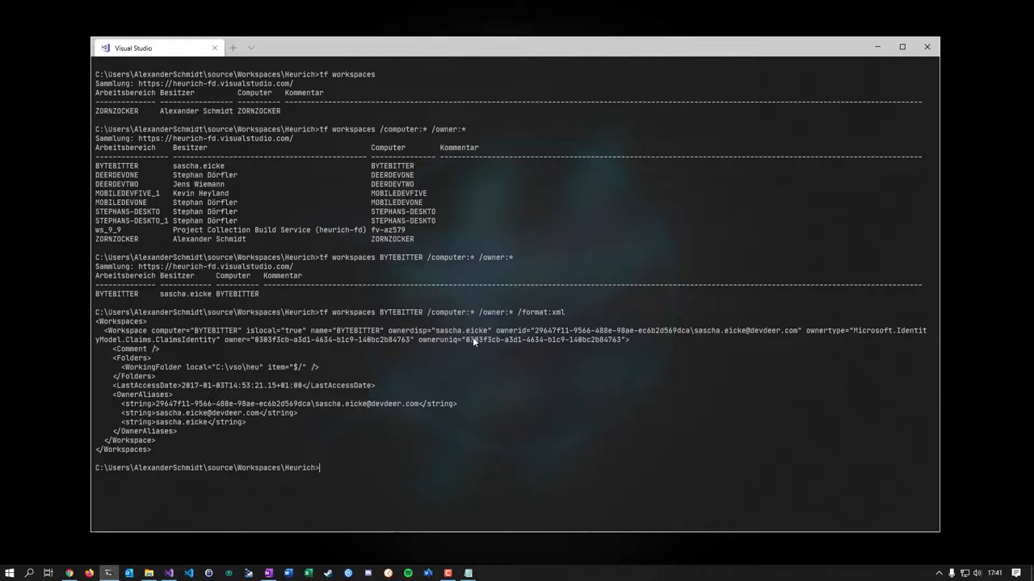
left_click_drag(420, 339, 626, 340)
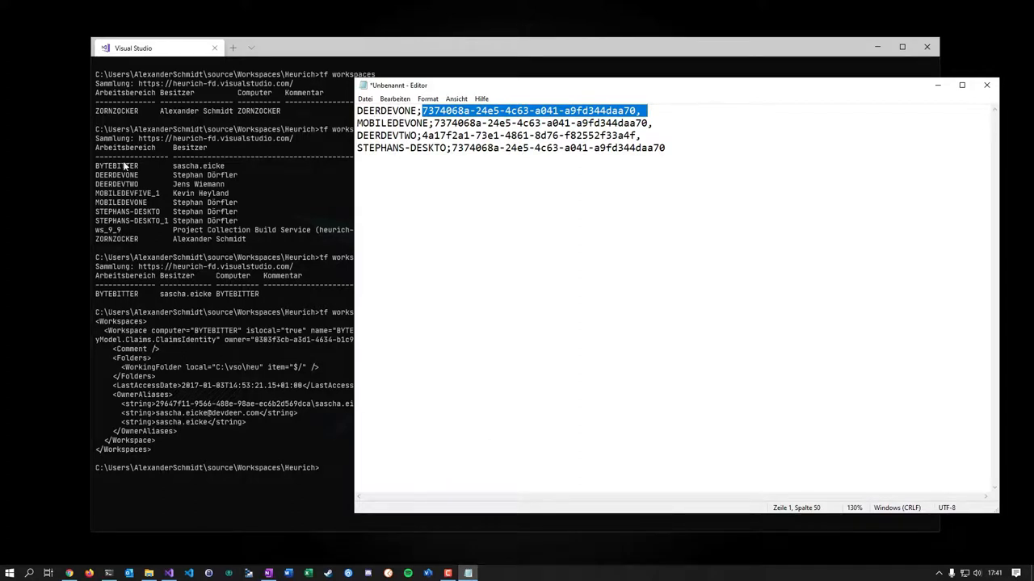
mouse_move(123, 245)
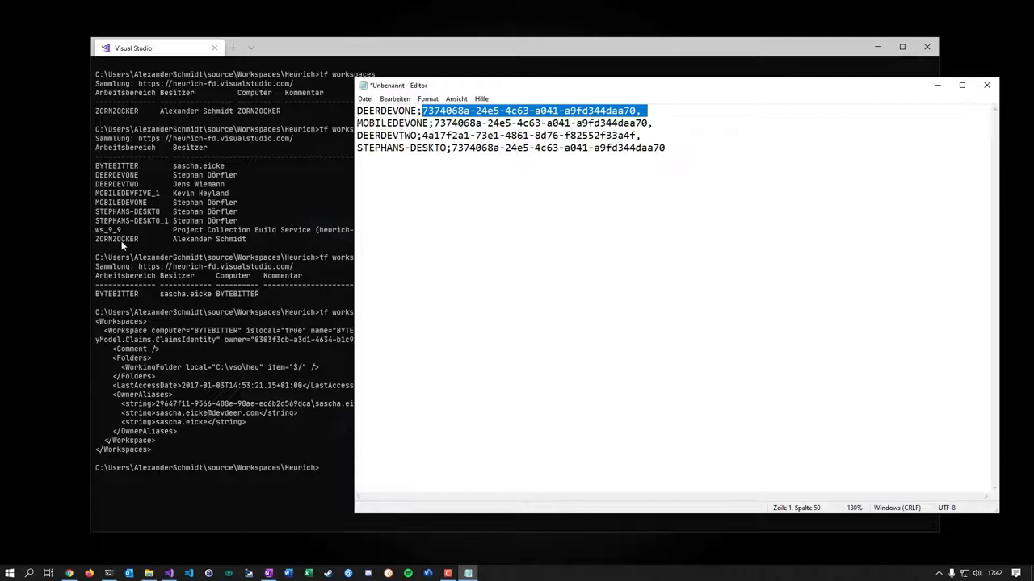
mouse_move(129, 230)
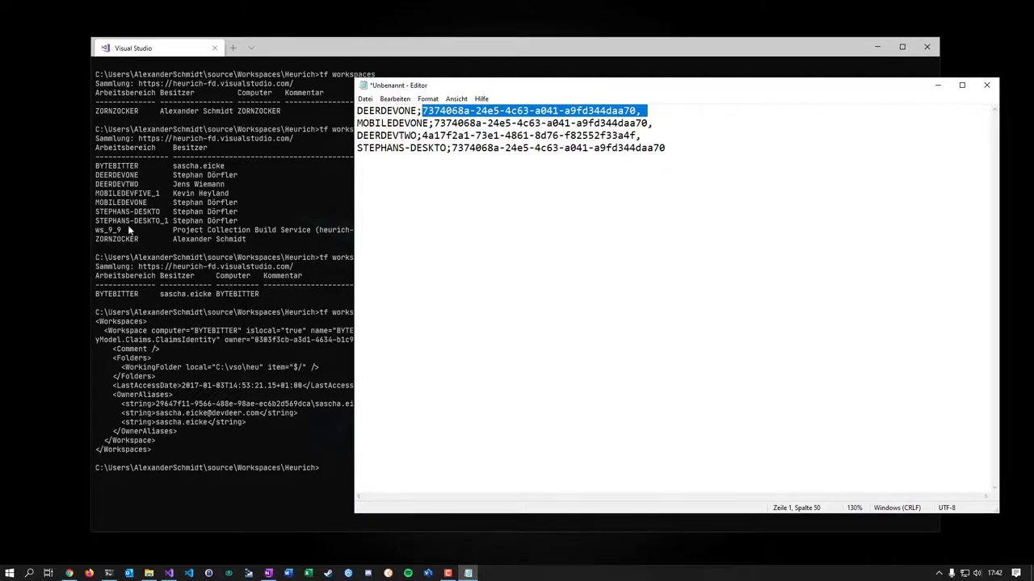
mouse_move(249, 240)
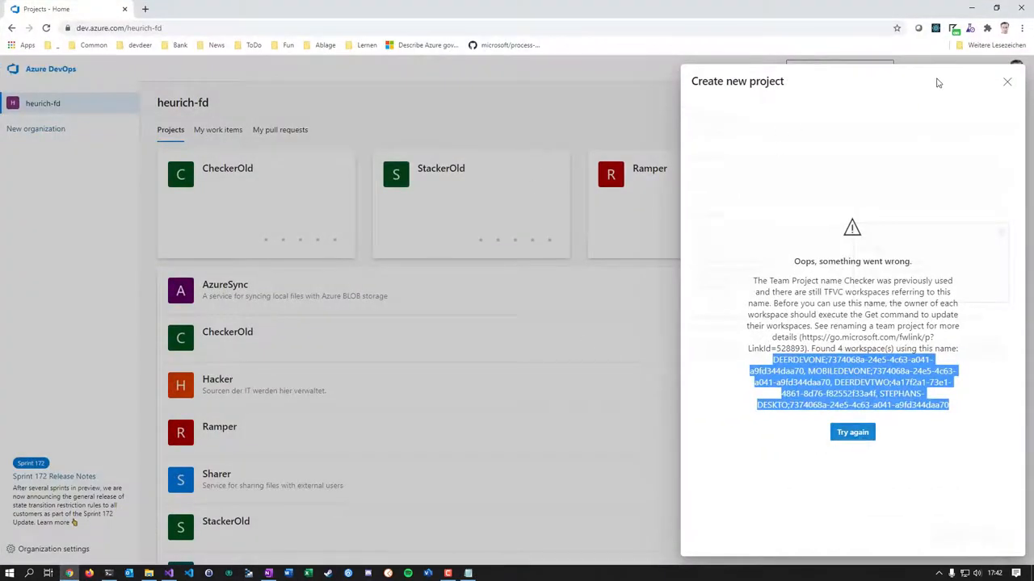
Dismiss the Checker error and submit a new project named Stacker instead.
left_click(1008, 80)
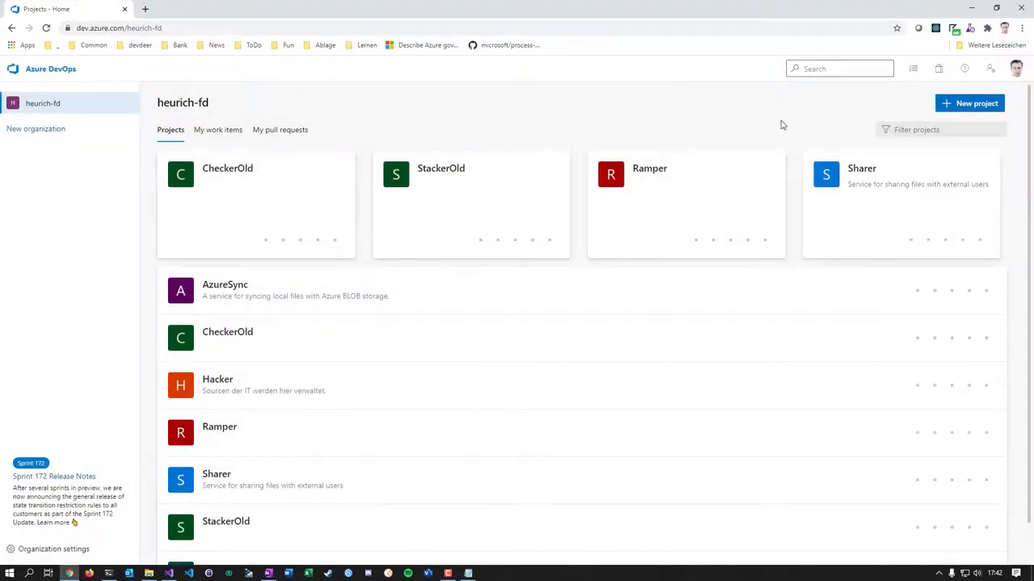
left_click(969, 103)
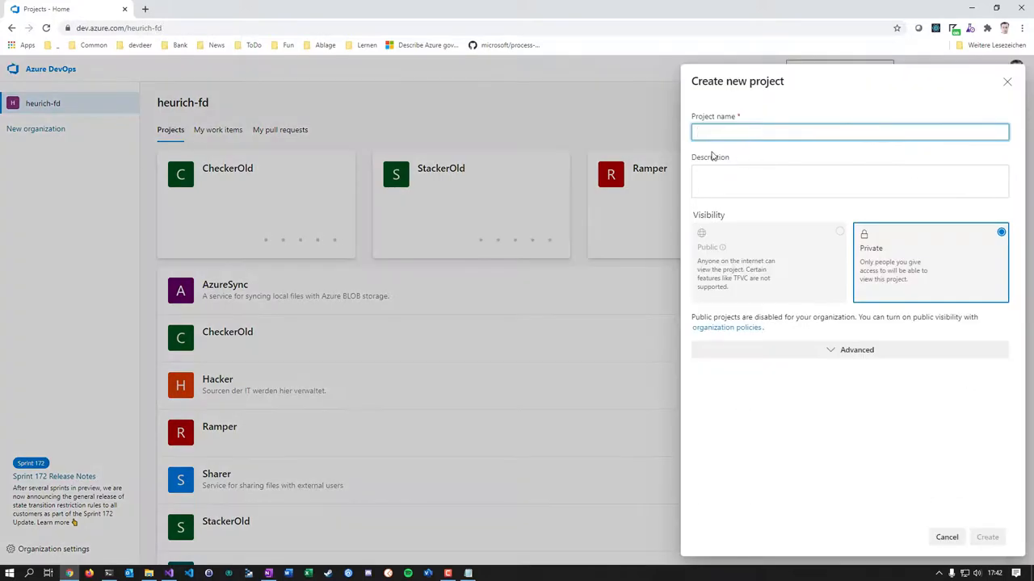
type("Stacker")
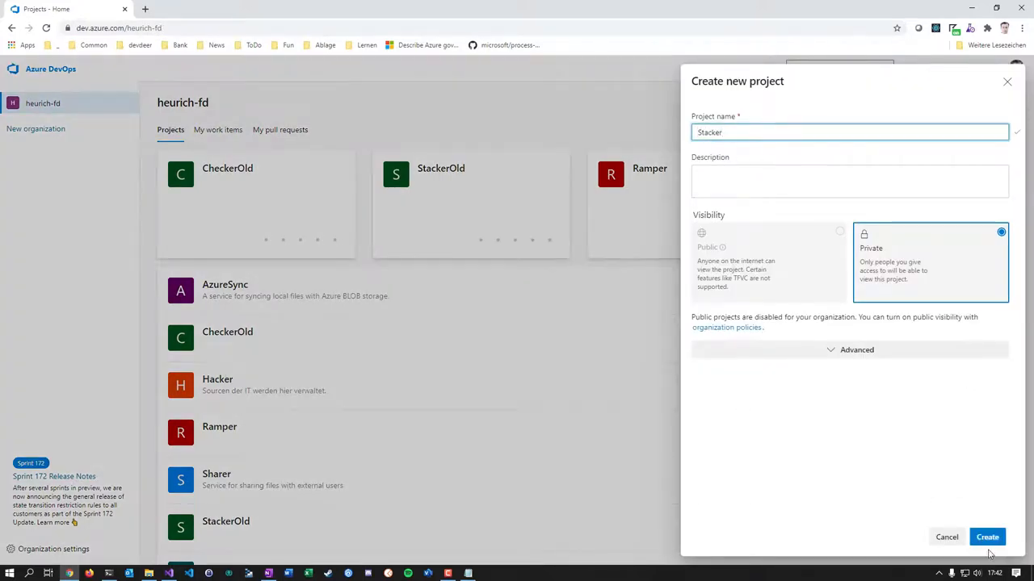
left_click(987, 536)
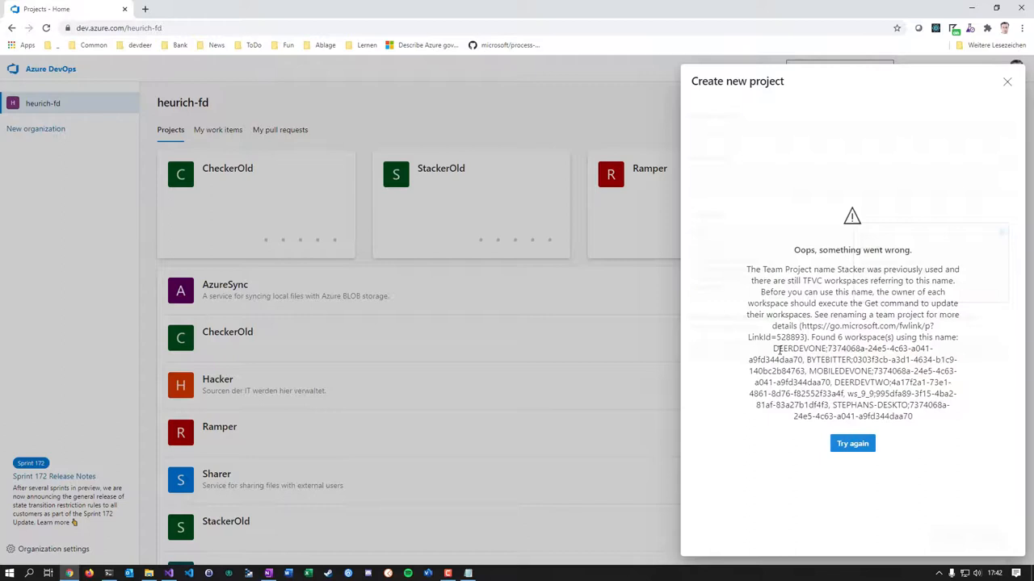
Select the blocking workspace list in the Stacker error and minimize the browser.
left_click_drag(772, 349, 914, 417)
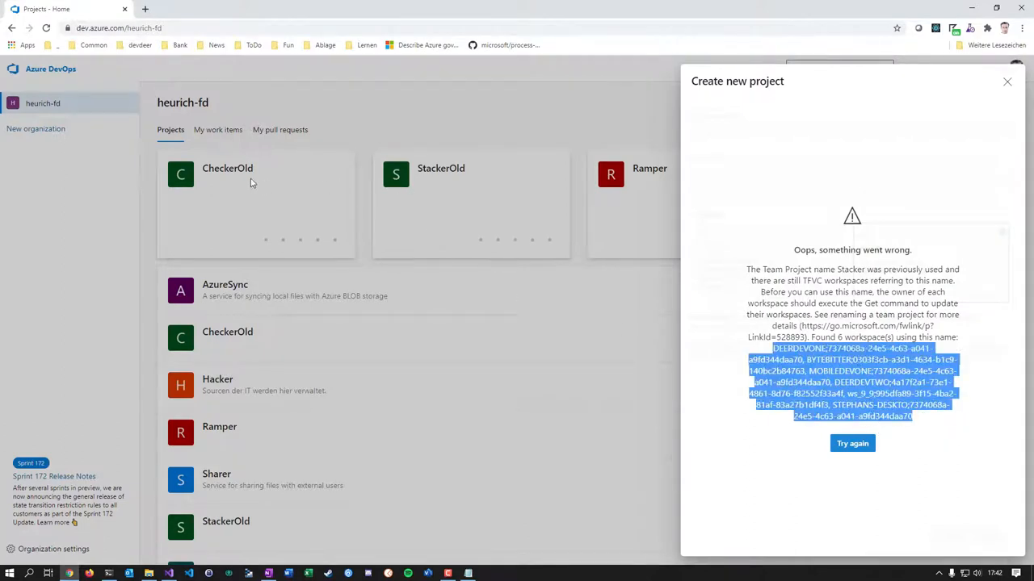
mouse_move(417, 343)
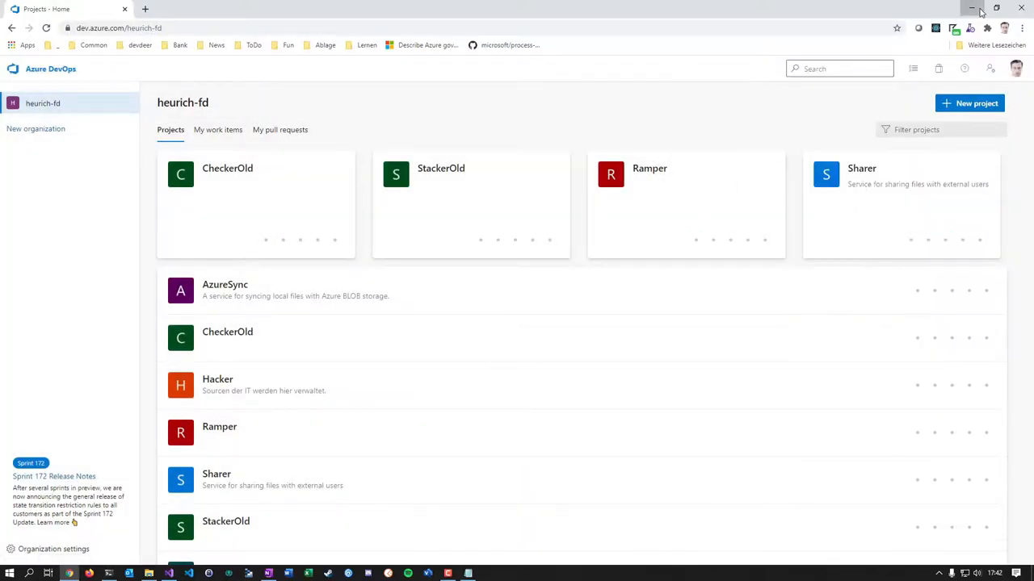
left_click(972, 8)
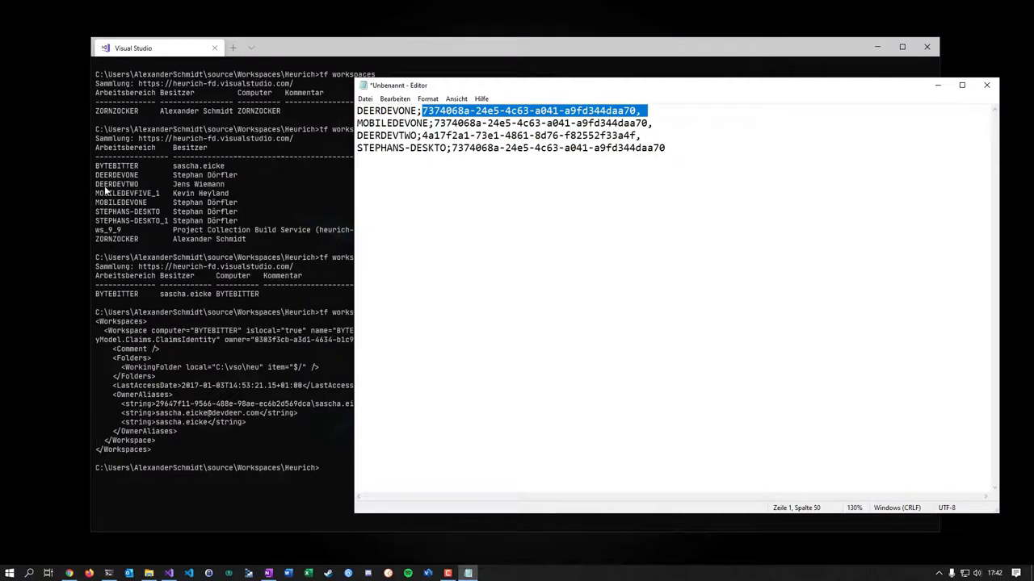
mouse_move(619, 333)
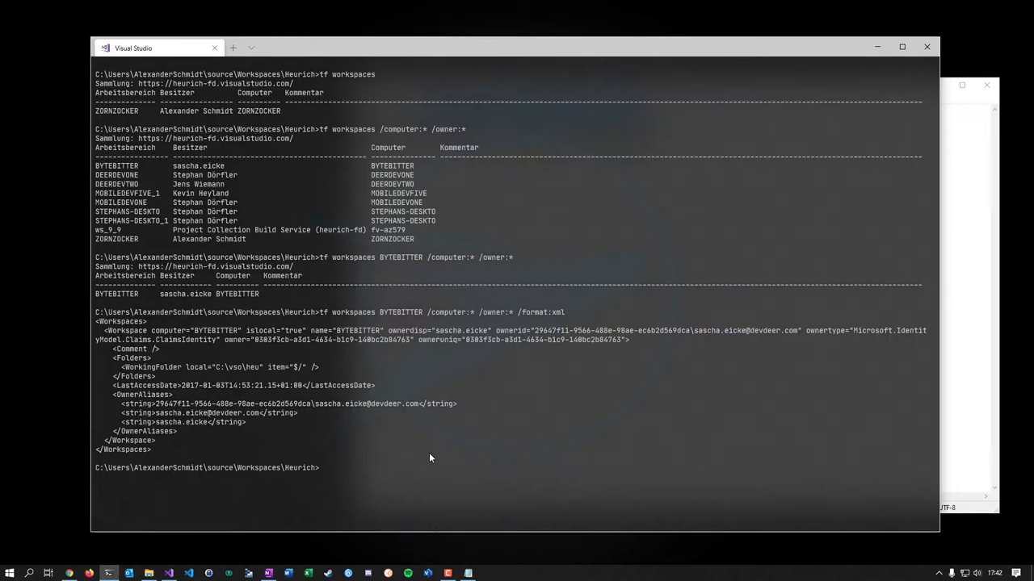
mouse_move(420, 347)
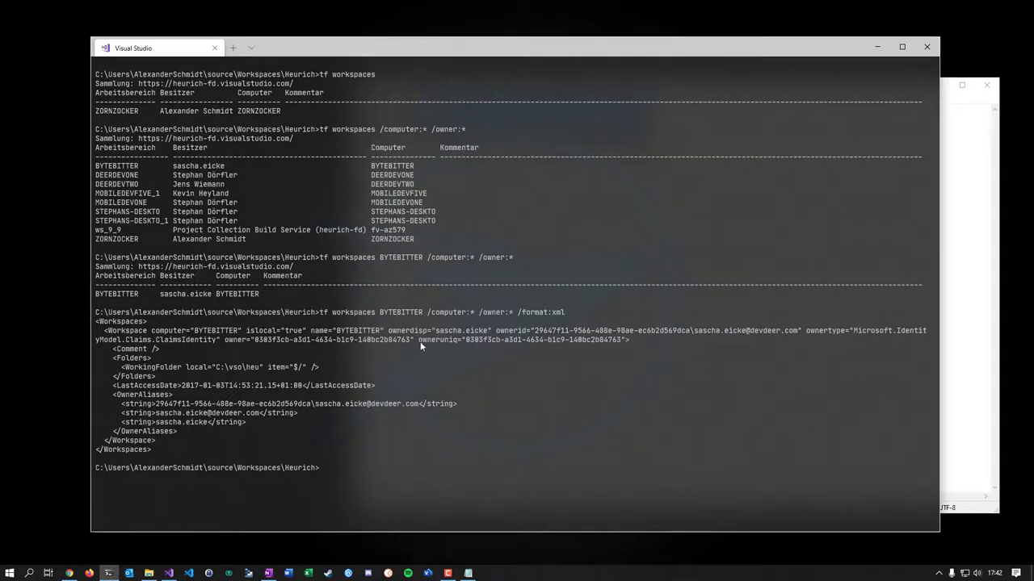
mouse_move(371, 449)
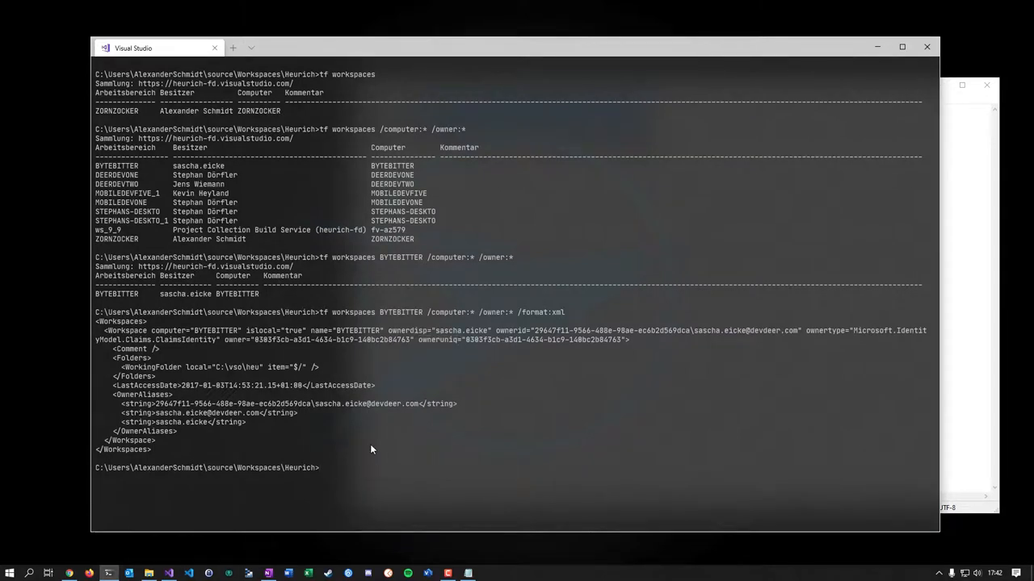
Run tf workspace /delete DEERDEVONE;7374868a-24e5-4c63-a841-a9fd344daa70 to remove that workspace.
type("tf")
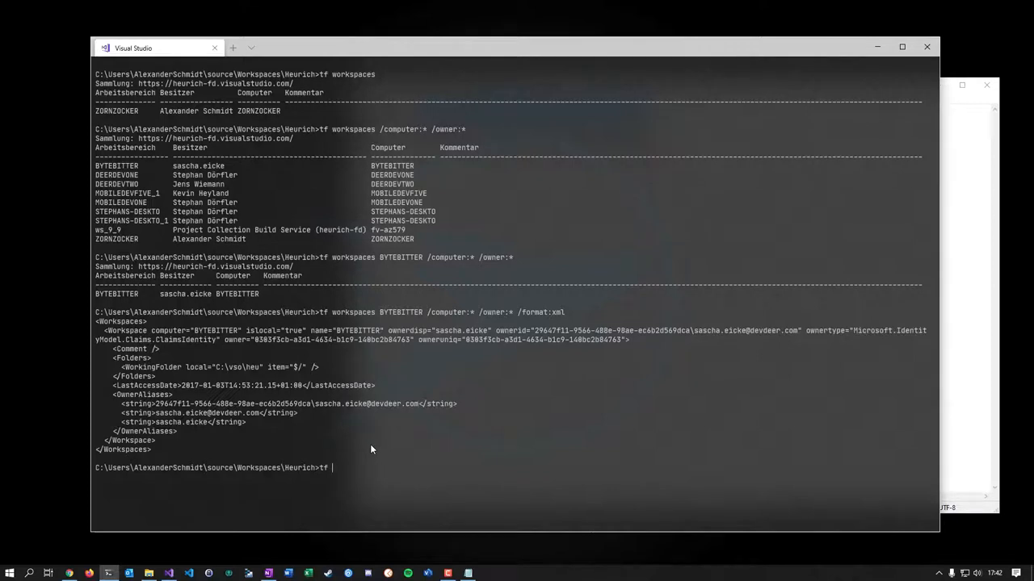
type("workspace")
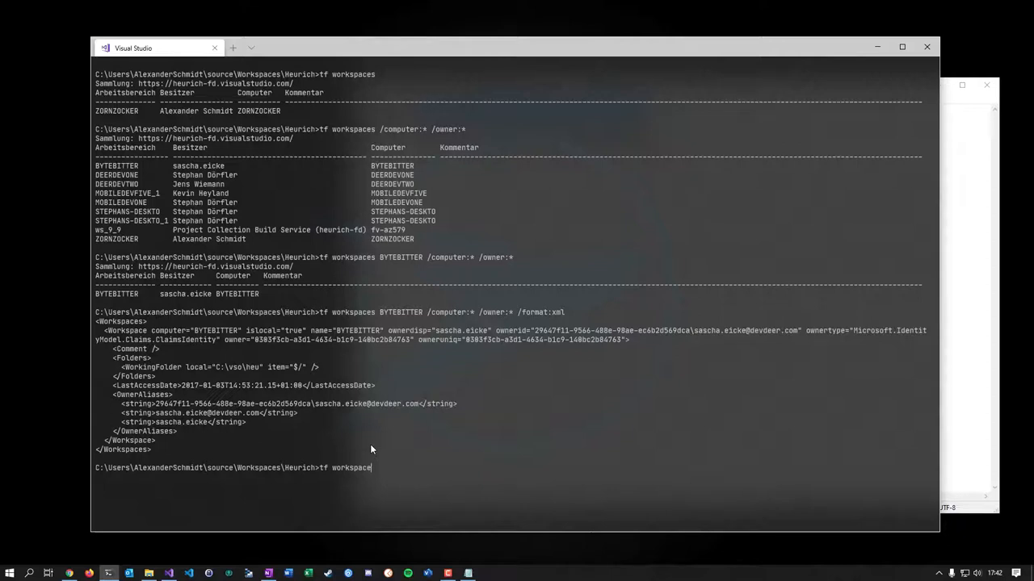
type("s")
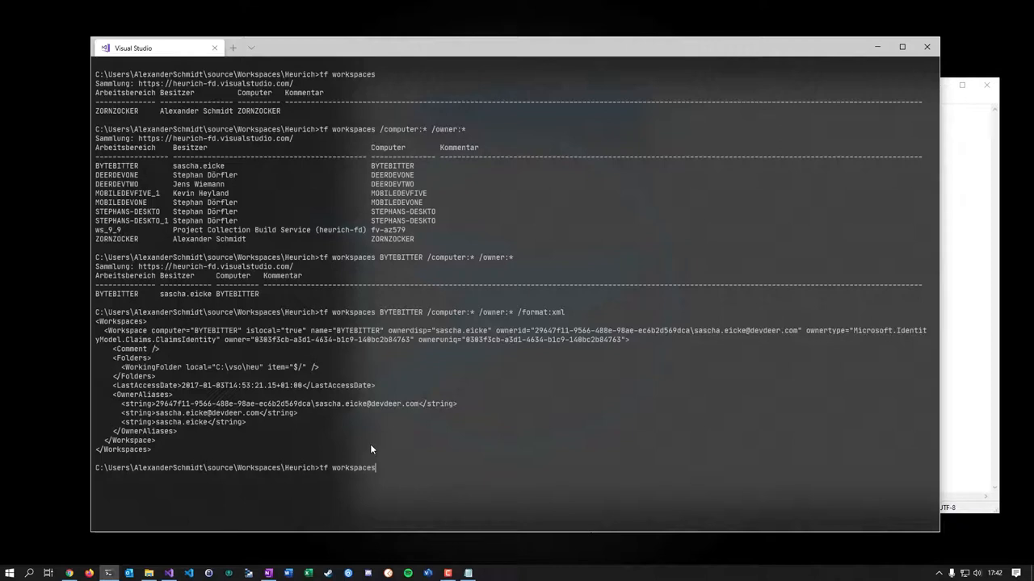
type("/")
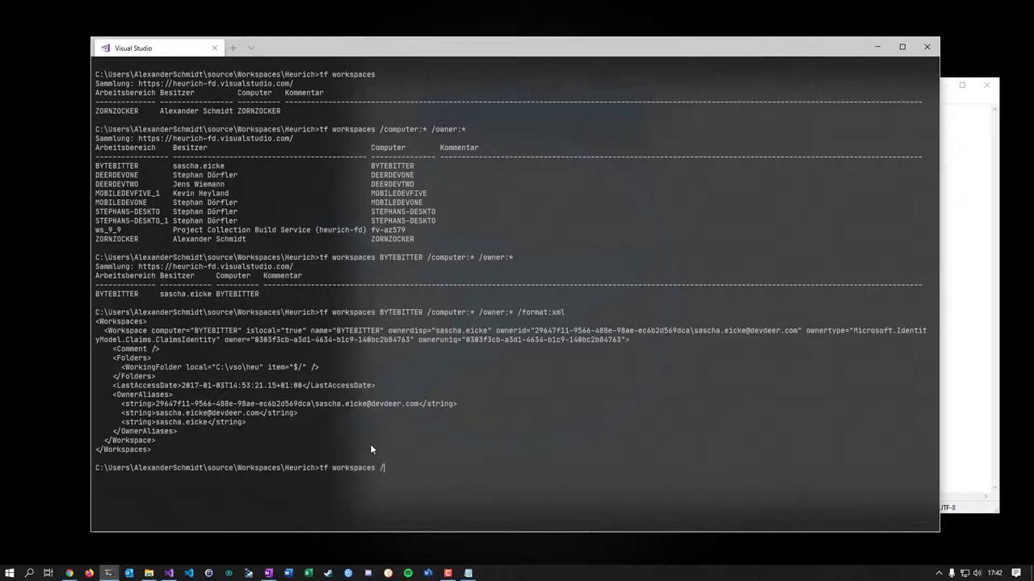
type("remo")
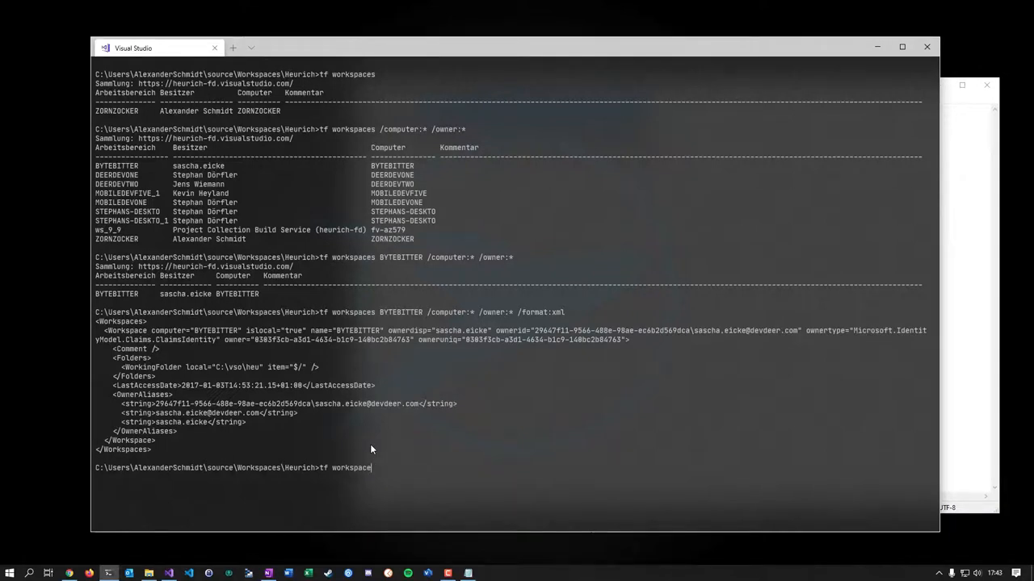
type("/dele")
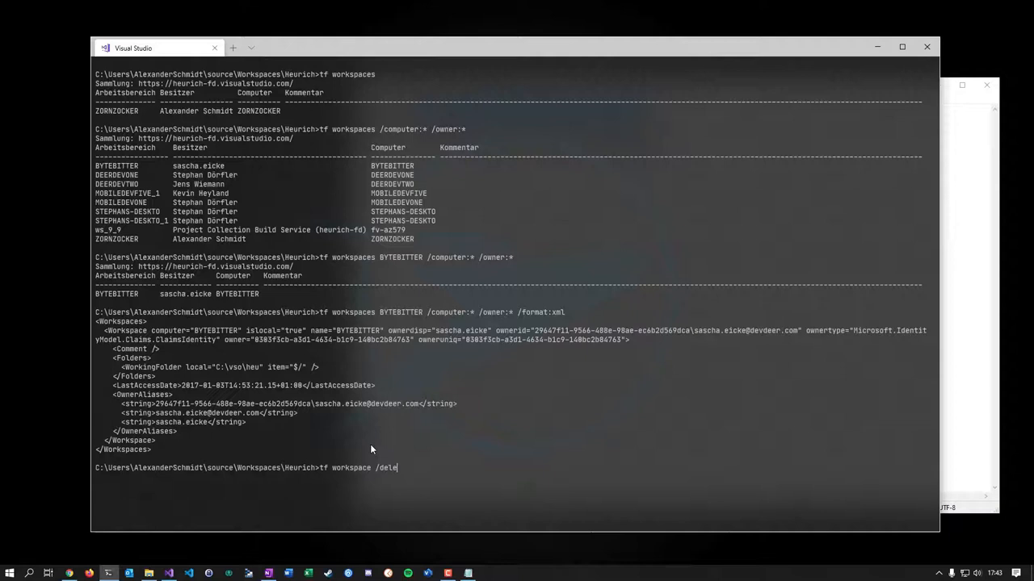
type("te")
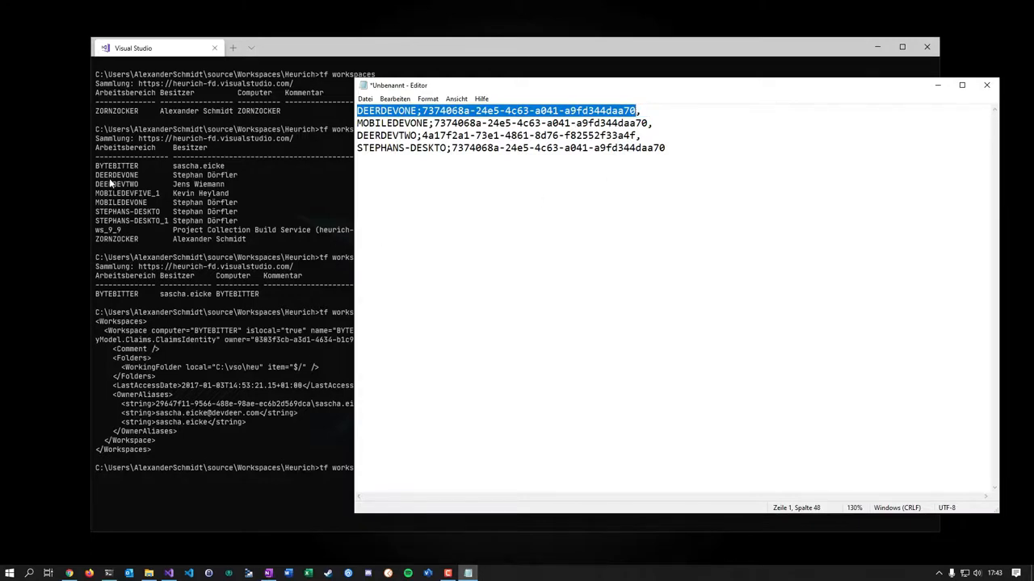
mouse_move(180, 179)
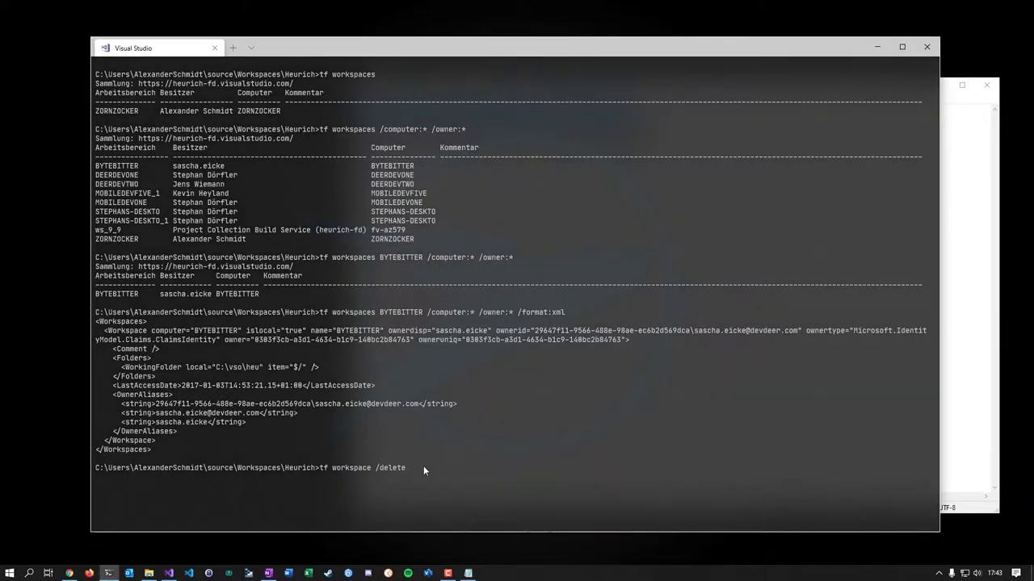
type("DEERDEVONE;7374868a-24e5-4c63-a841-a9fd344daa70")
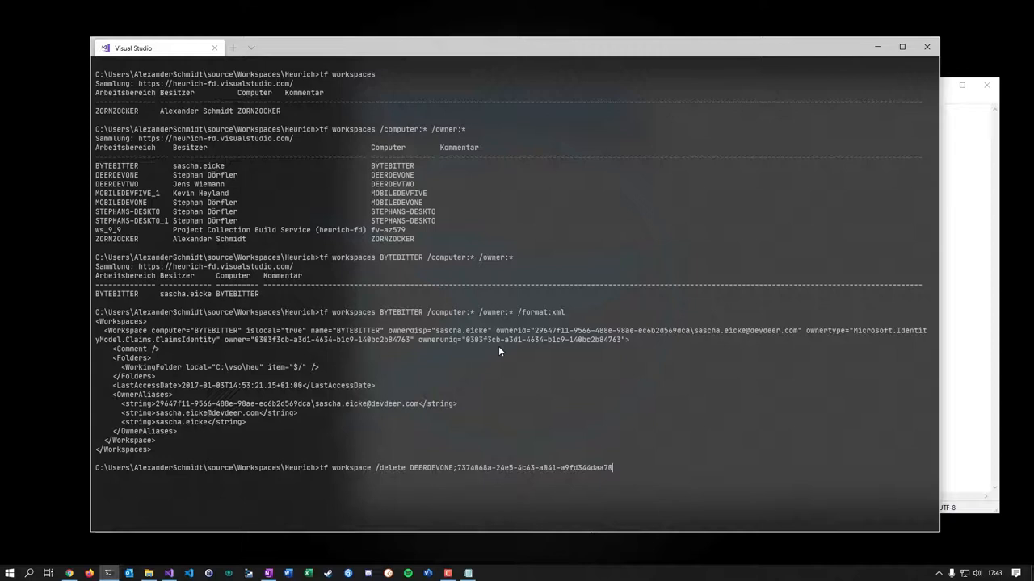
mouse_move(665, 356)
type("Ja")
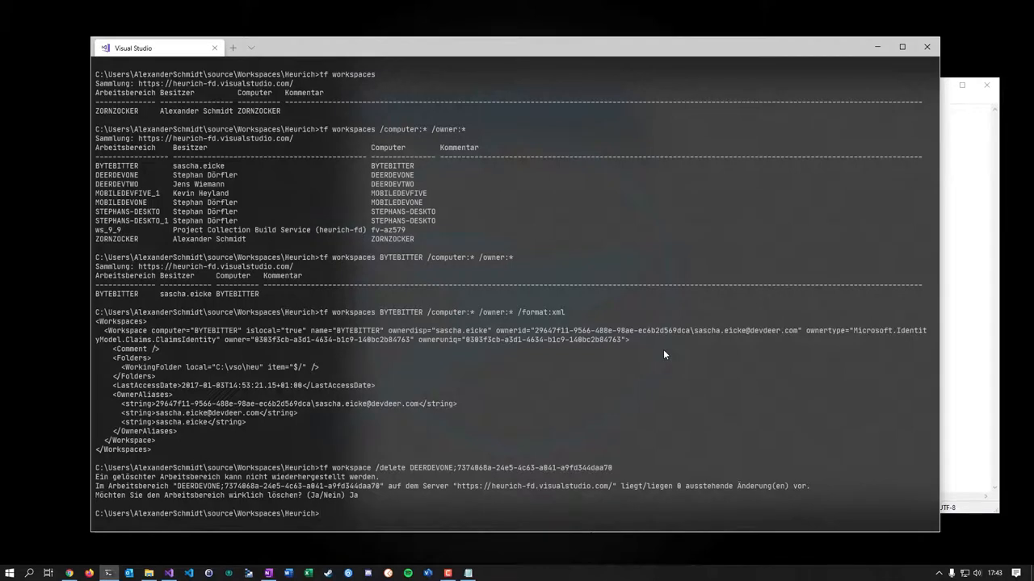
Re-list the workspaces to verify the deletion and return to the Azure DevOps projects page.
type("tf workspaces BYTEBITTER /computer:* /owner:* /format:xml")
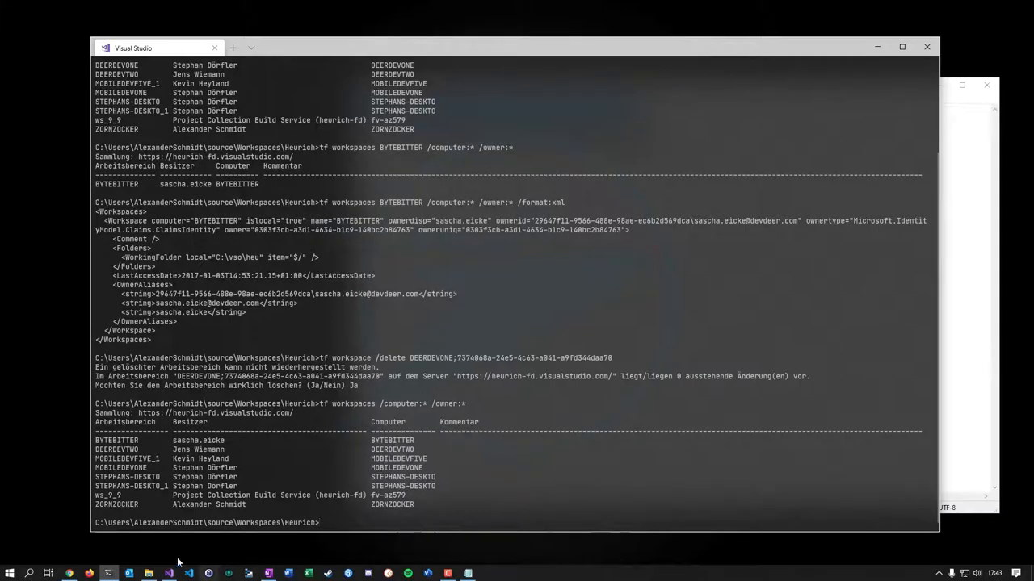
left_click(69, 575)
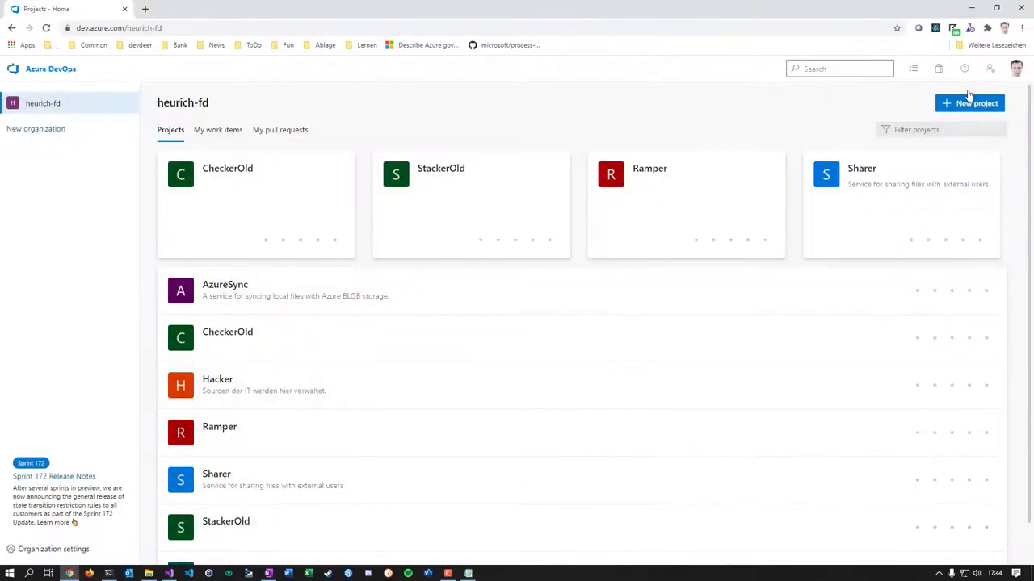
Submit another new project named Checker.
left_click(969, 103)
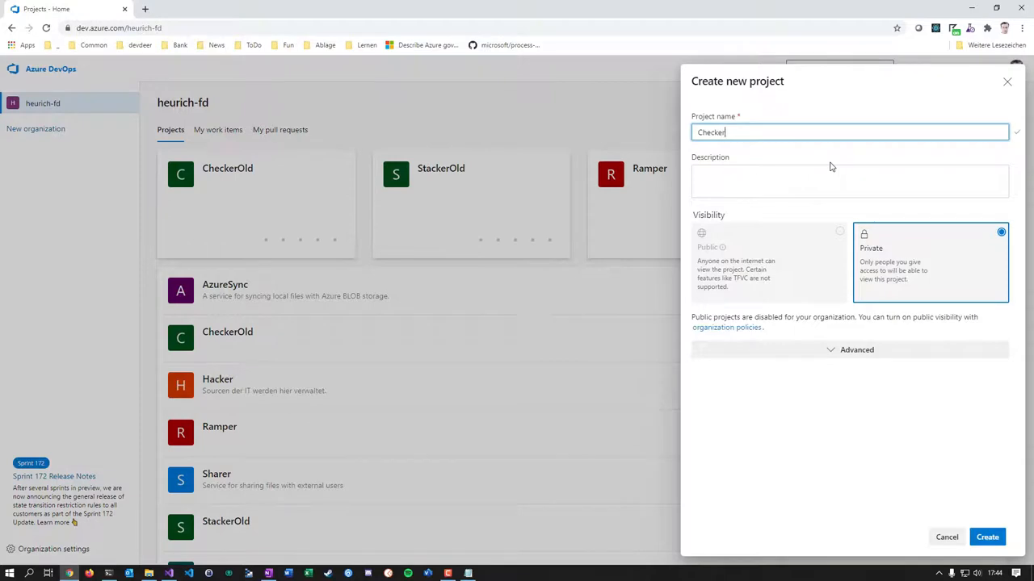
left_click(987, 536)
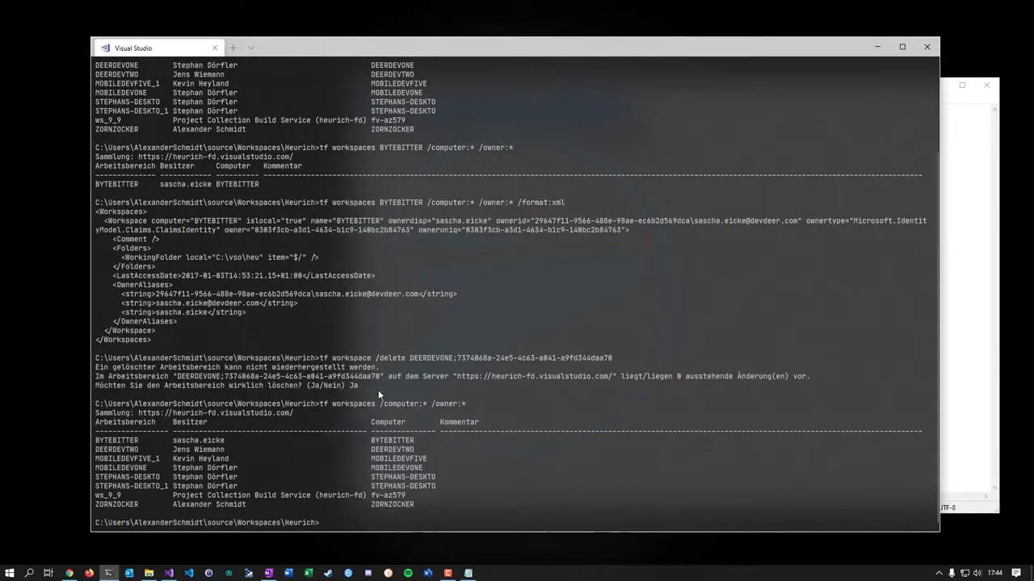
mouse_move(517, 466)
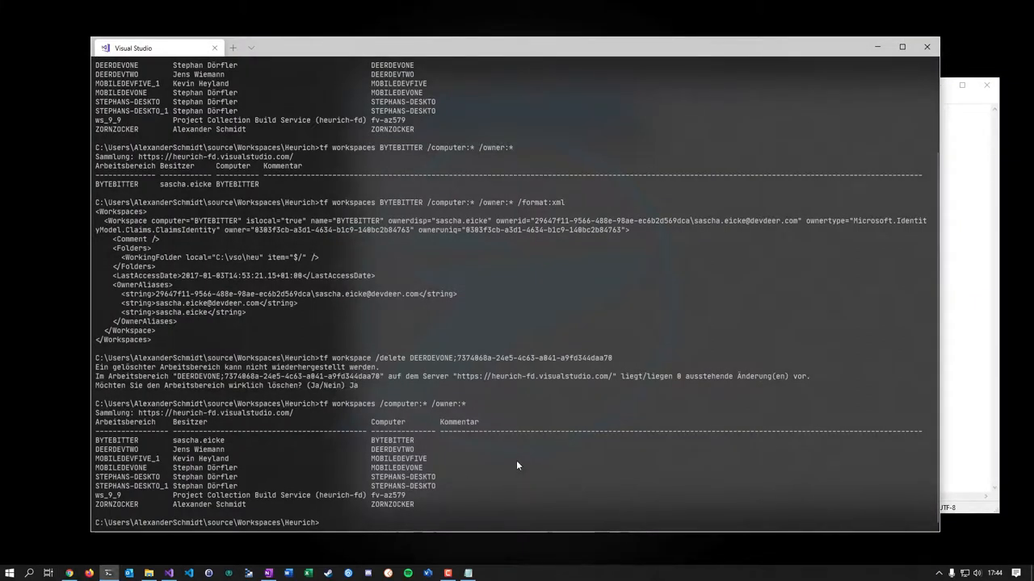
Run tf workspace /delete for MOBILEDEVONE with its owner id and confirm.
type("tf workspace /delete MOBILEDEVONE;7374068a-24e5-4c63-a041-a9fd344daa70")
type("Ja")
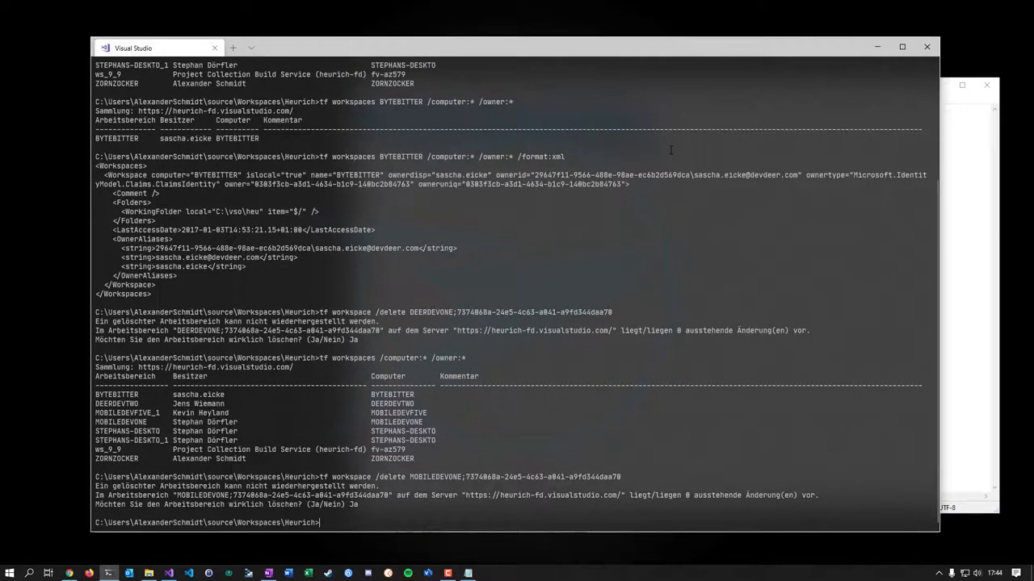
type("tf workspace")
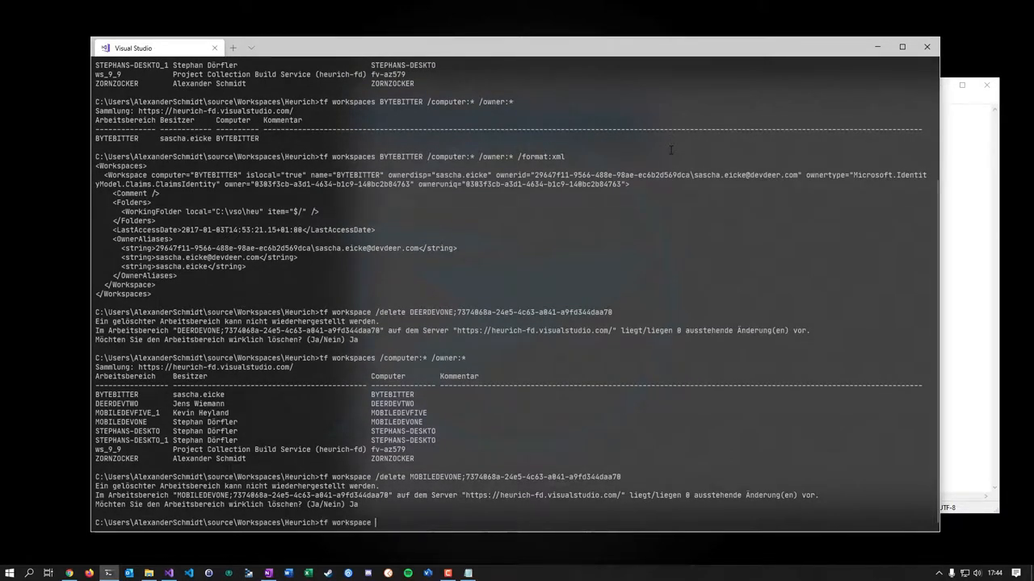
type("de")
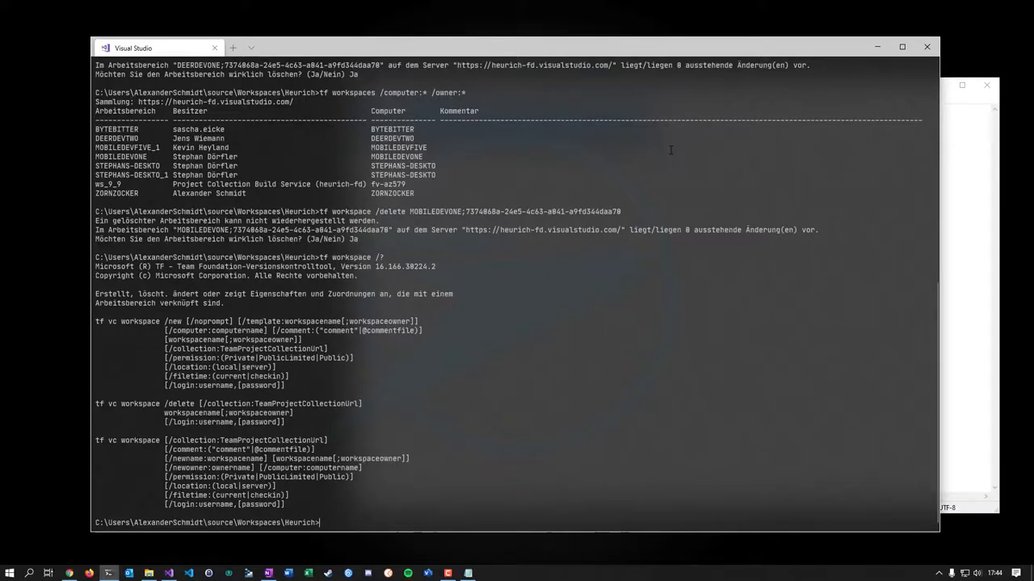
mouse_move(220, 338)
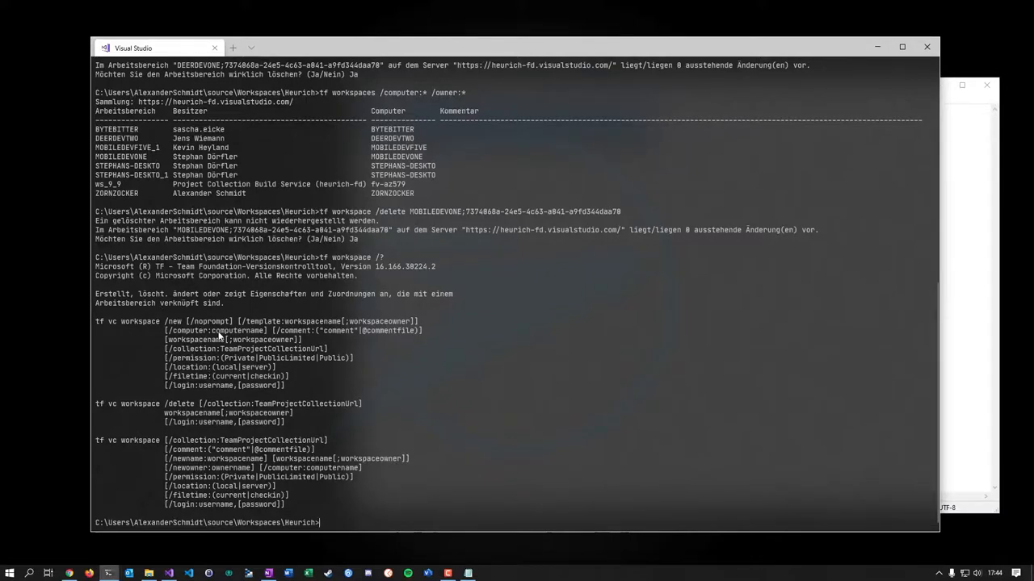
mouse_move(223, 326)
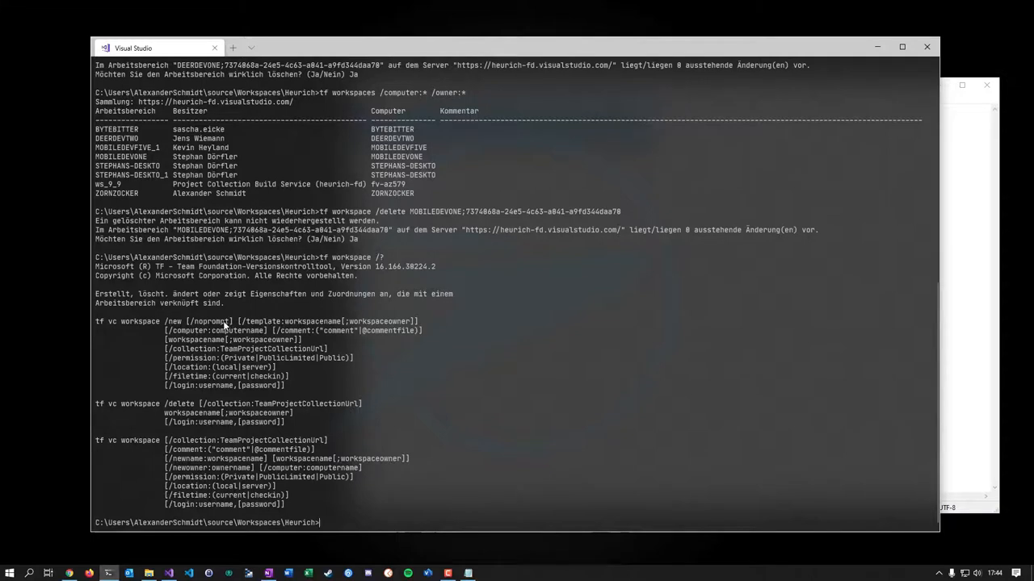
mouse_move(507, 343)
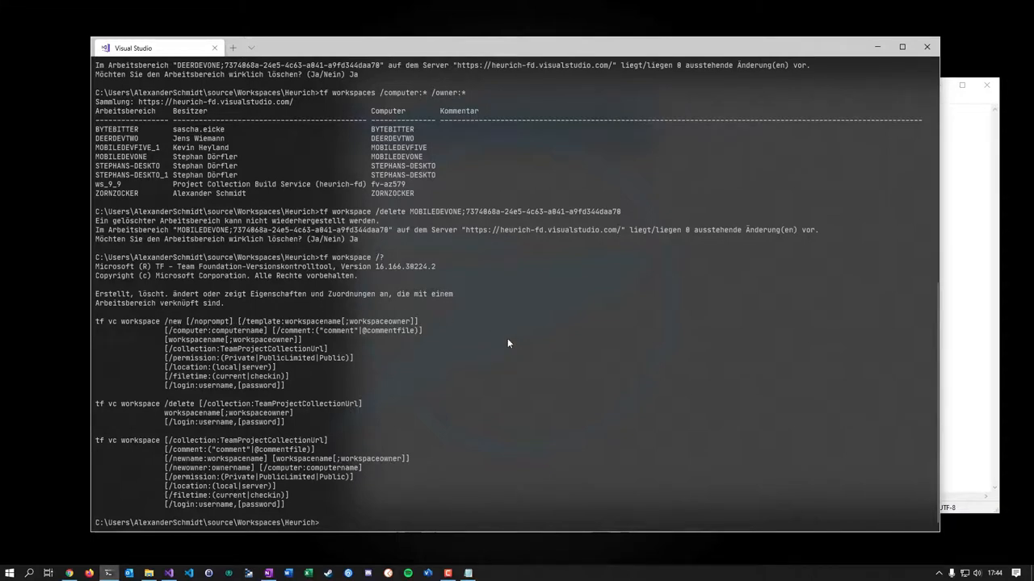
Delete the remaining stale workspaces with tf workspace /delete <name;owner> /noprompt.
type("tf workspace /delete MOBILEDEVONE;7374068a-24e5-4c63-a841-a9fd344daa70")
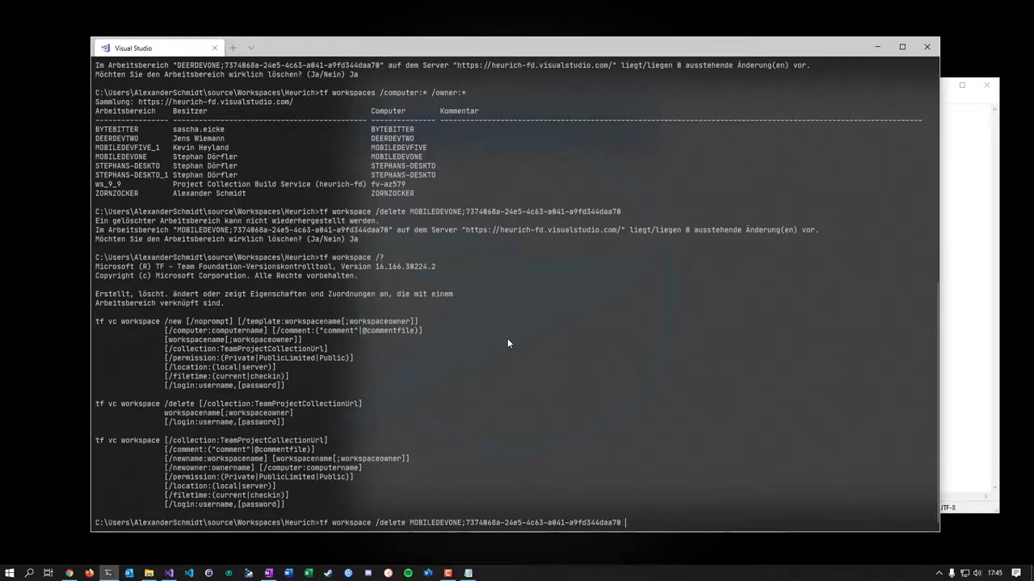
type("/noprompt")
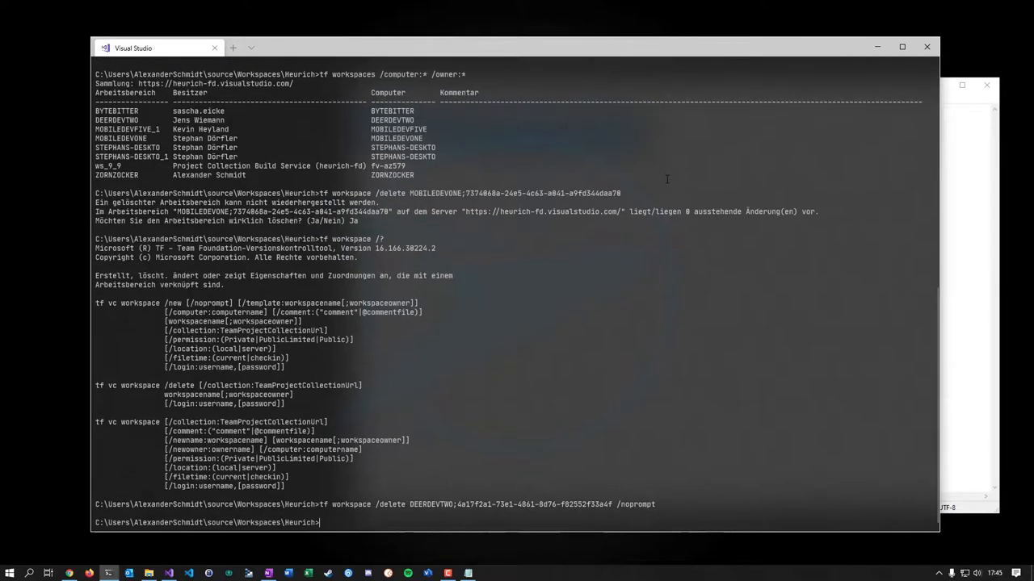
mouse_move(558, 220)
type("tf workspace /delete STEPHANS-DESKTO;7374068a-24e5-4c63-a041-a9fd344daa70 /nopromp")
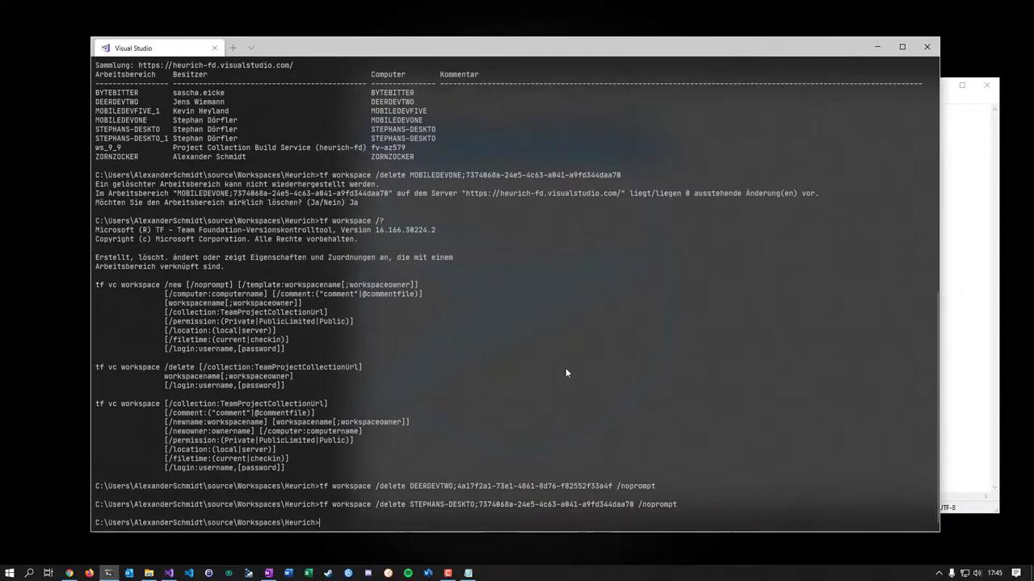
Begin the tf workspaces /owner:* query to list what remains.
type("tf weor")
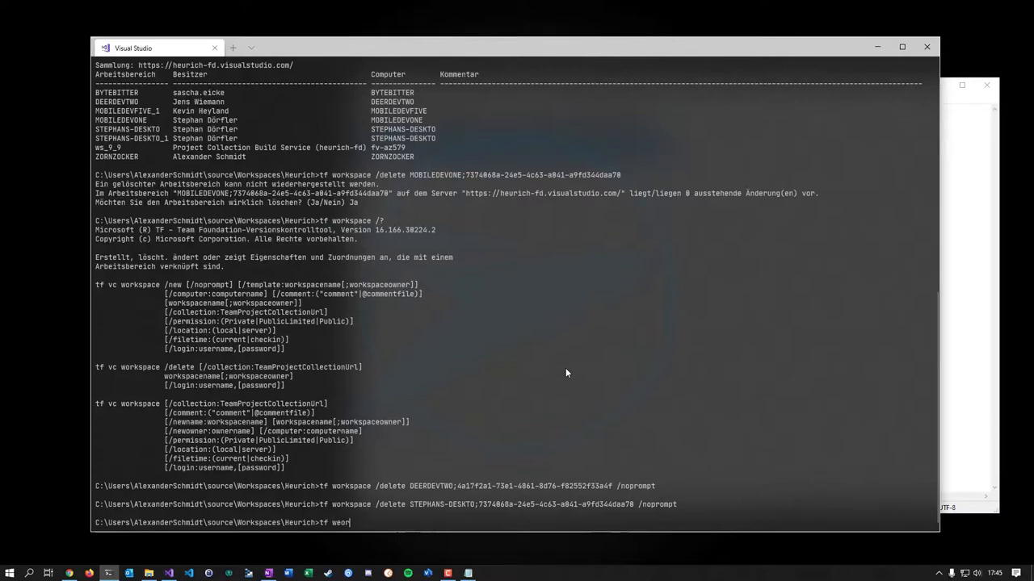
key("Backspace")
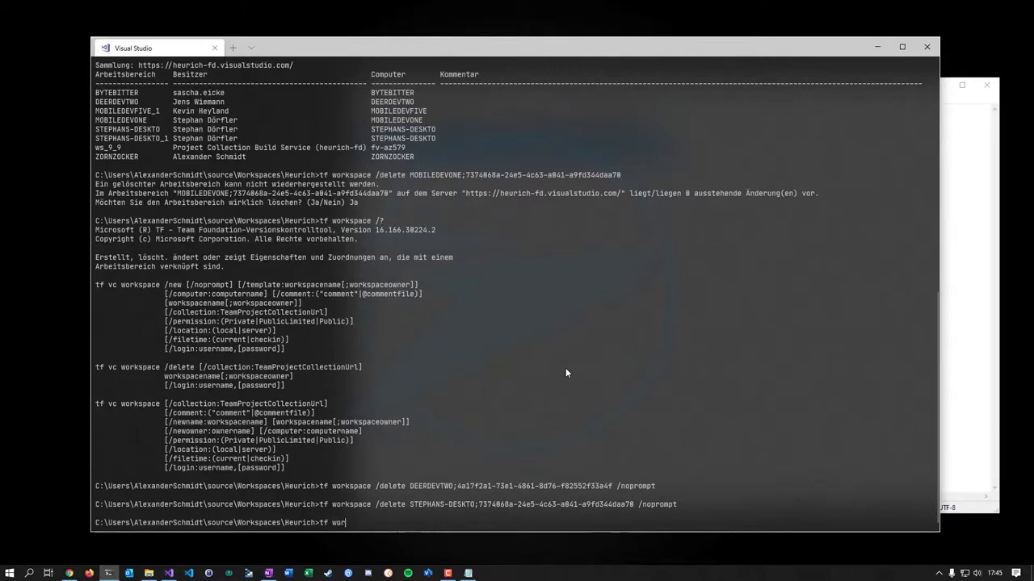
type("kspaces")
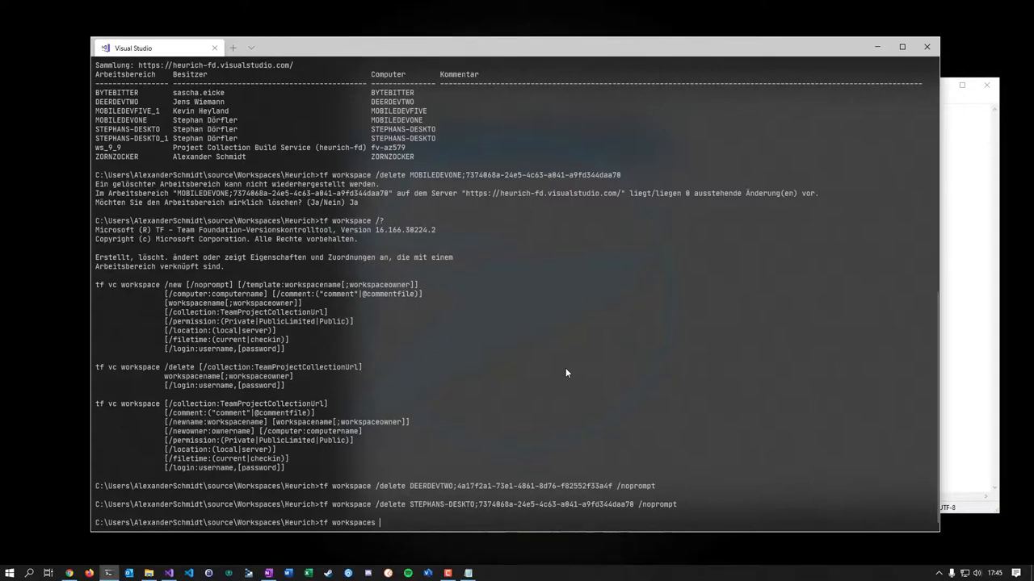
type("/owne")
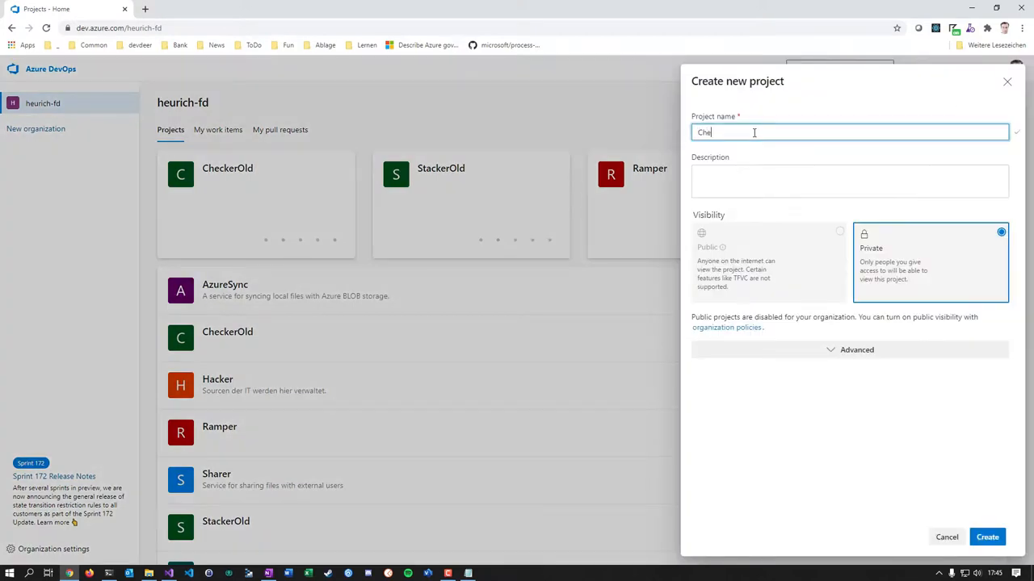
Create the Checker project with Git version control and the DEERGILE work item process.
left_click(856, 349)
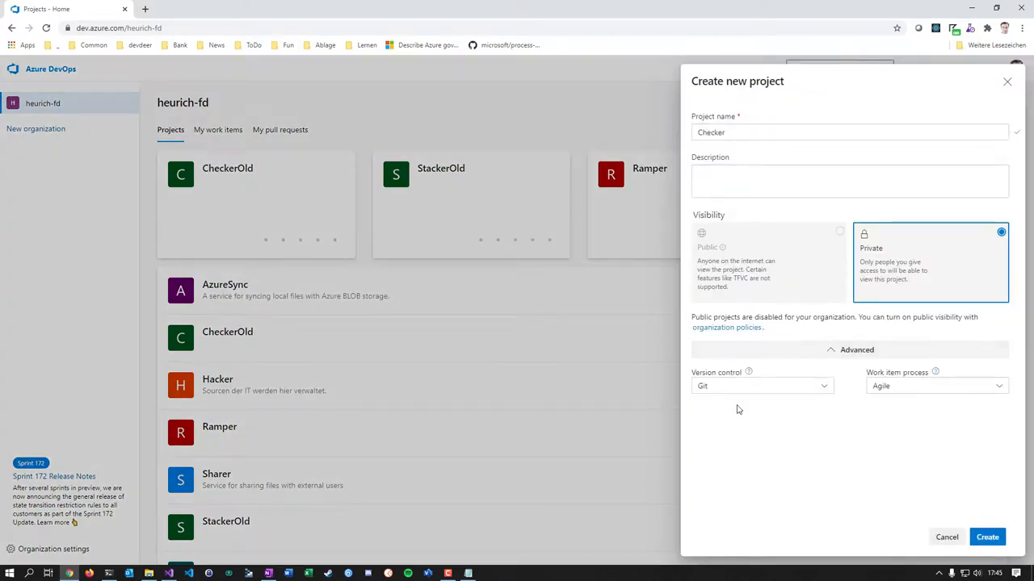
left_click(935, 386)
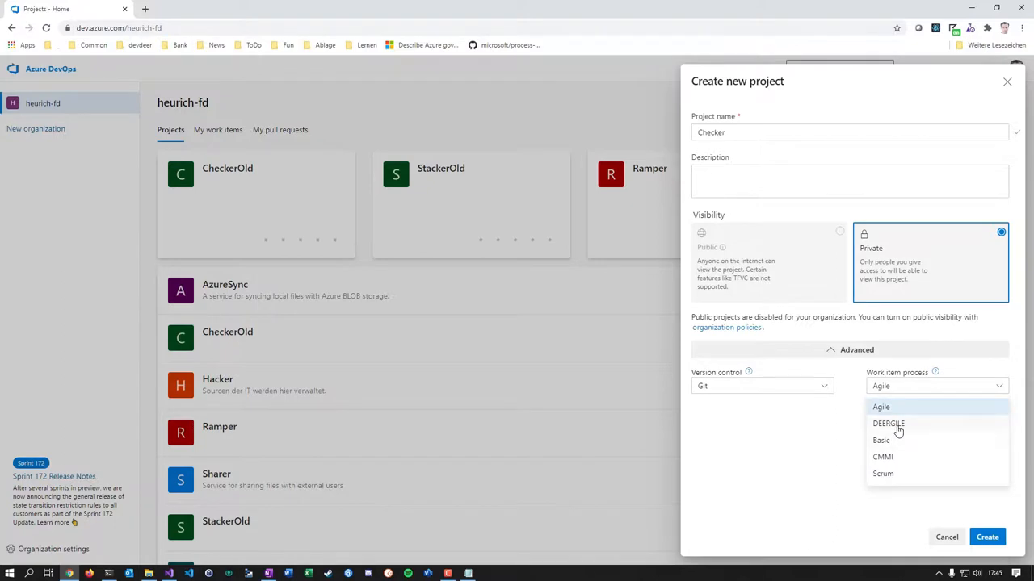
left_click(888, 423)
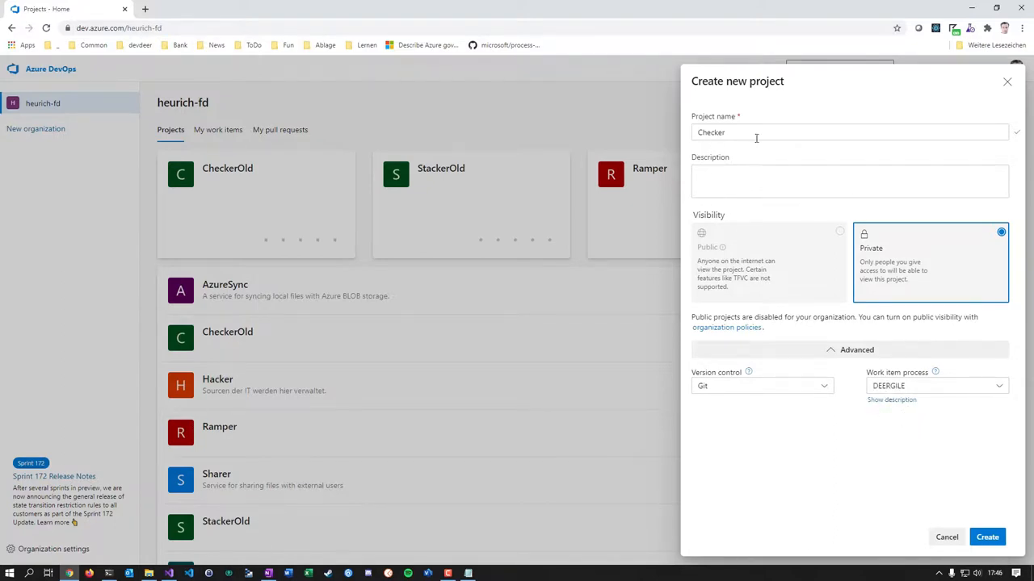
left_click(986, 536)
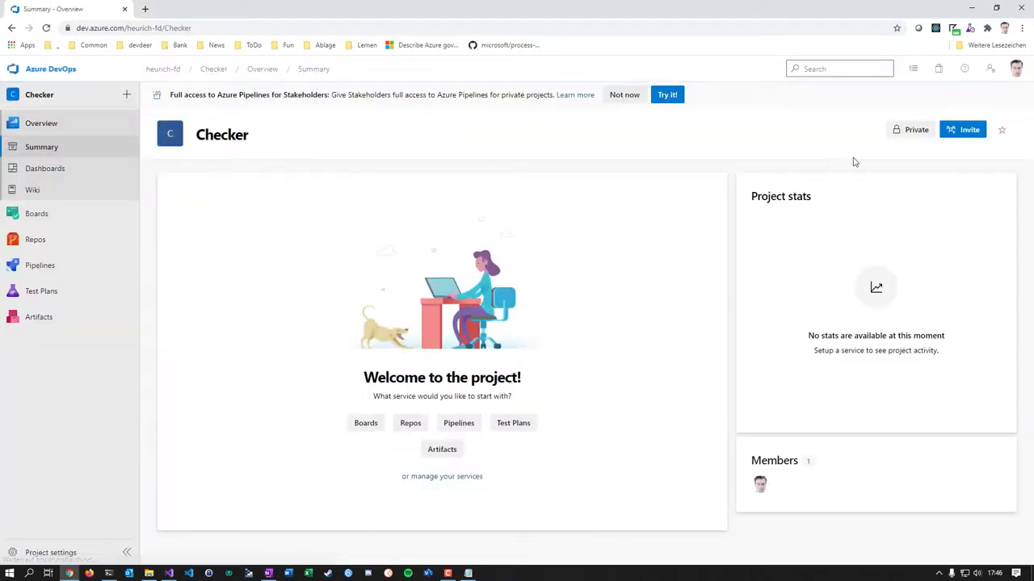
View the new Checker project's empty Git repository with its clone and push instructions.
left_click(36, 239)
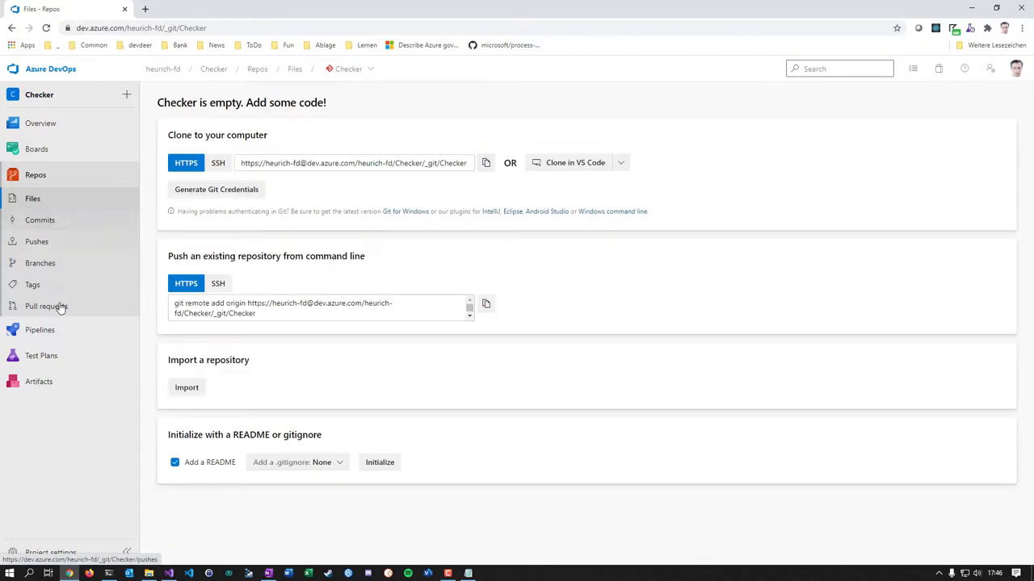
mouse_move(509, 111)
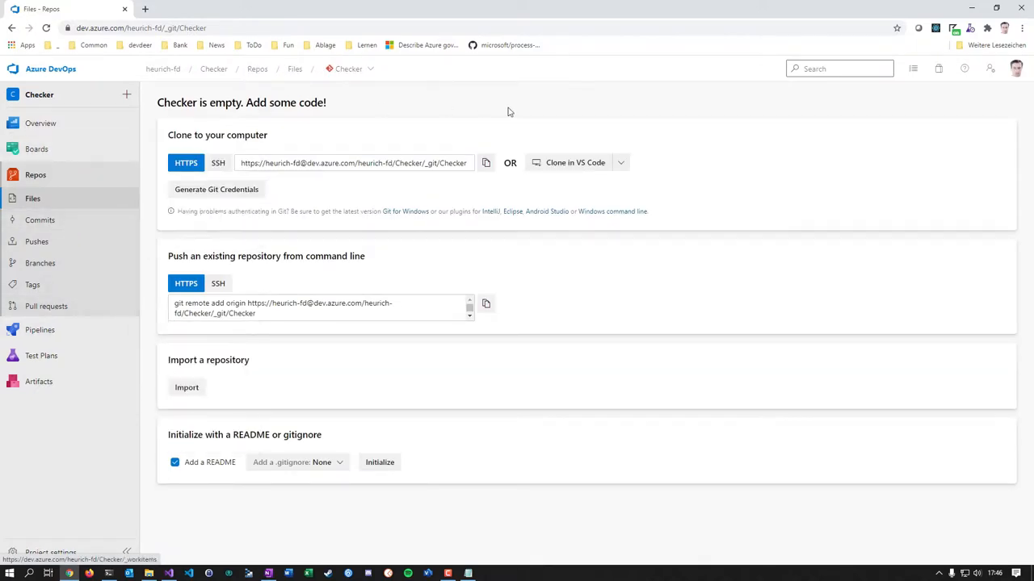
mouse_move(113, 105)
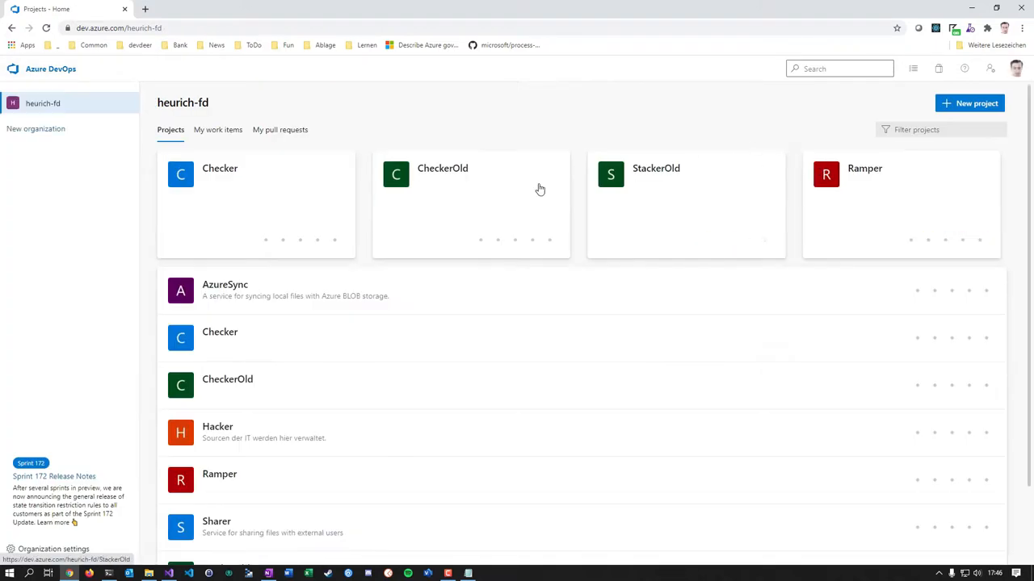
mouse_move(654, 175)
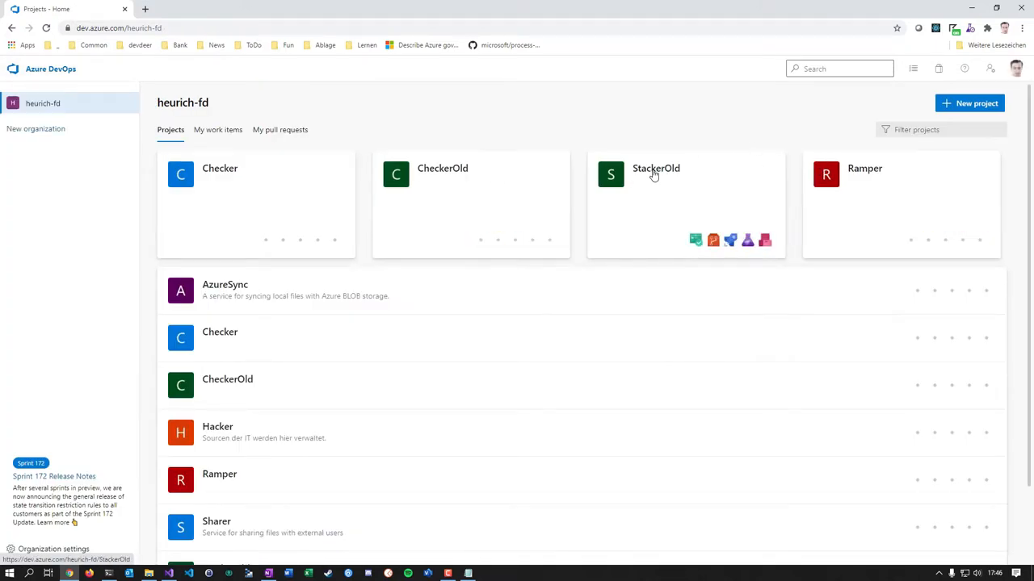
Submit a new project named Stacker, which fails because of lingering TFVC workspaces.
left_click(969, 103)
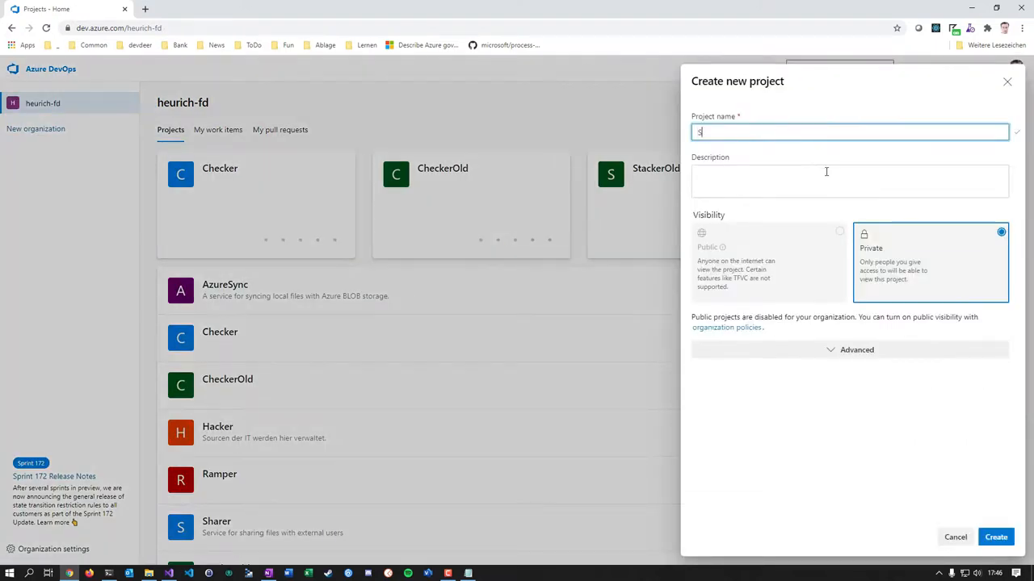
type("Stacker")
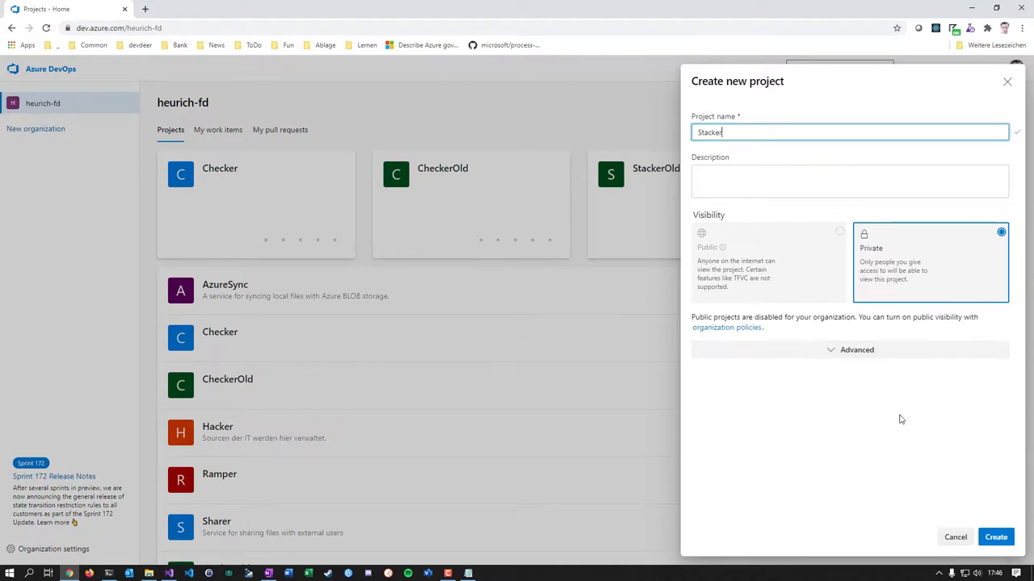
left_click(995, 536)
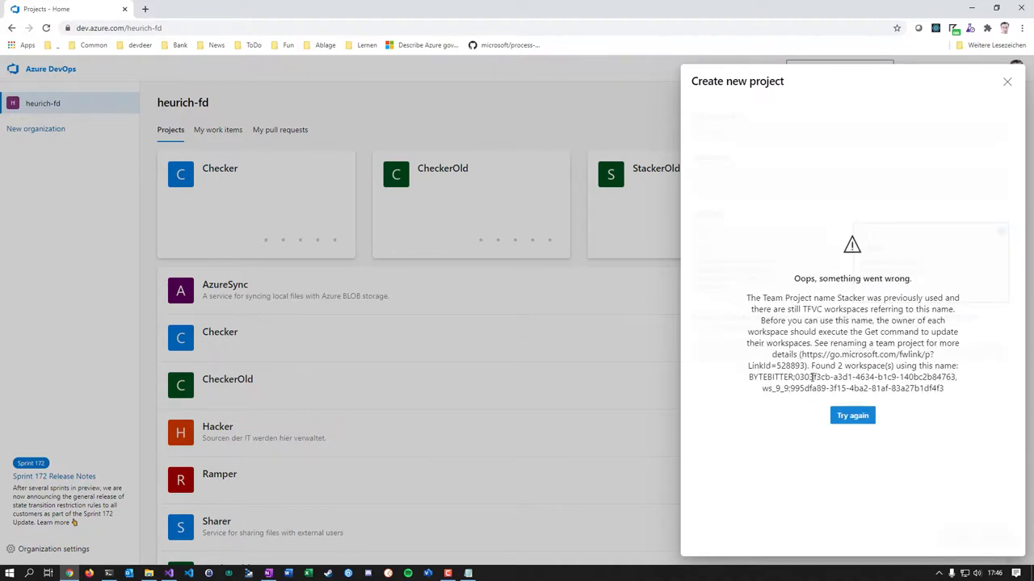
Delete the blocking STEPHANS-DESKTO workspace with tf workspace /delete /noprompt in Command Prompt.
double_click(779, 378)
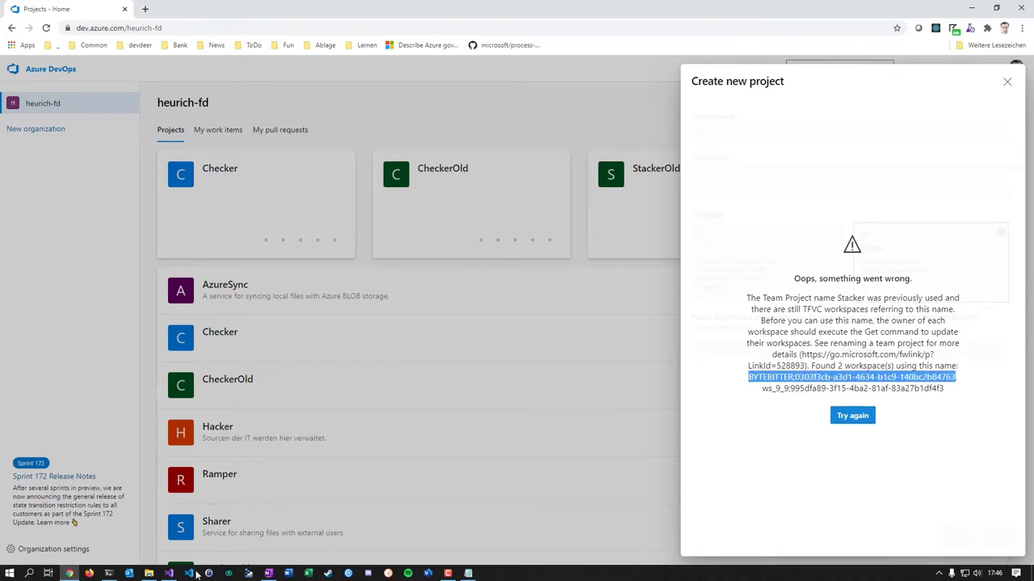
left_click(168, 574)
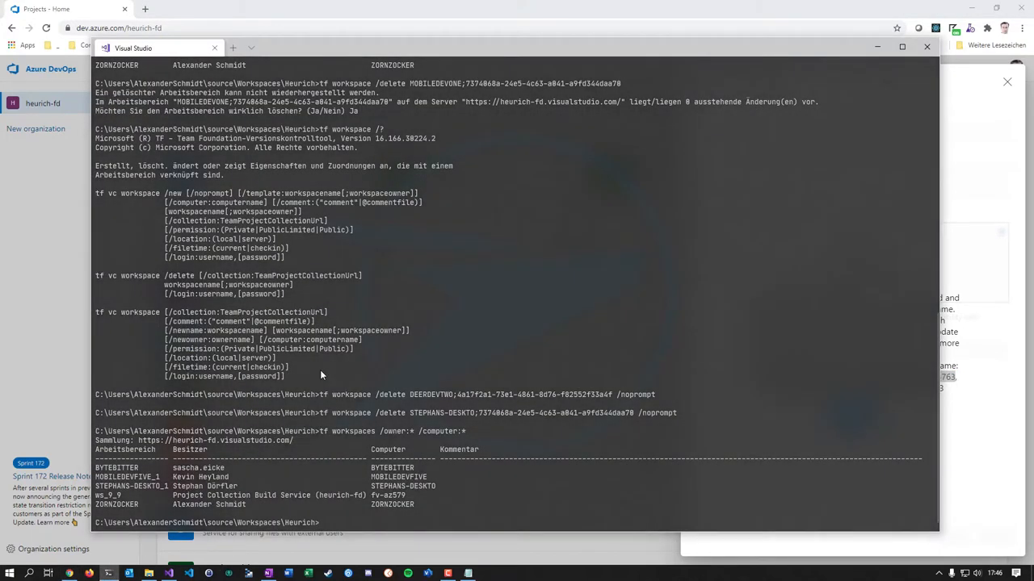
type("tf workspace /delete STEPHANS-DESKTO;7374868a-24e5-4c63-a041-a9fd344daa7 /noprompt")
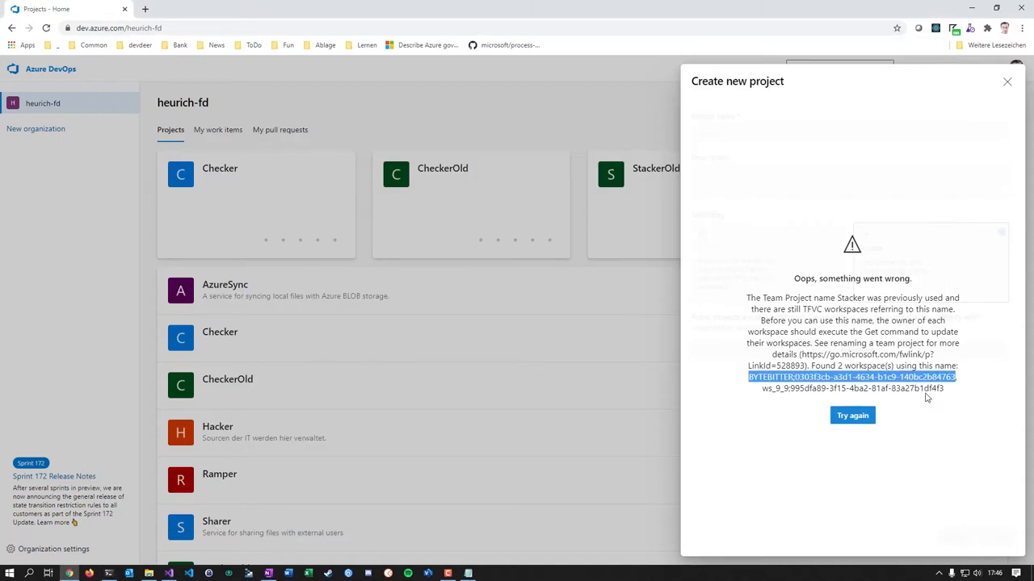
mouse_move(765, 388)
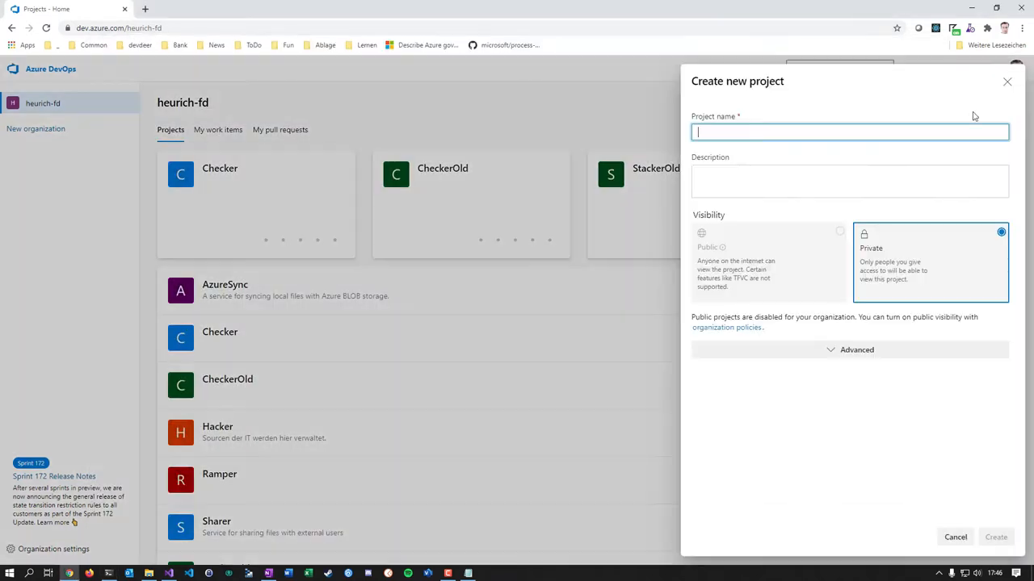
Re-enter Stacker as the project name, confirm Git under Advanced, and create it.
type("Stacker")
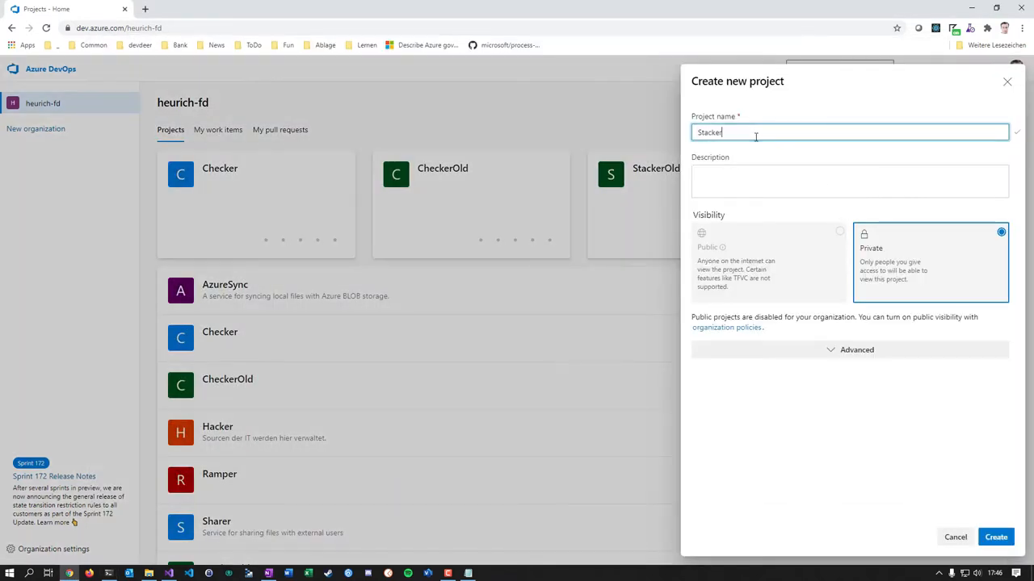
left_click(856, 348)
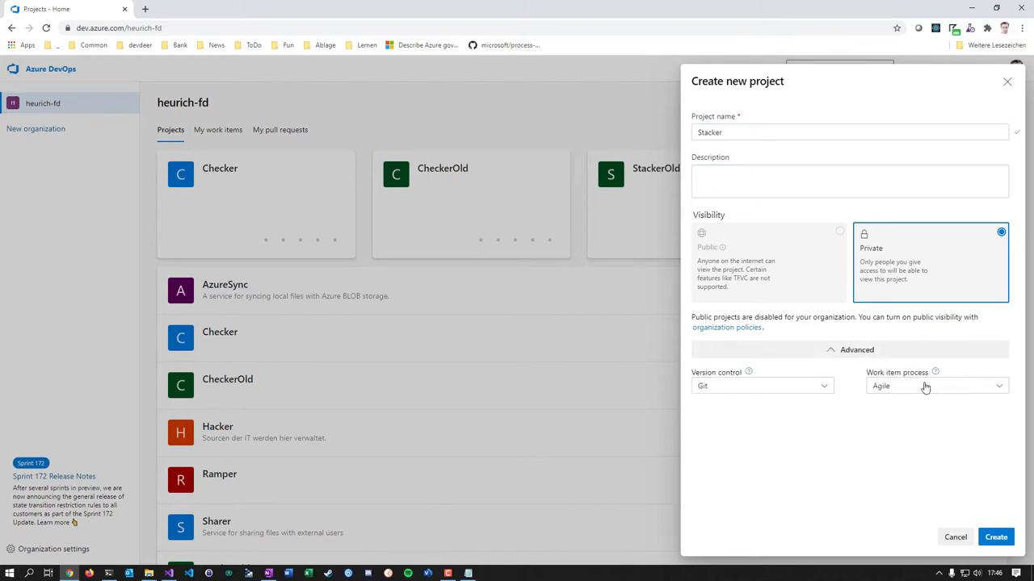
left_click(995, 536)
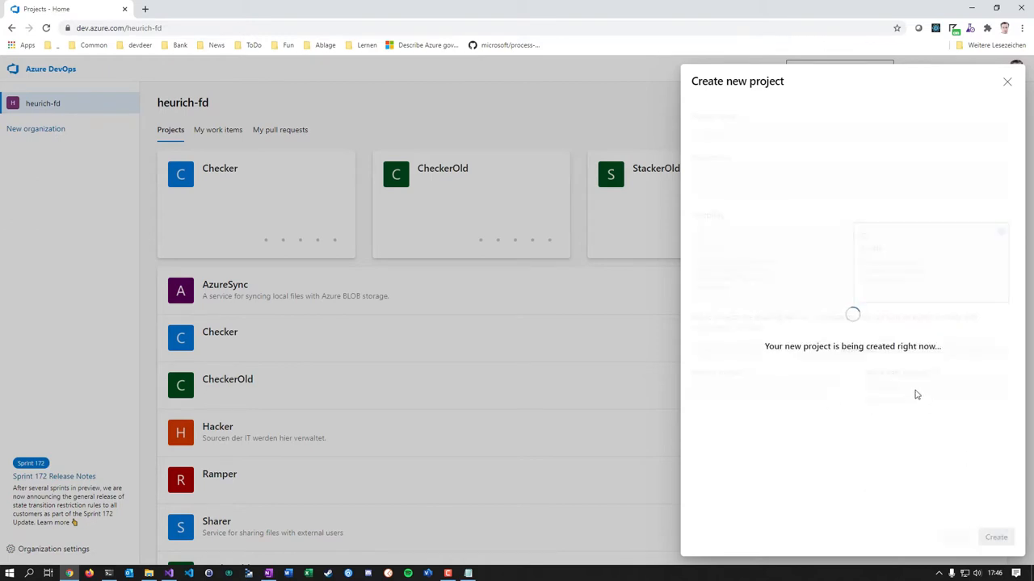
mouse_move(853, 315)
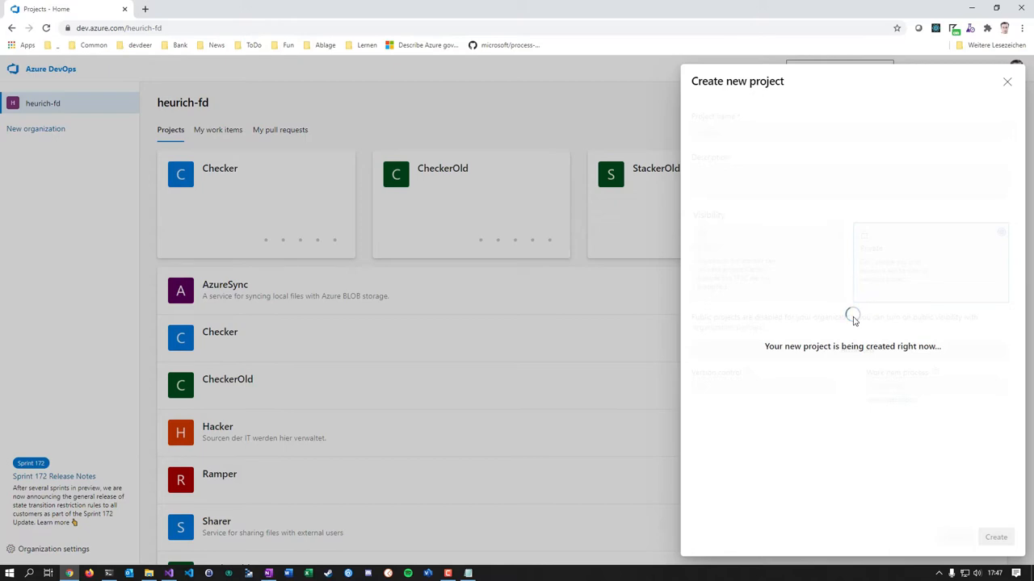